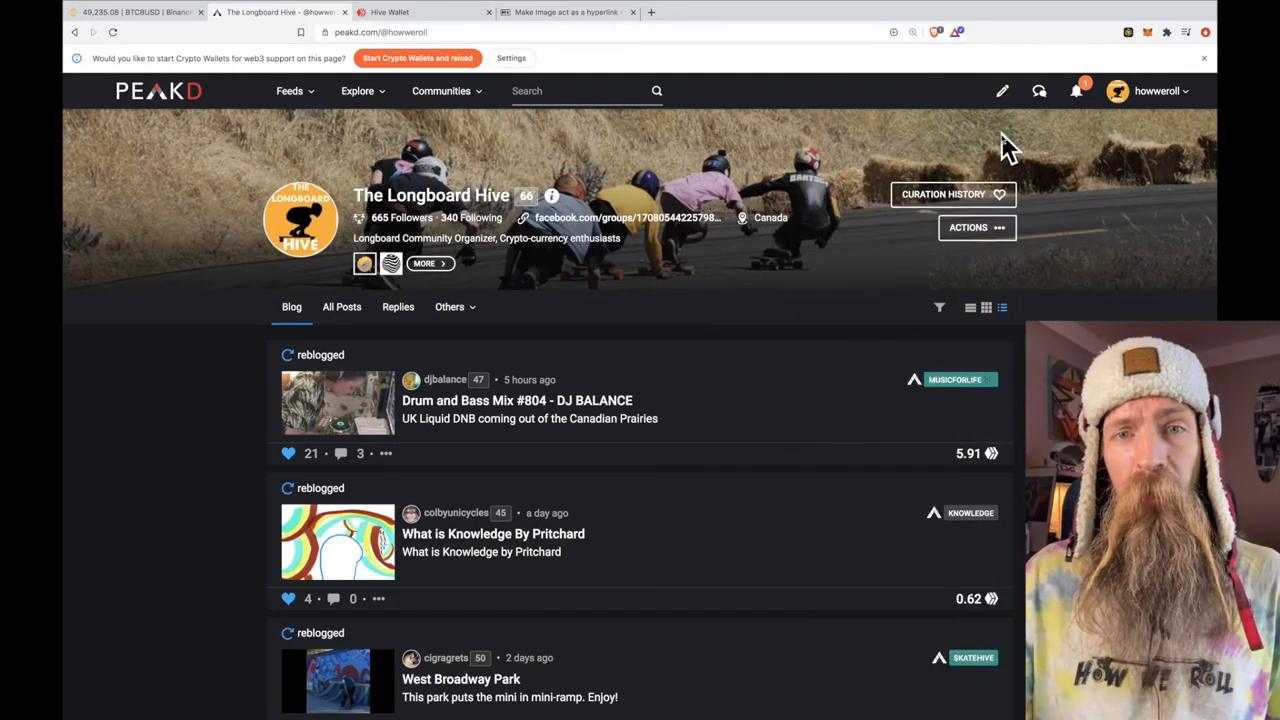
pyautogui.moveTo(976, 170)
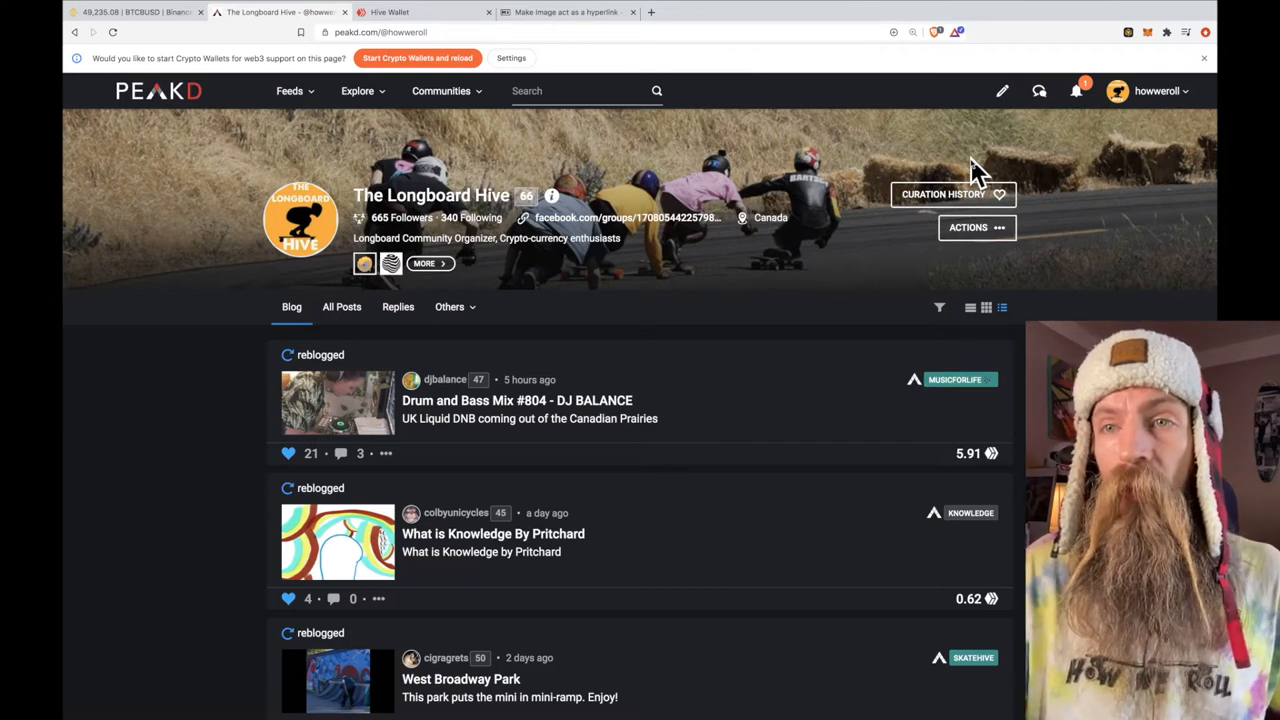
# - Browse the joined communities list from the top bar down to SkateHive
pyautogui.click(440, 92)
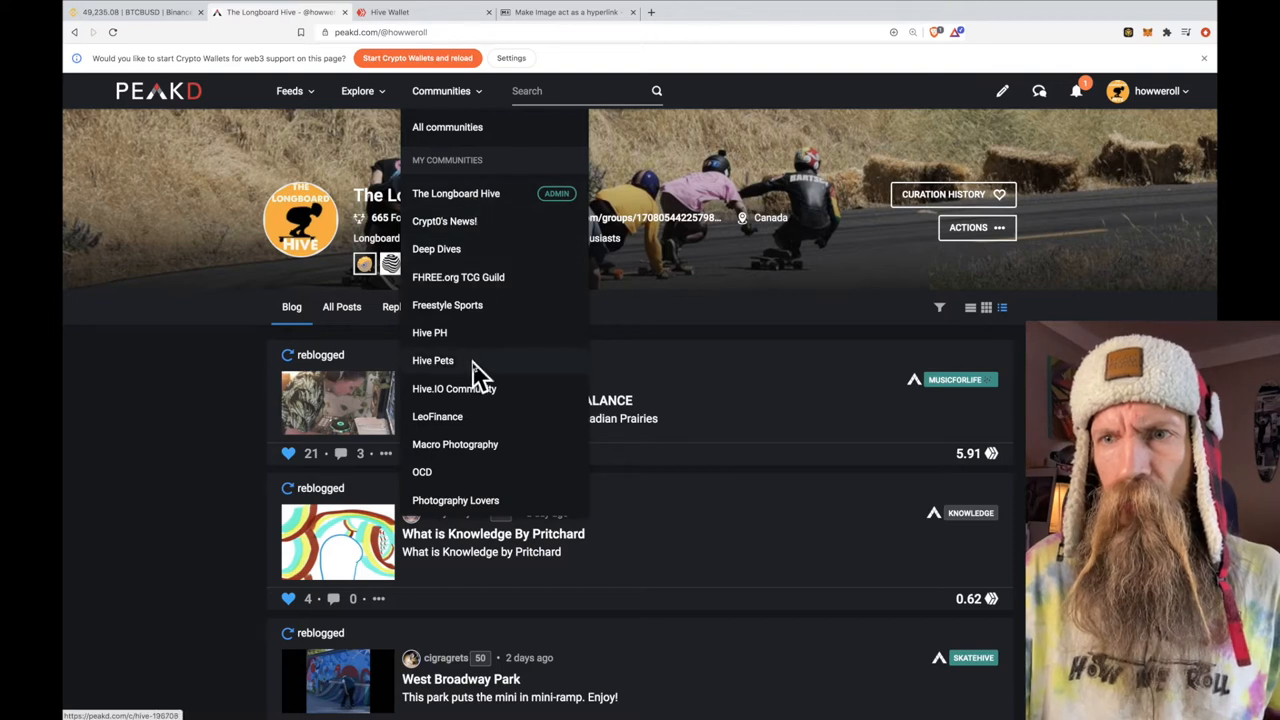
pyautogui.scroll(-3)
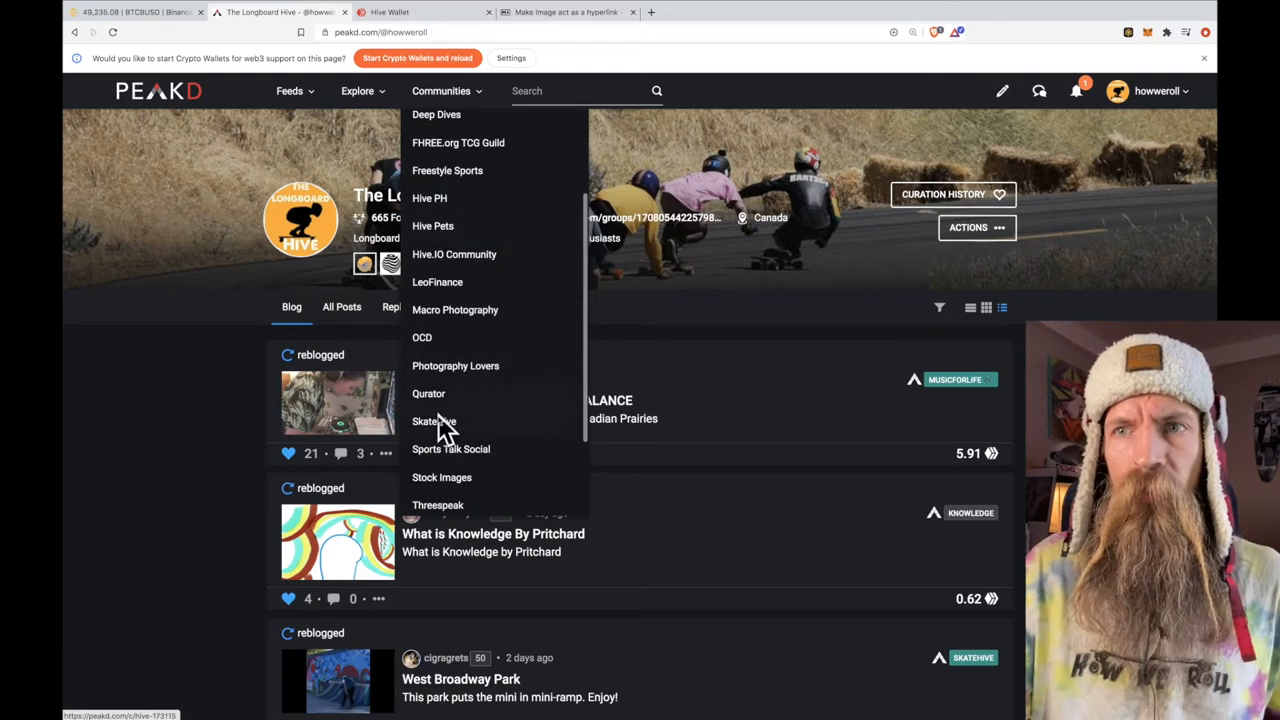
# - Go to the SkateHive community page from the Communities dropdown
pyautogui.click(434, 420)
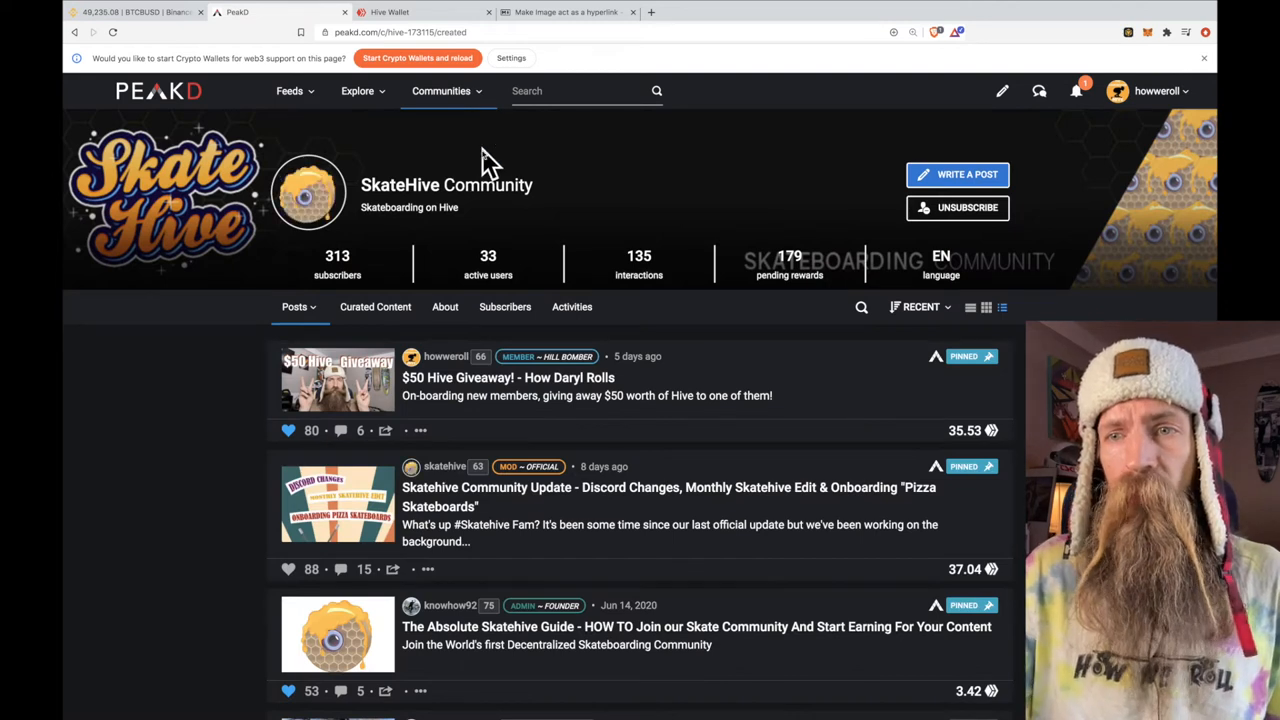
pyautogui.moveTo(676, 544)
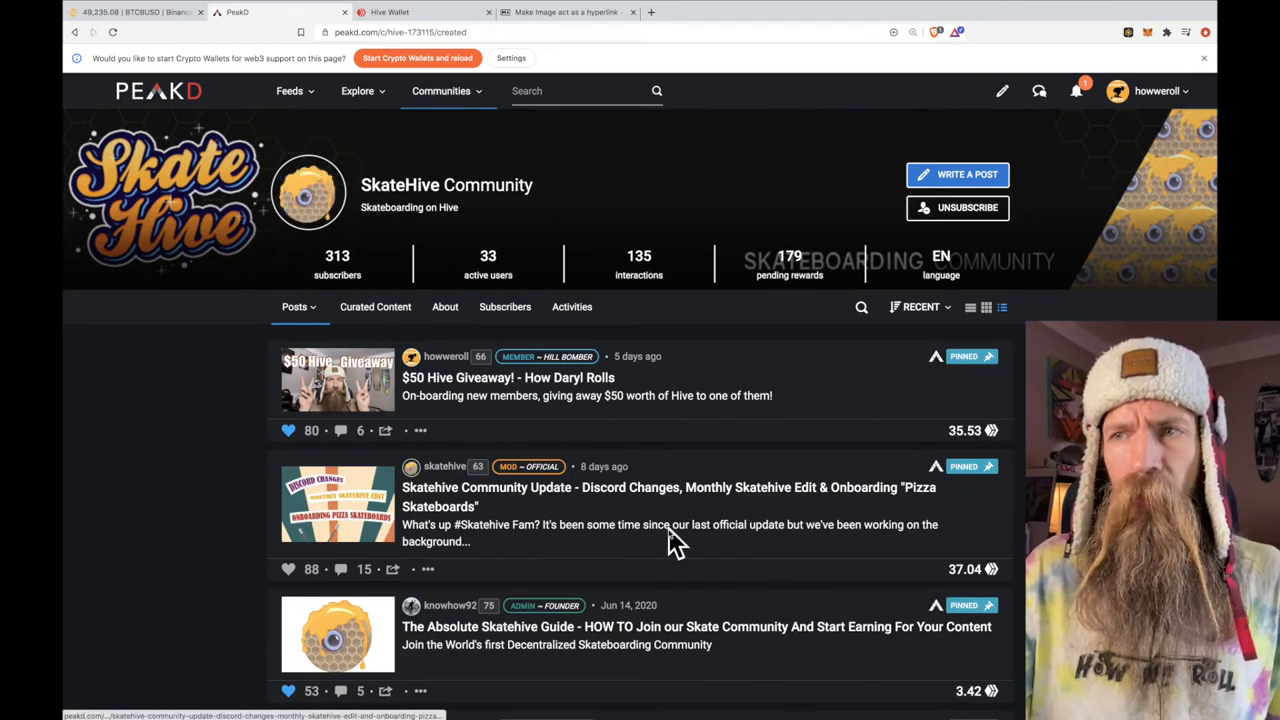
pyautogui.moveTo(956, 174)
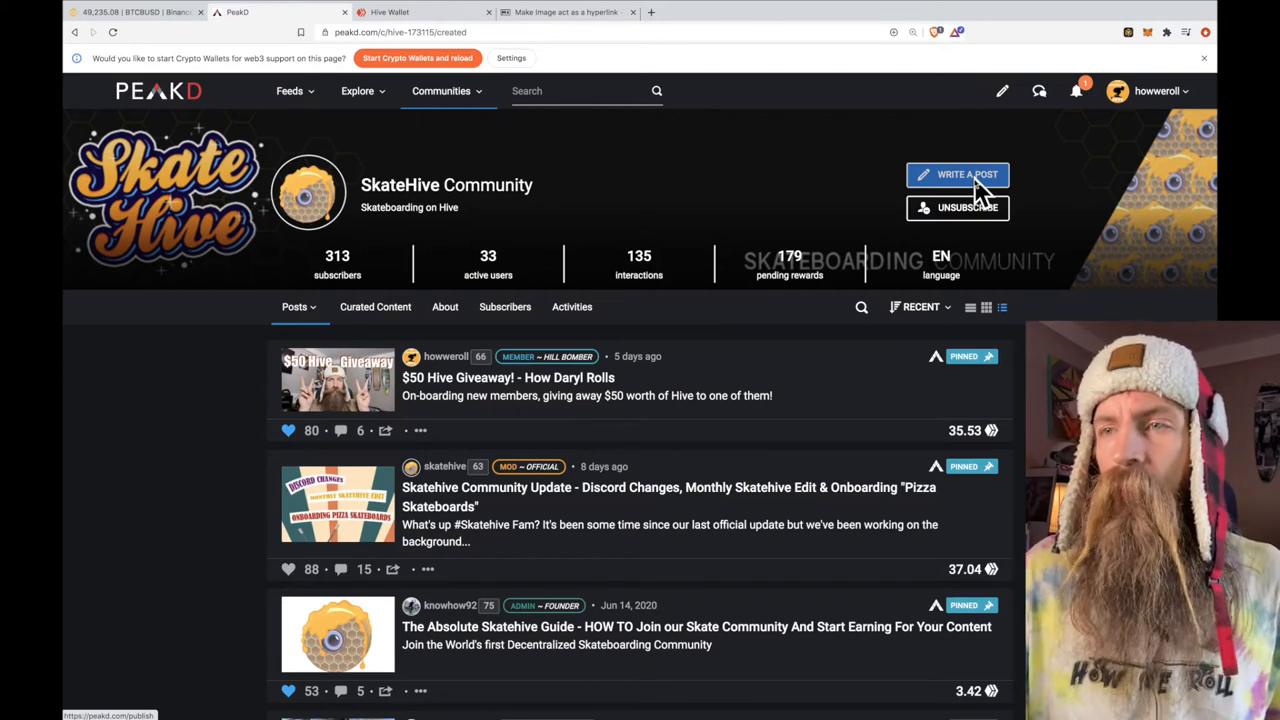
# - Start a blank post in SkateHive via Write a Post and focus the editor
pyautogui.click(956, 174)
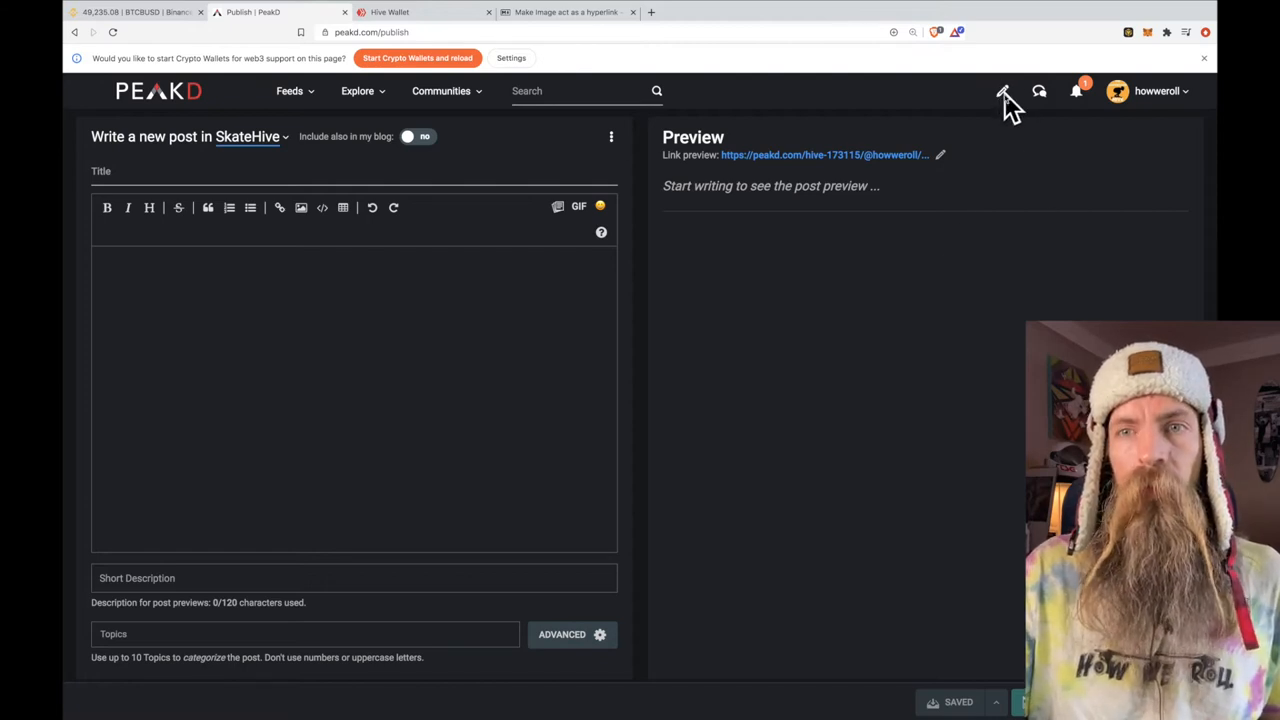
pyautogui.moveTo(290, 150)
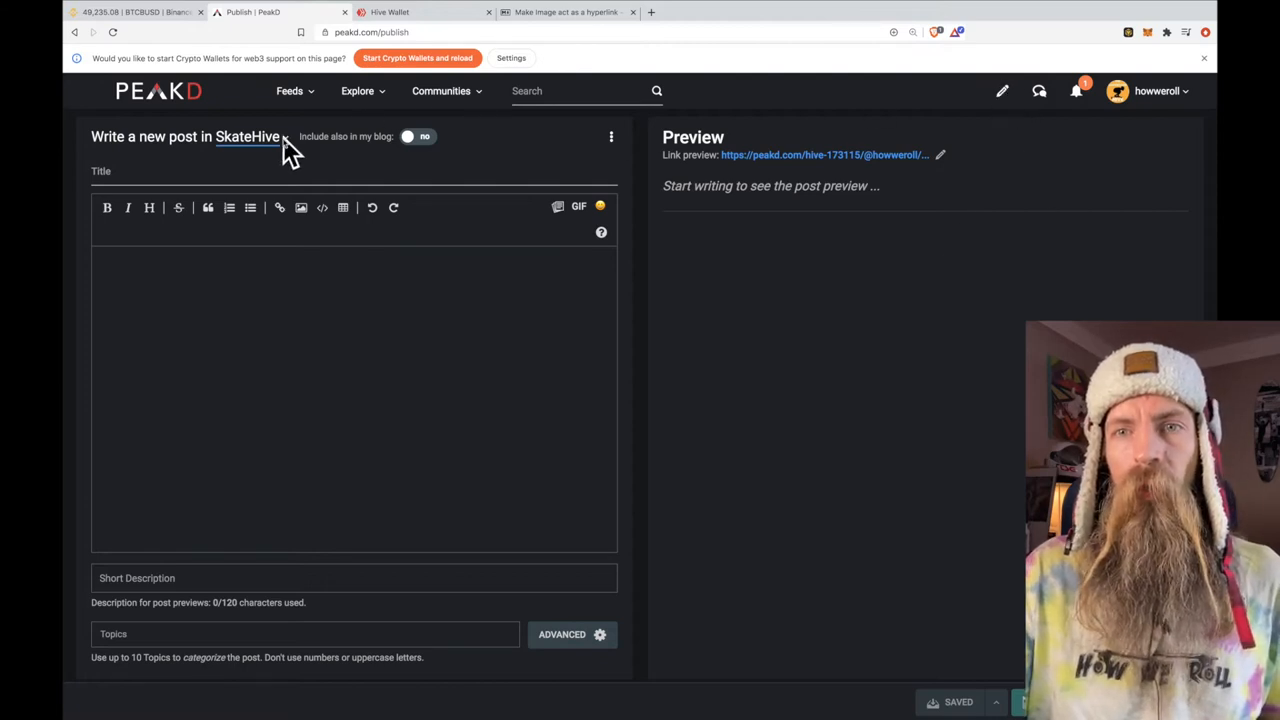
pyautogui.click(250, 136)
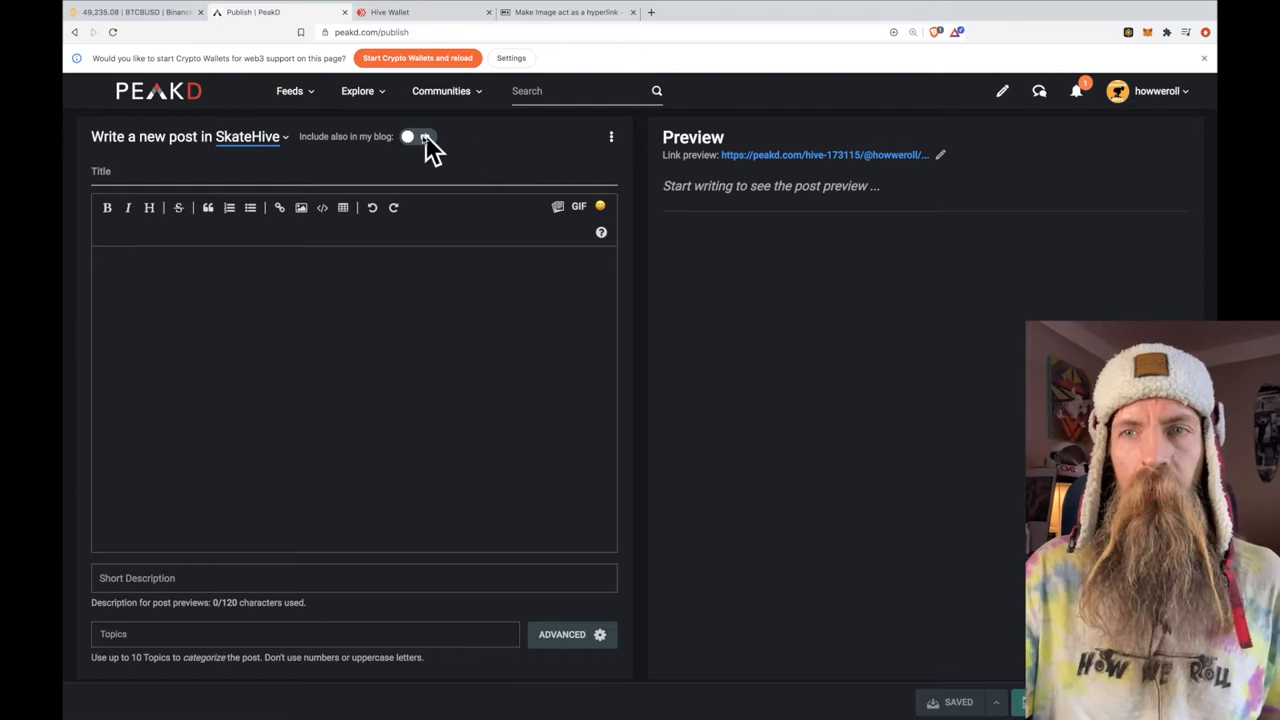
pyautogui.moveTo(428, 152)
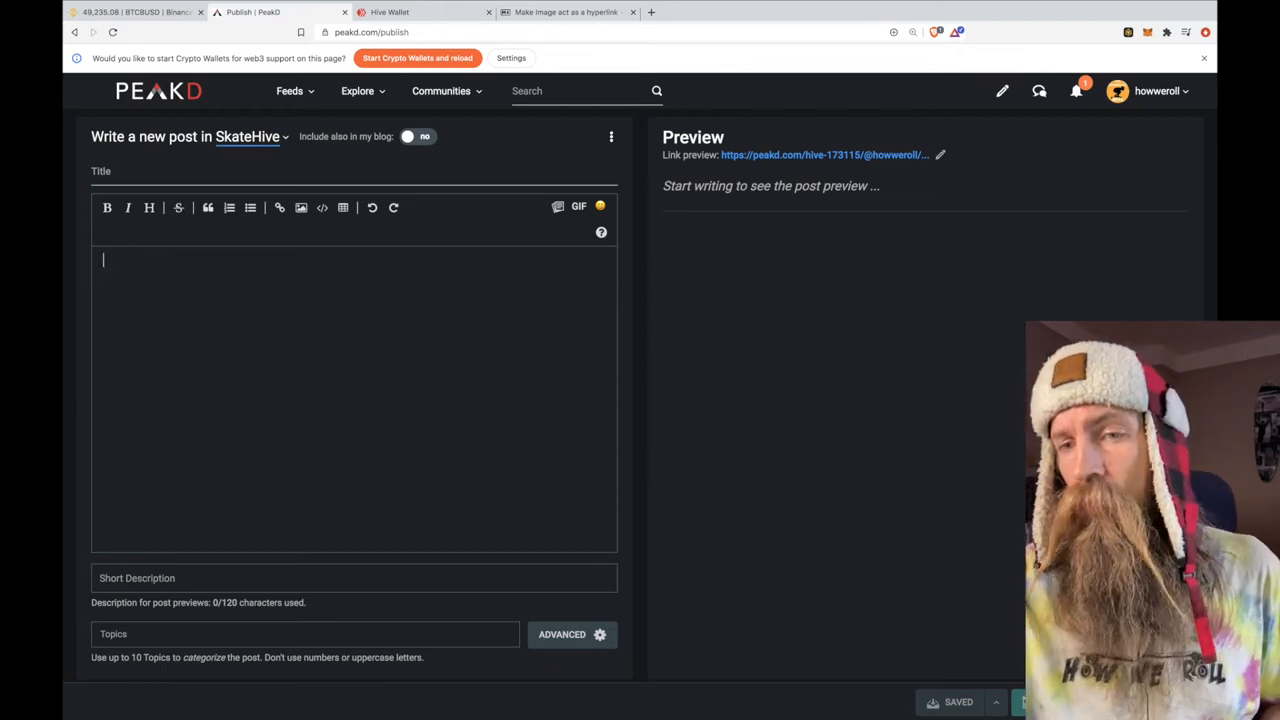
# - Paste the YouTube video URL into the post body so it embeds in the preview
pyautogui.write('https://www.youtube.com/watch?v=EkNfYZGyQ44&list=PLb0kRgPAhq5bL1B9CsHI9zBZNEis3nipA&index=5')
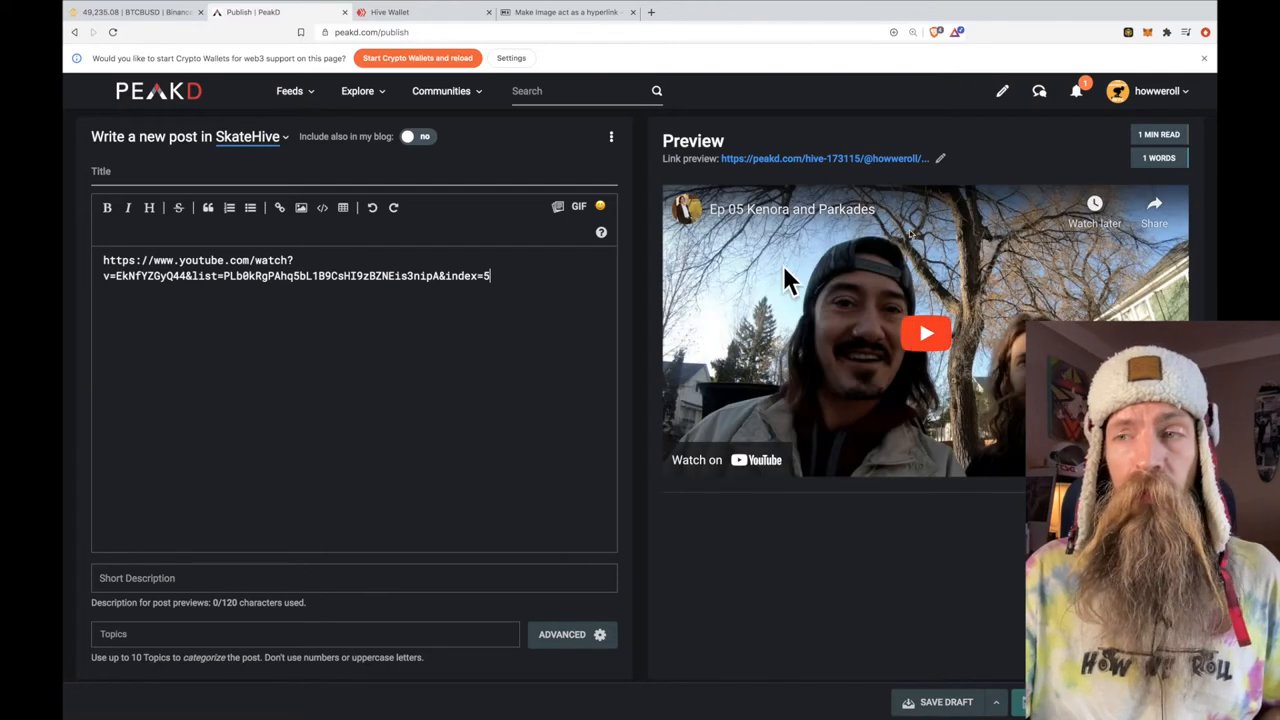
pyautogui.moveTo(980, 240)
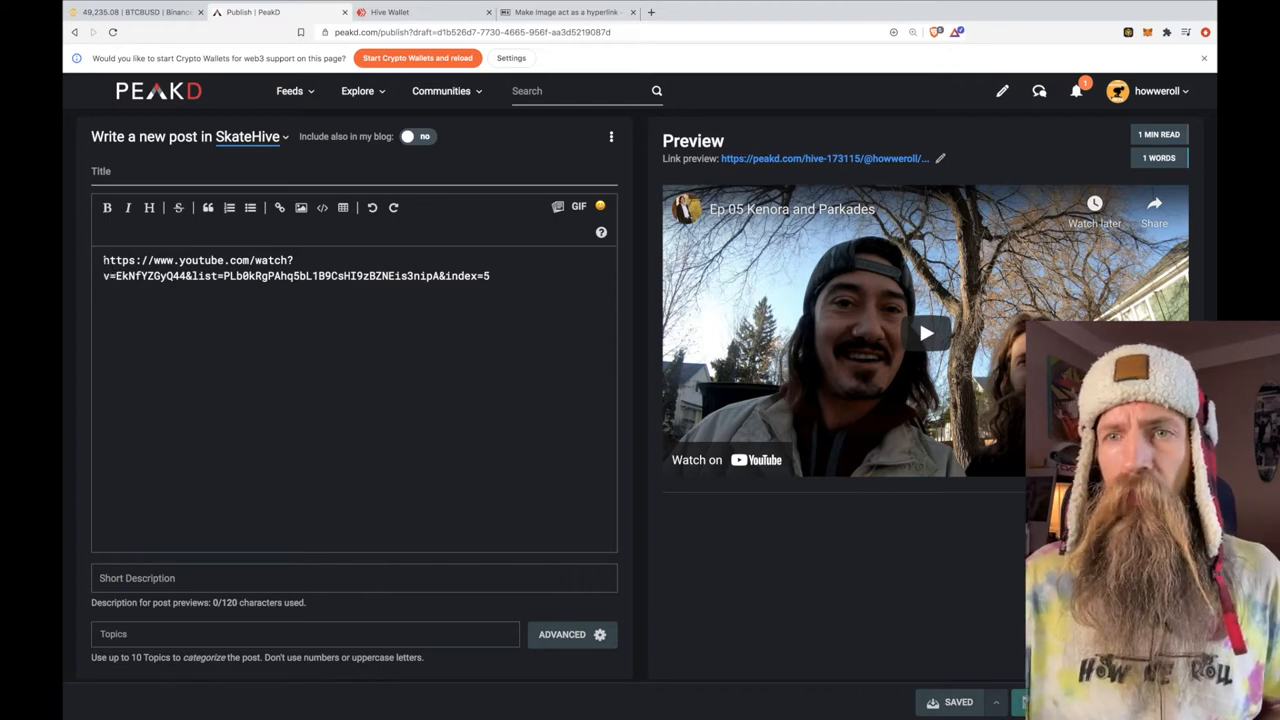
pyautogui.click(302, 206)
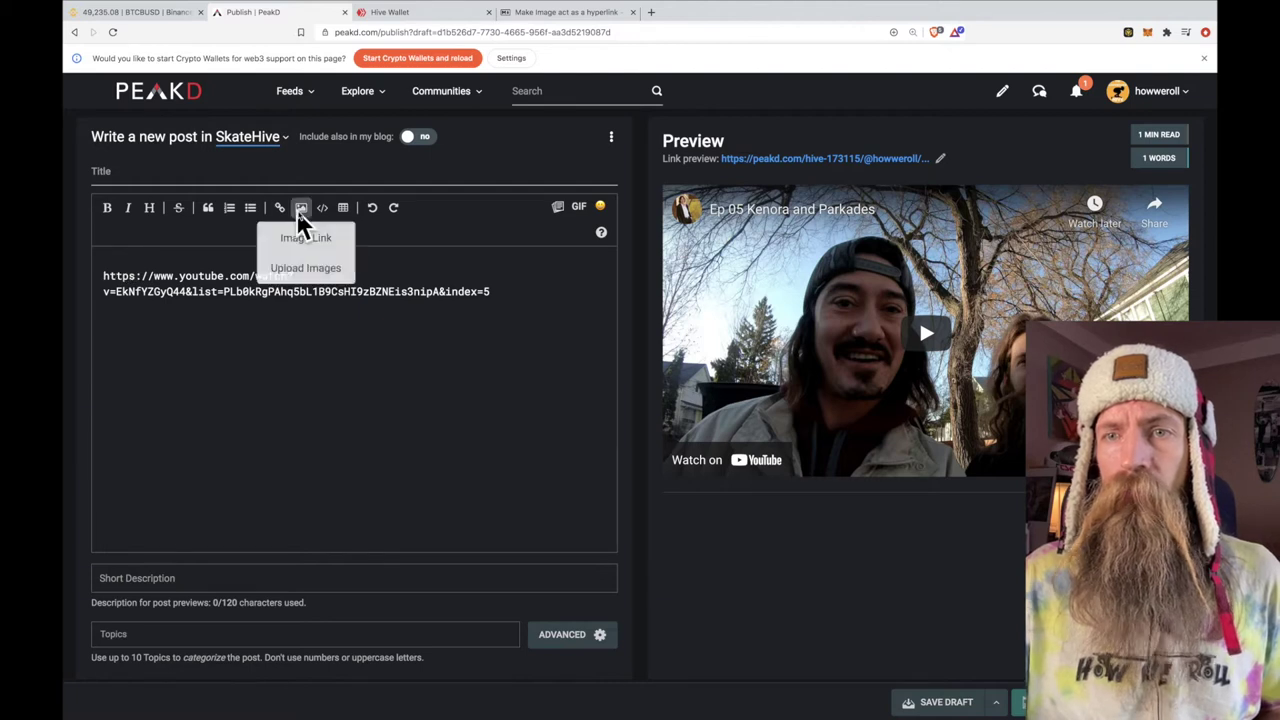
pyautogui.moveTo(376, 344)
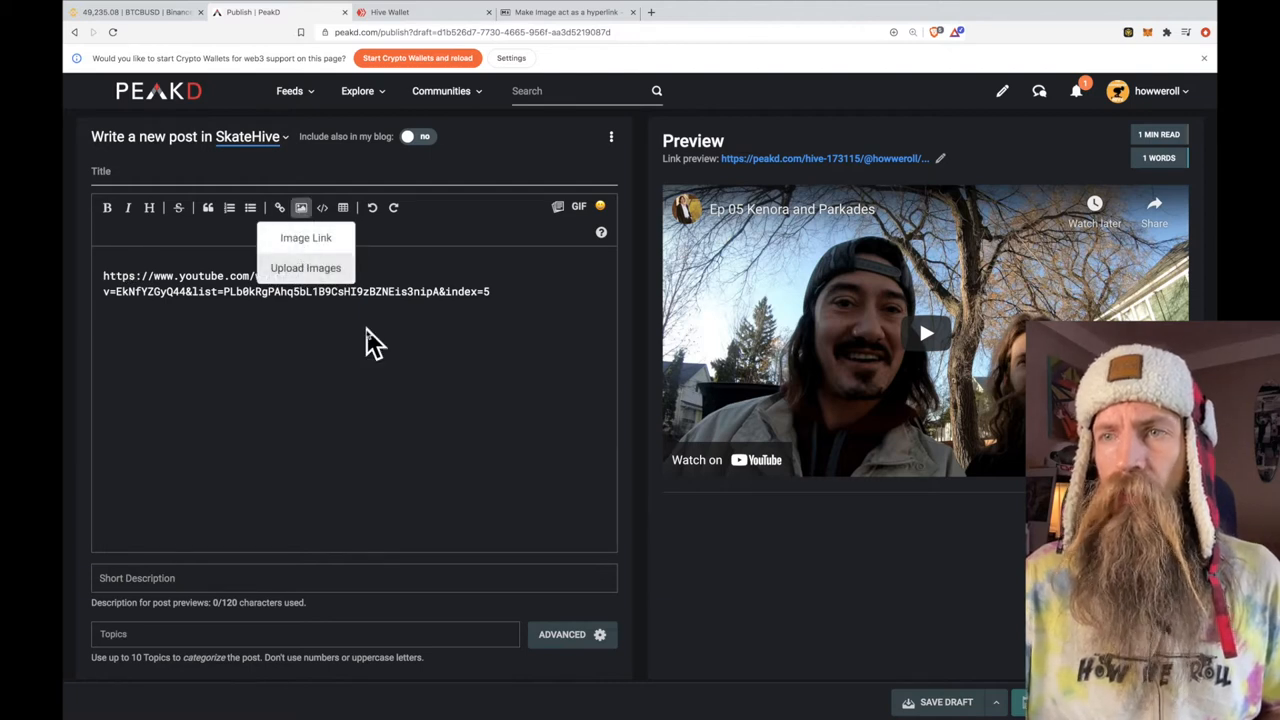
# - Upload the skate event flyer image above the video link and check the preview
pyautogui.click(306, 268)
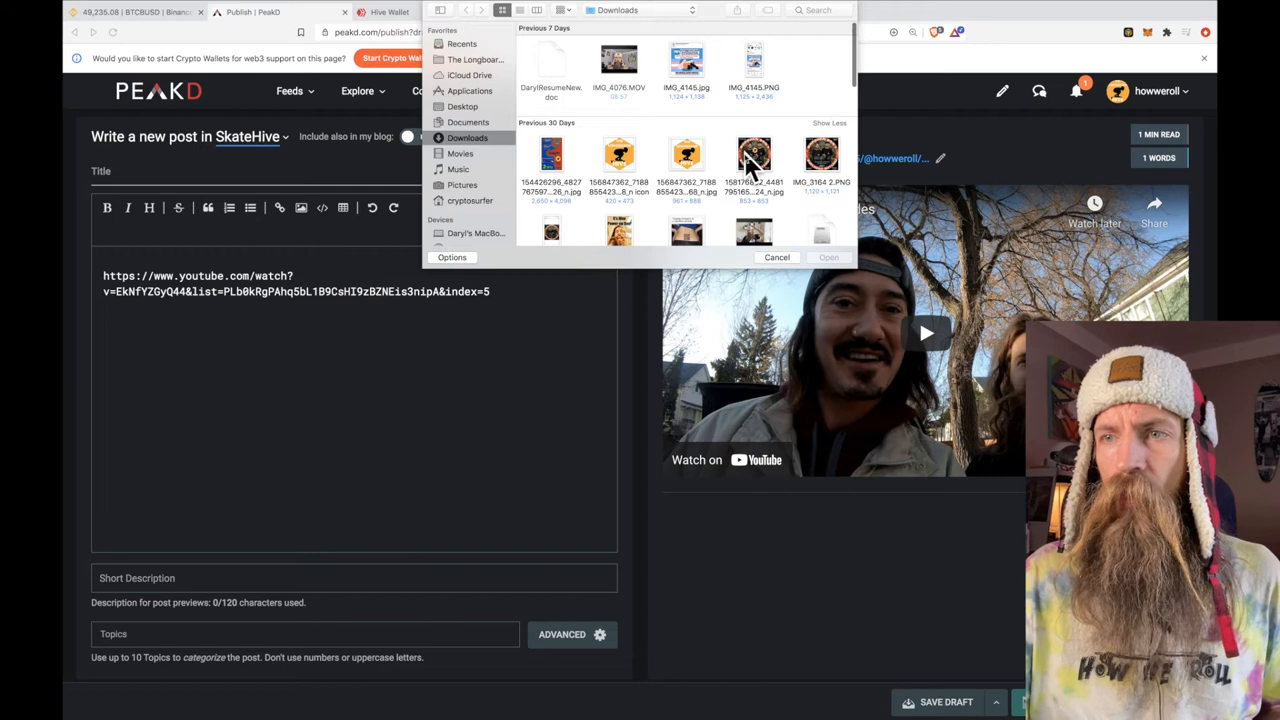
pyautogui.click(776, 256)
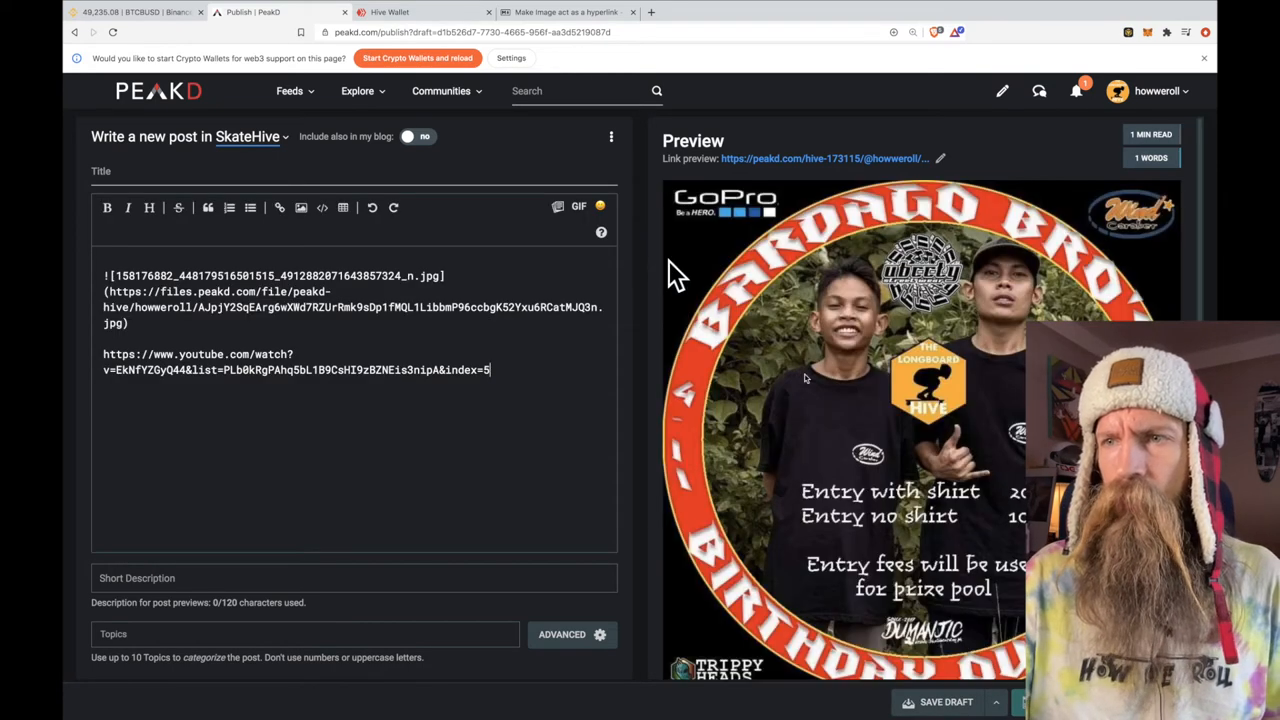
pyautogui.scroll(-3)
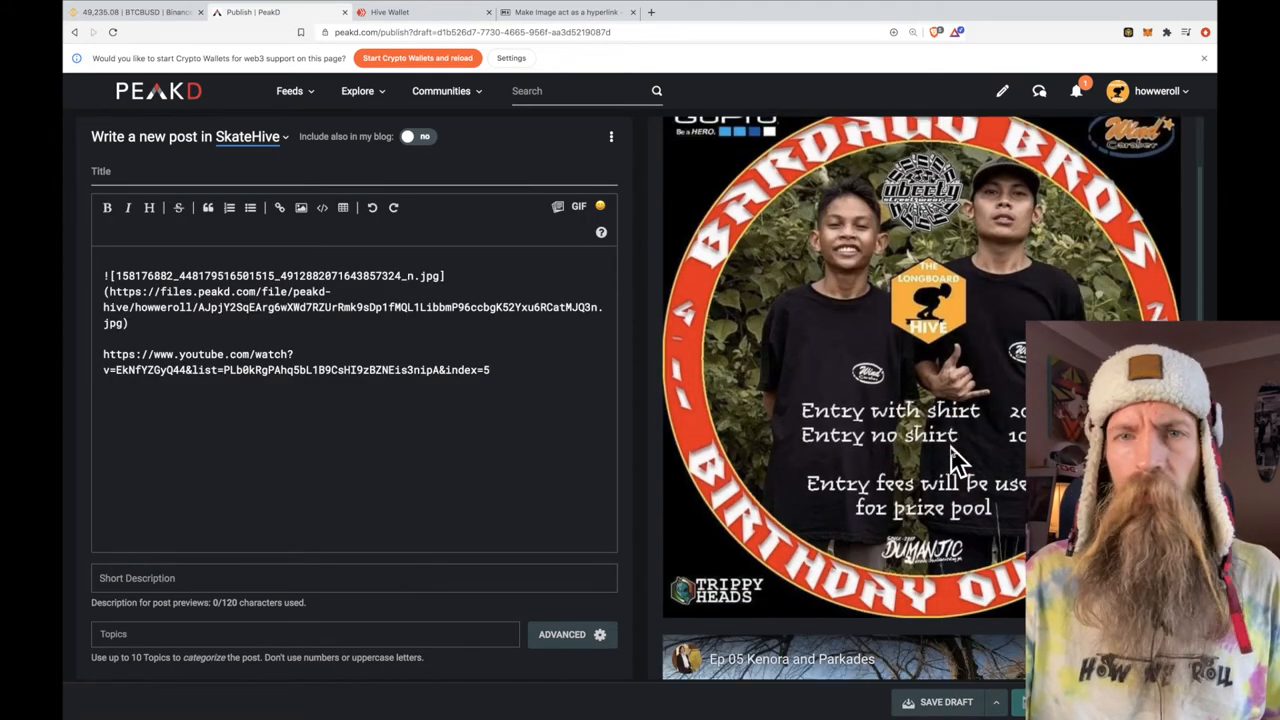
pyautogui.moveTo(864, 330)
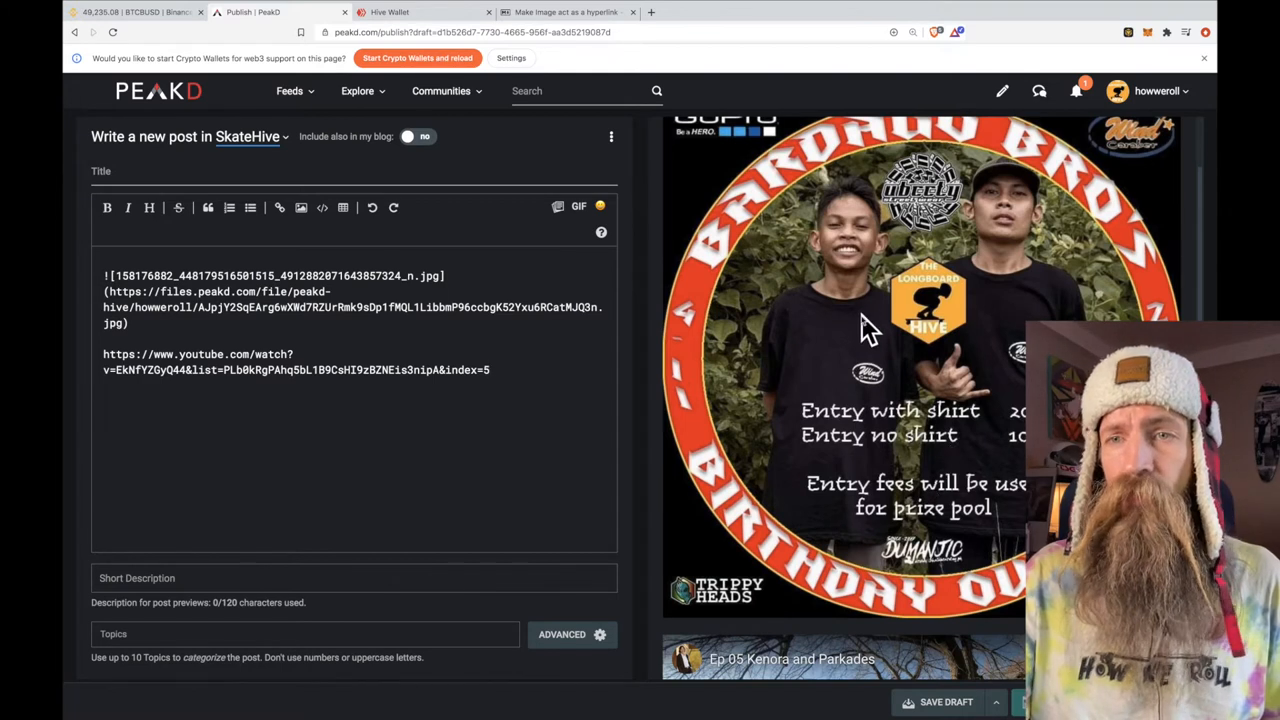
pyautogui.scroll(-3)
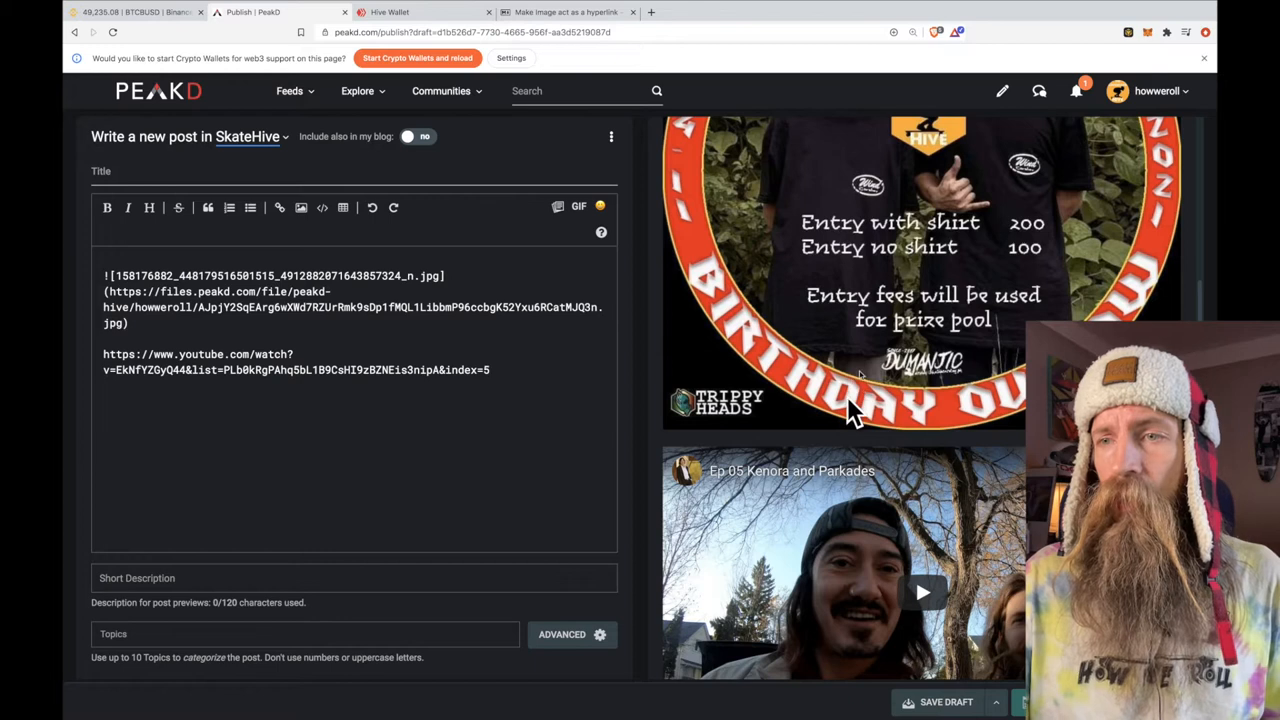
pyautogui.scroll(-3)
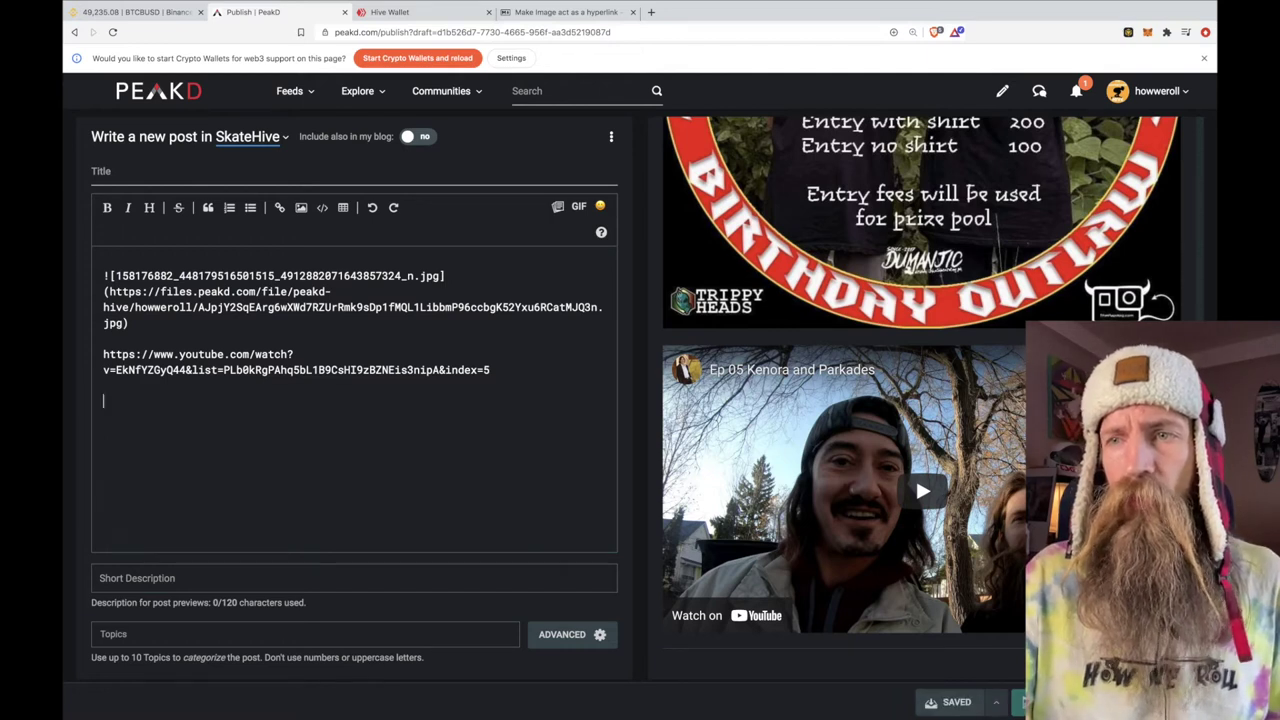
pyautogui.moveTo(924, 236)
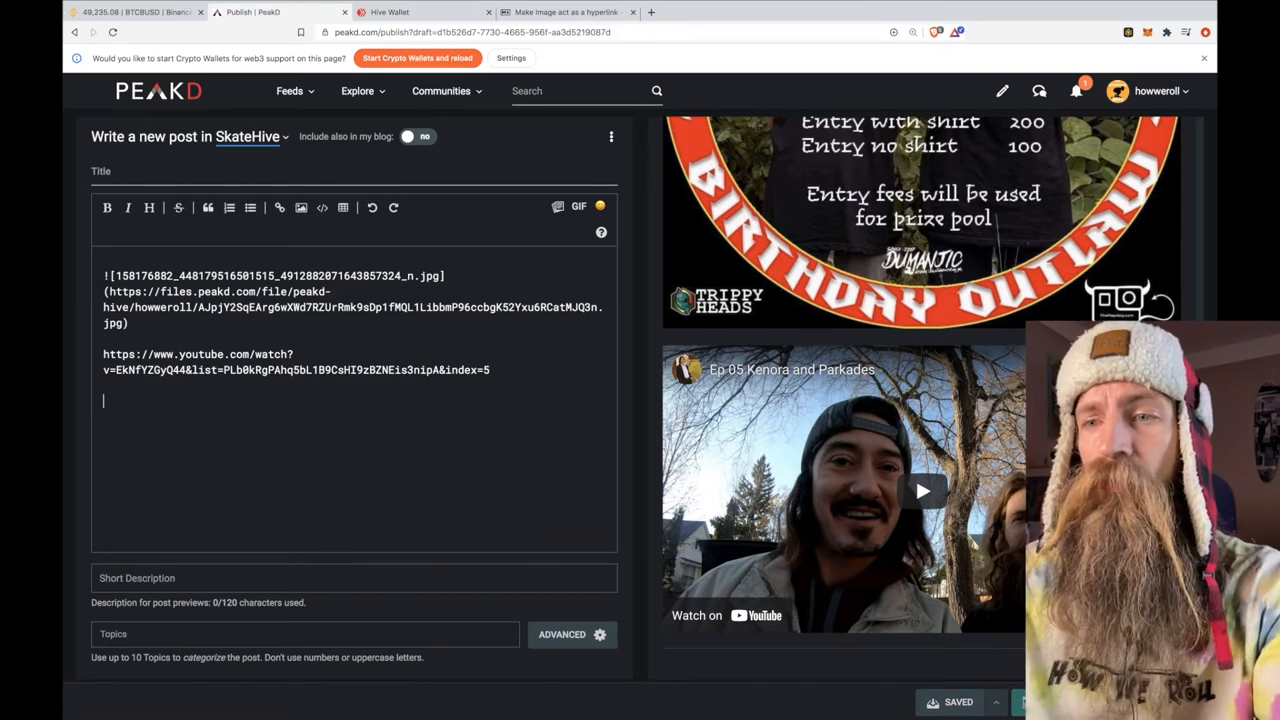
# - Add placeholder text below the video link and a short description reading 'good'
pyautogui.write('dfkjshdgjsfhglshfgskjdhfj')
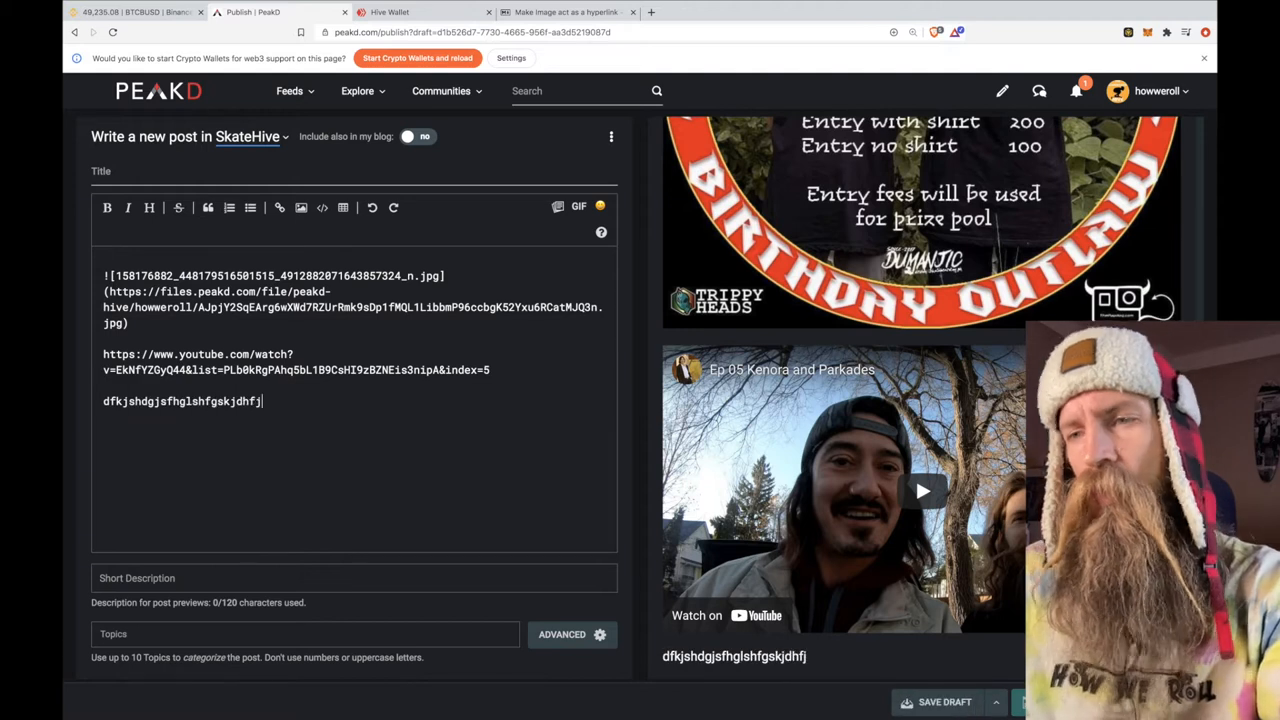
pyautogui.write('dfkjsdvhd')
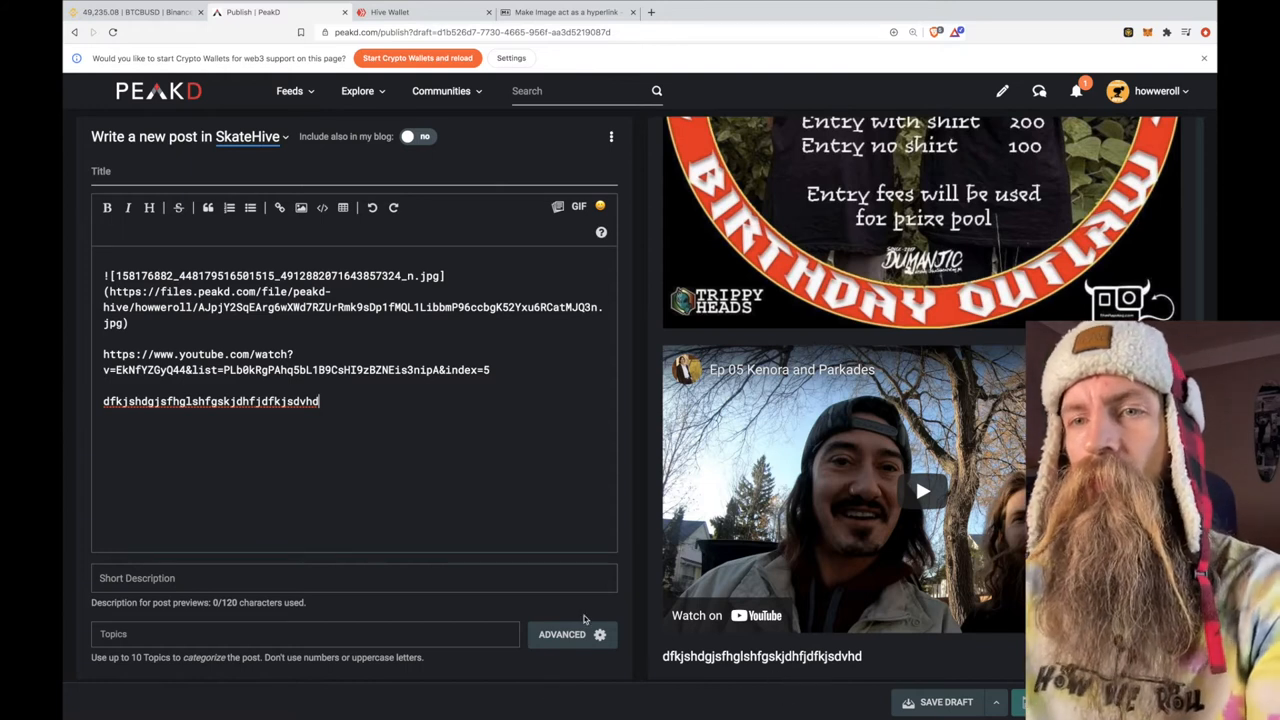
pyautogui.write('kj h')
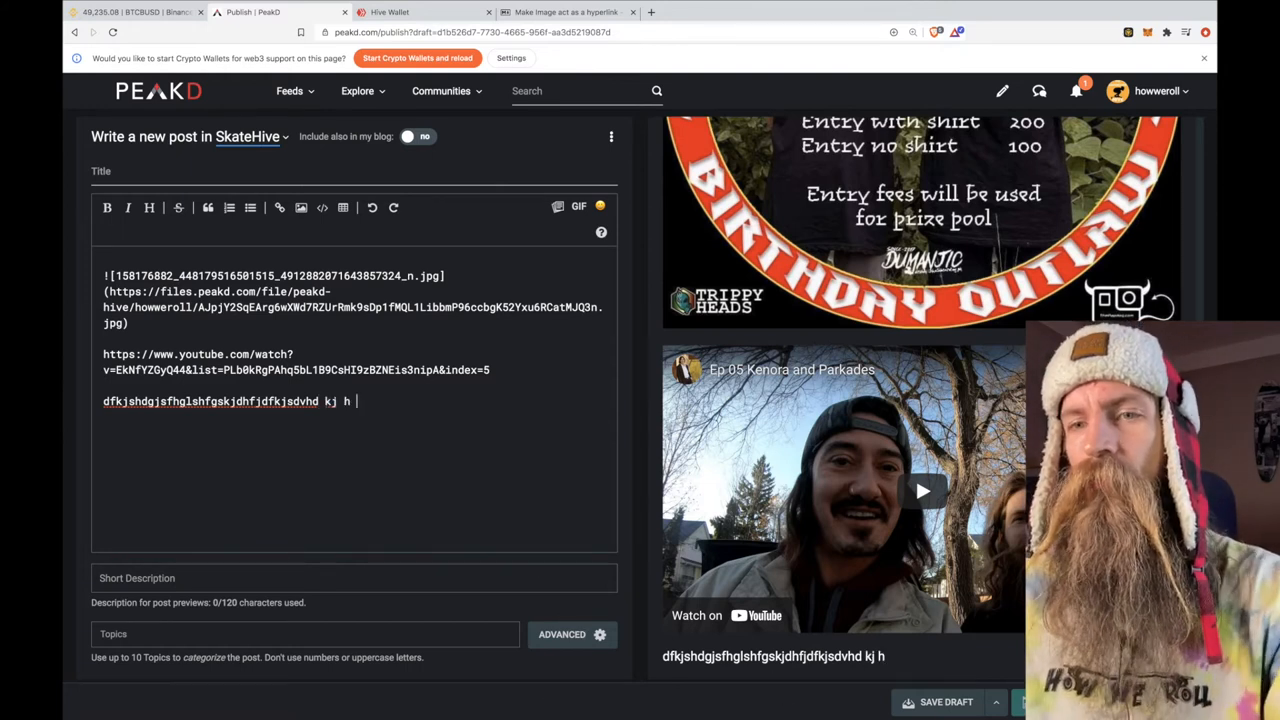
pyautogui.write('hk jsdgf')
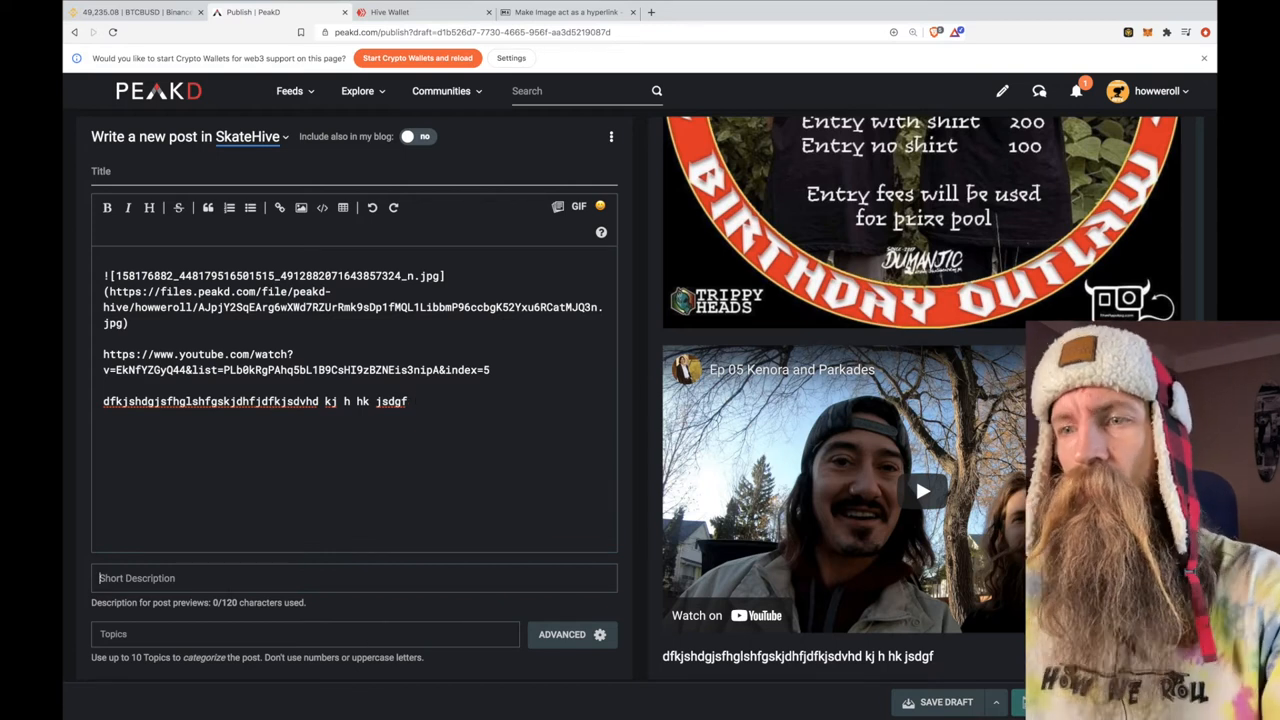
pyautogui.write('good')
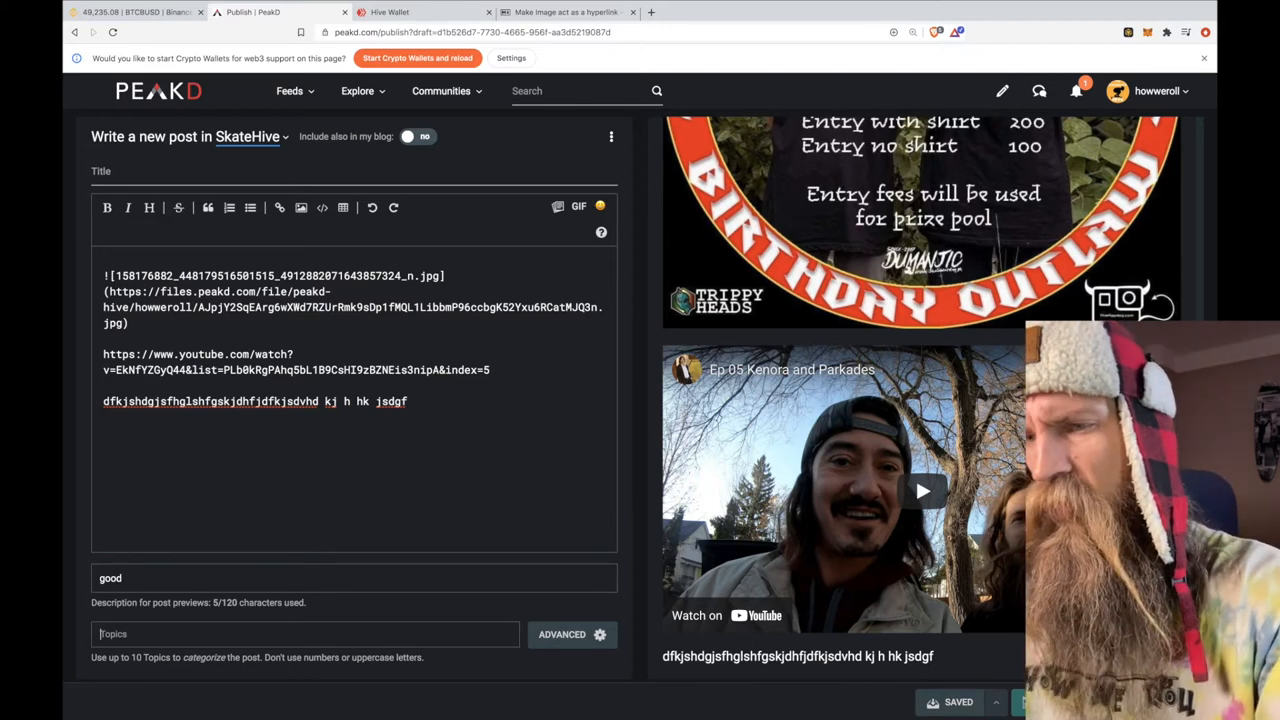
# - Add the topic 'dogs' to the post and move on to another topic
pyautogui.write('documenrty ===')
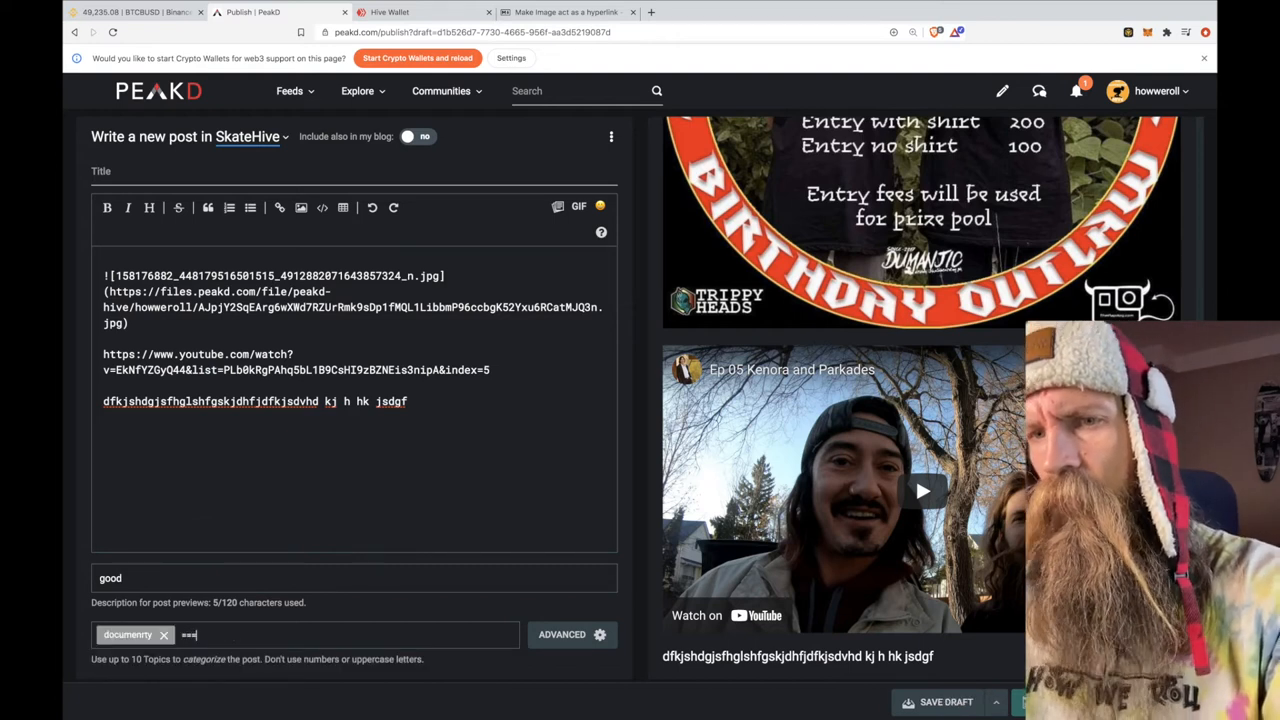
pyautogui.click(164, 634)
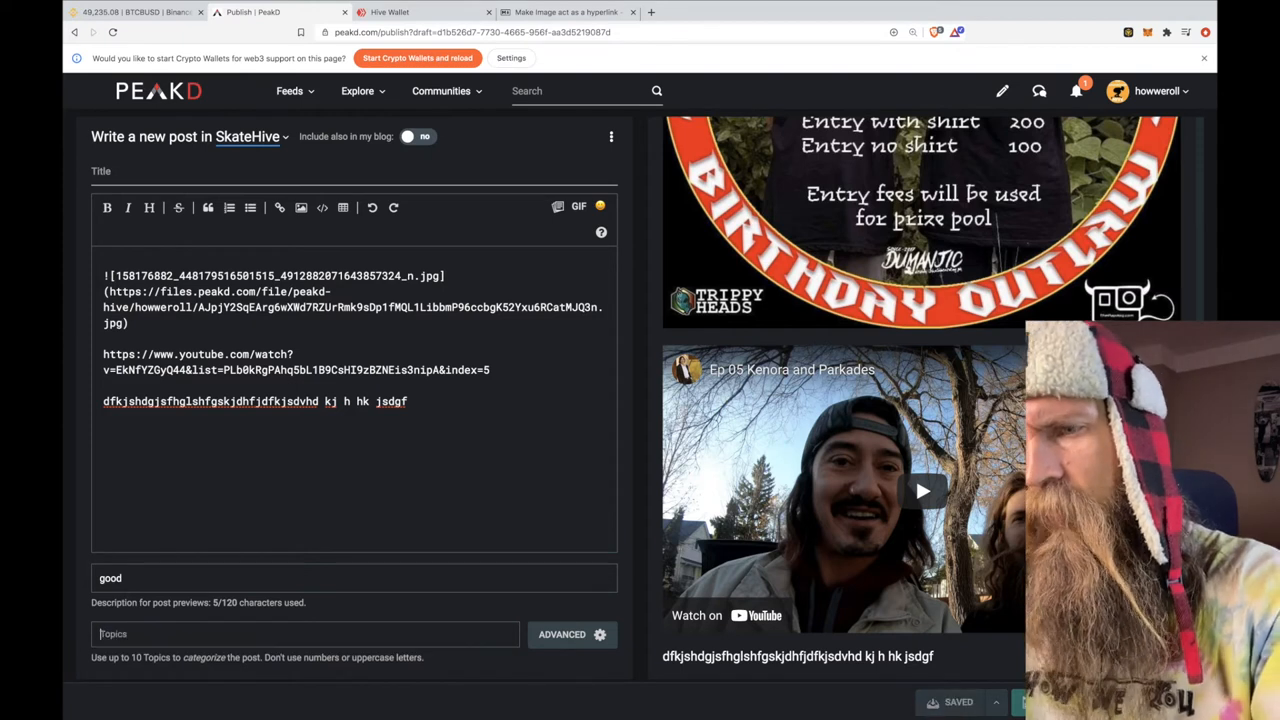
pyautogui.write('dogs')
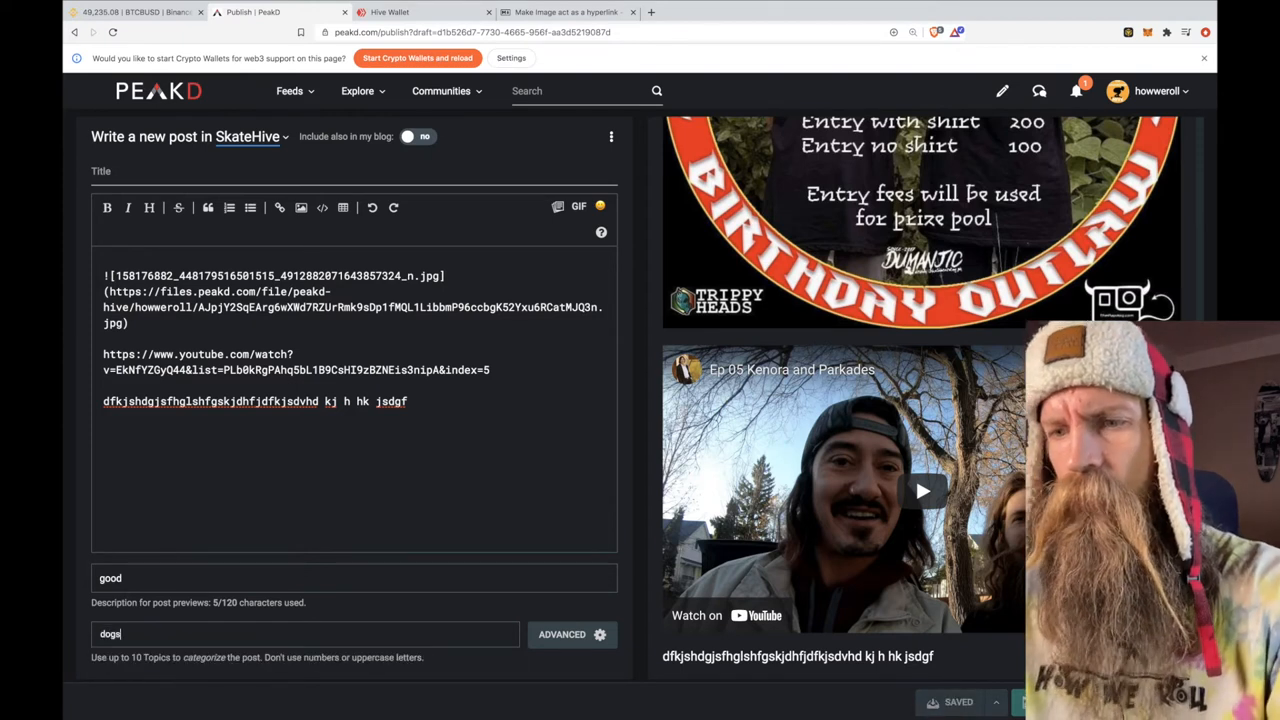
pyautogui.press('Return')
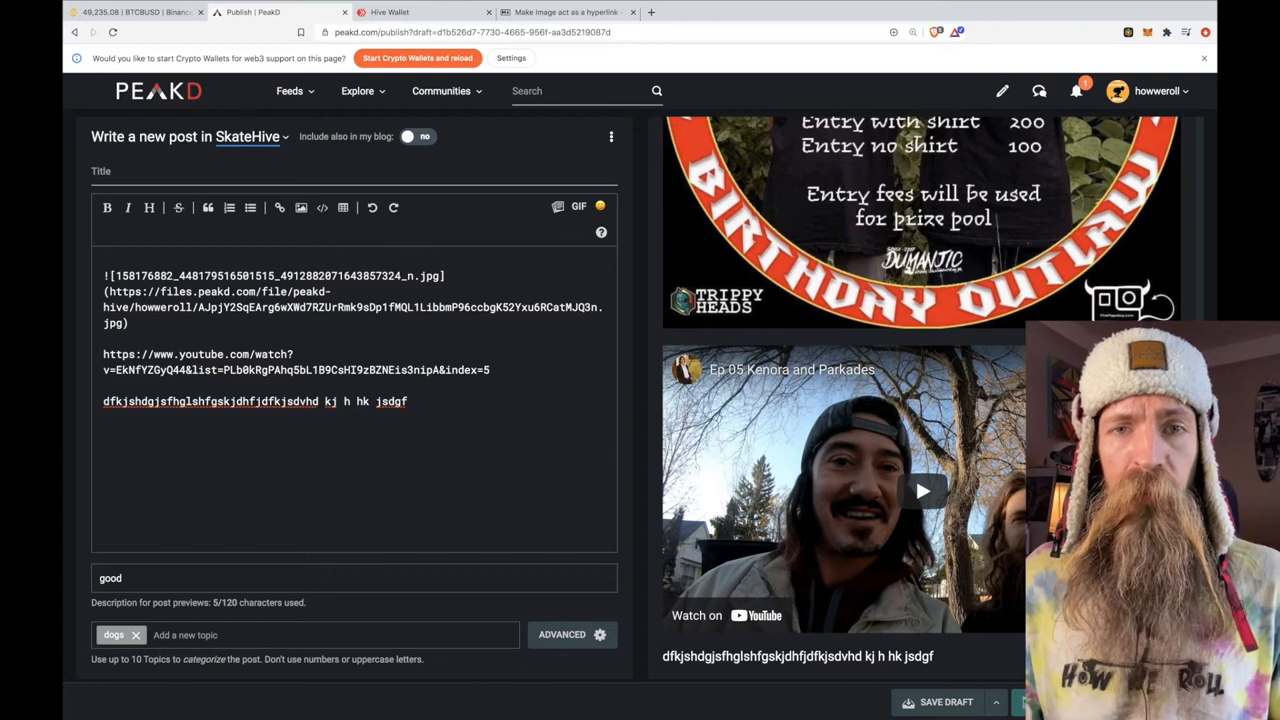
pyautogui.click(944, 700)
pyautogui.write(' blog')
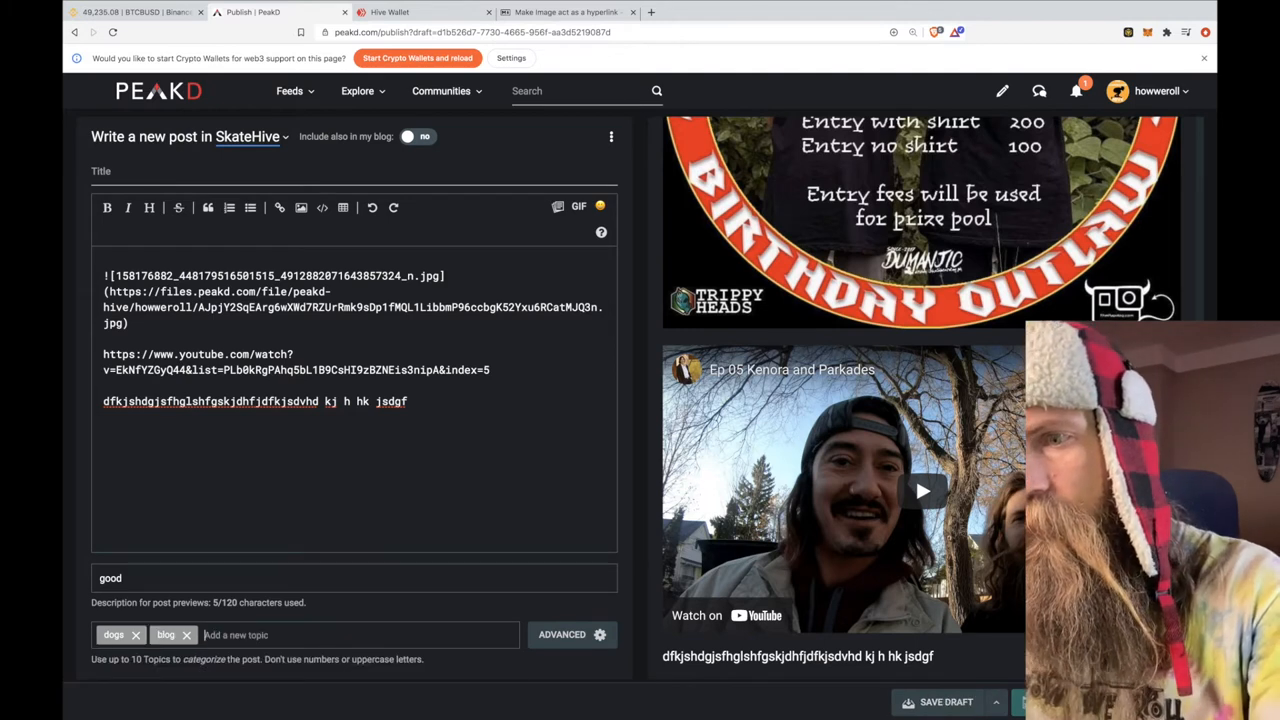
# - Add the topics video, longboarding and skatehive from typed text and suggestions
pyautogui.write('video')
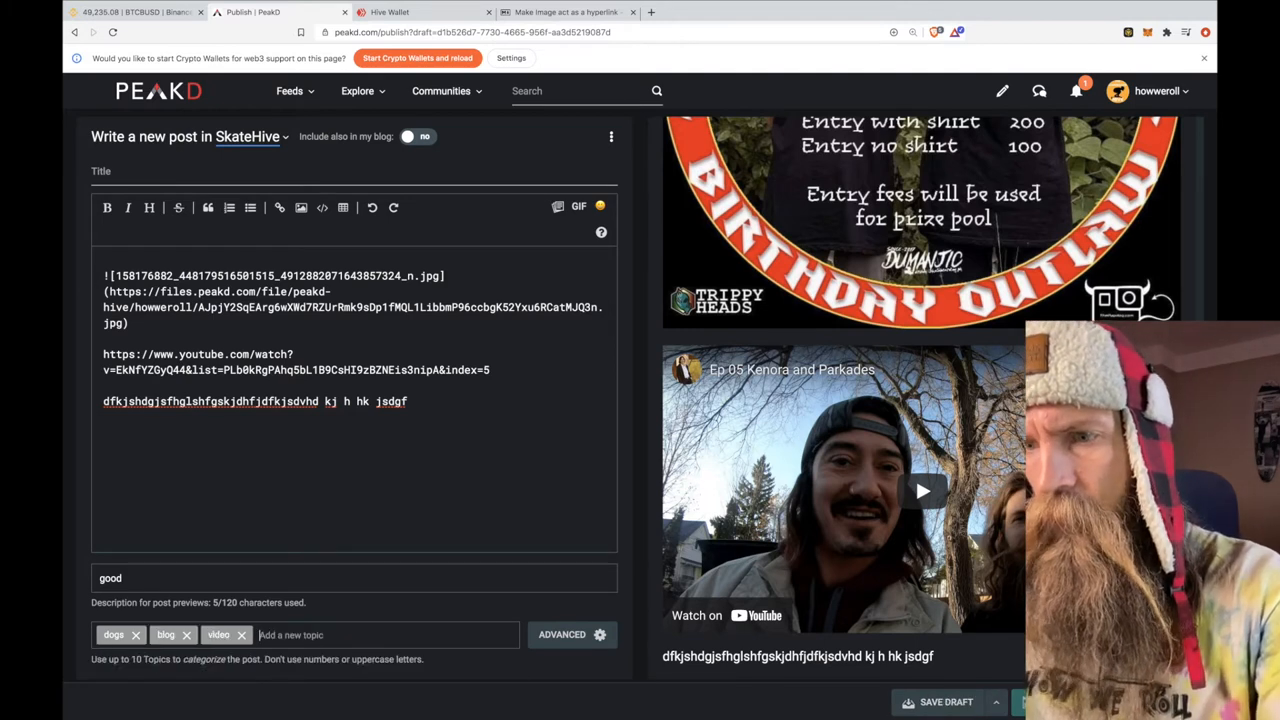
pyautogui.write('lon')
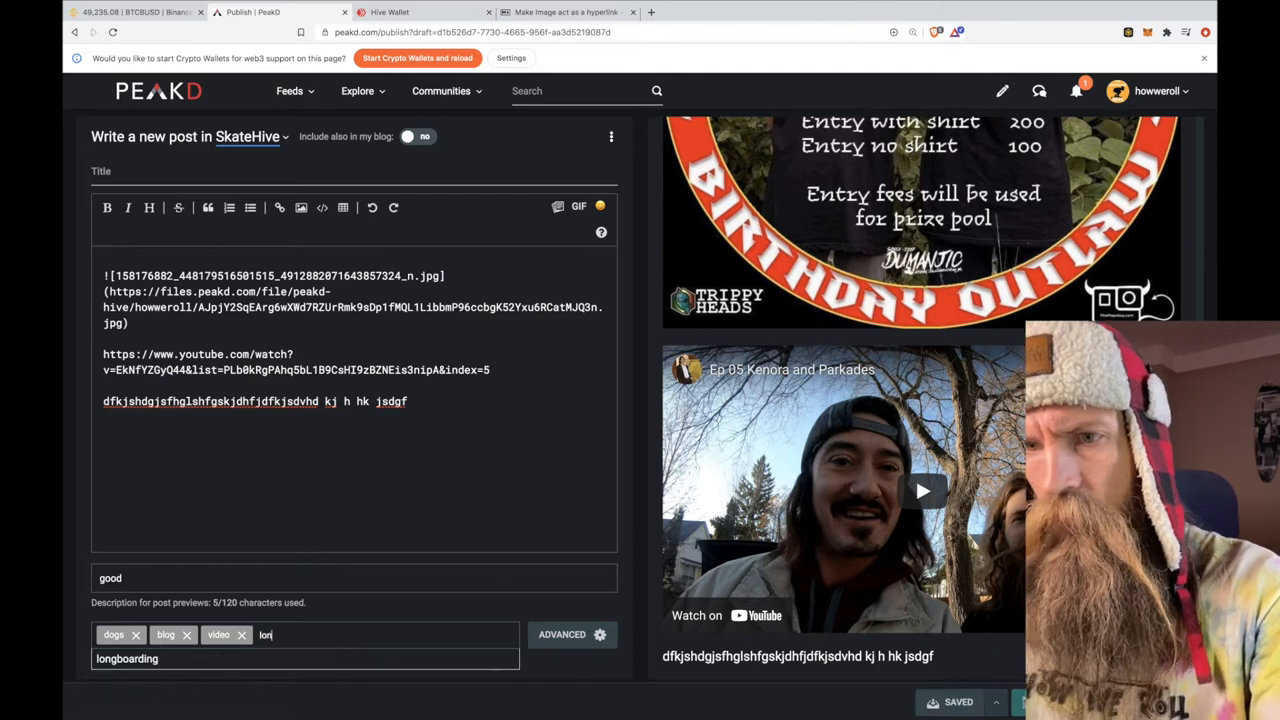
pyautogui.press('Return')
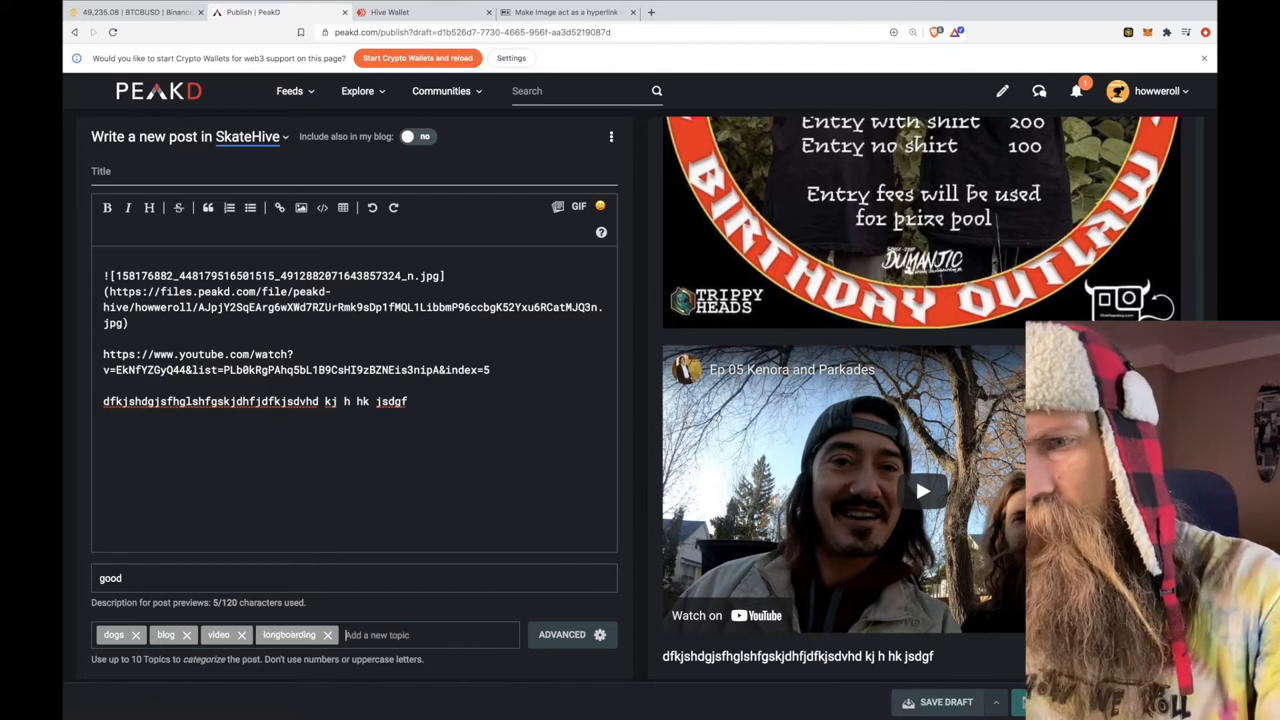
pyautogui.write('skatehive')
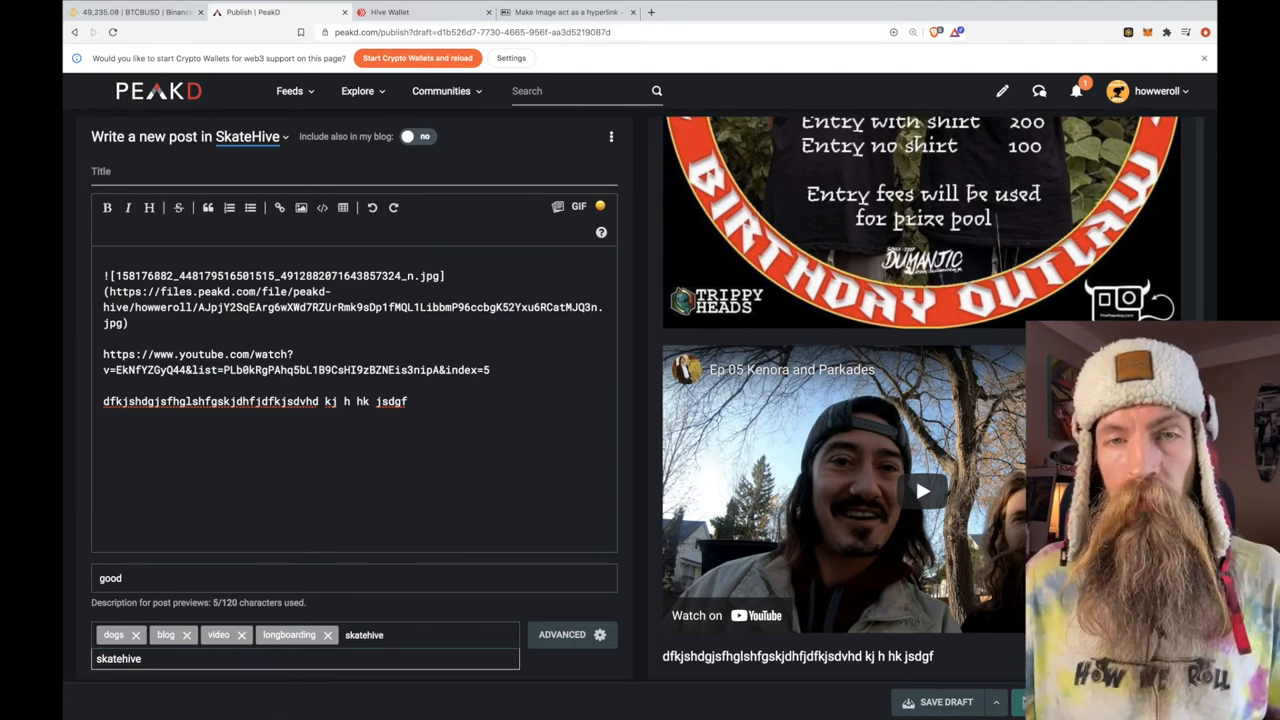
pyautogui.click(944, 700)
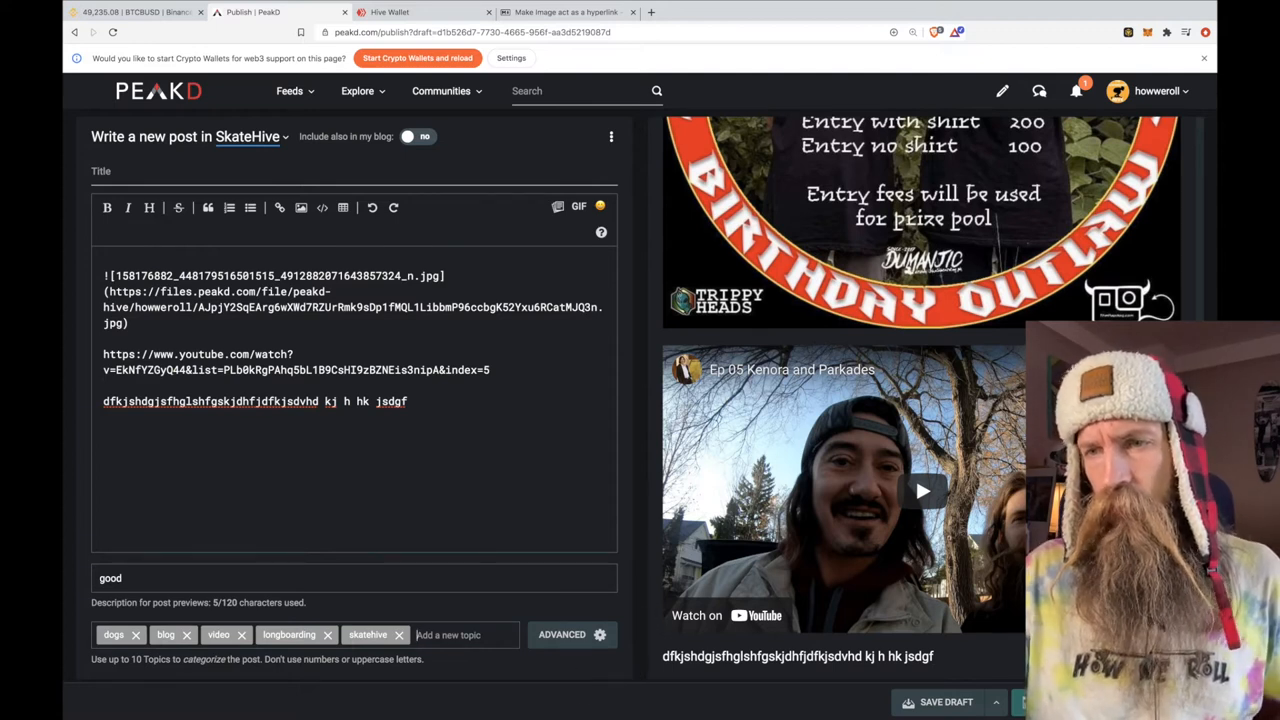
pyautogui.moveTo(460, 636)
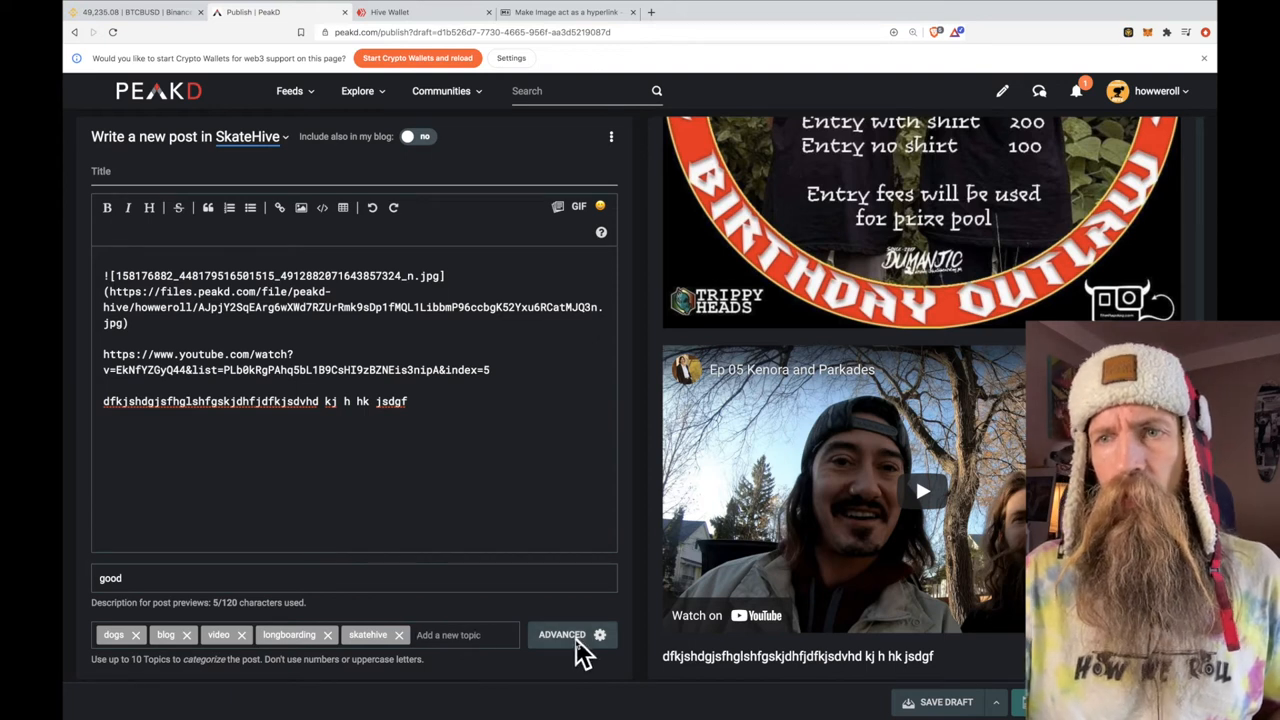
# - Review the advanced author and reward options, keeping payout at 100% Hive Power
pyautogui.click(562, 636)
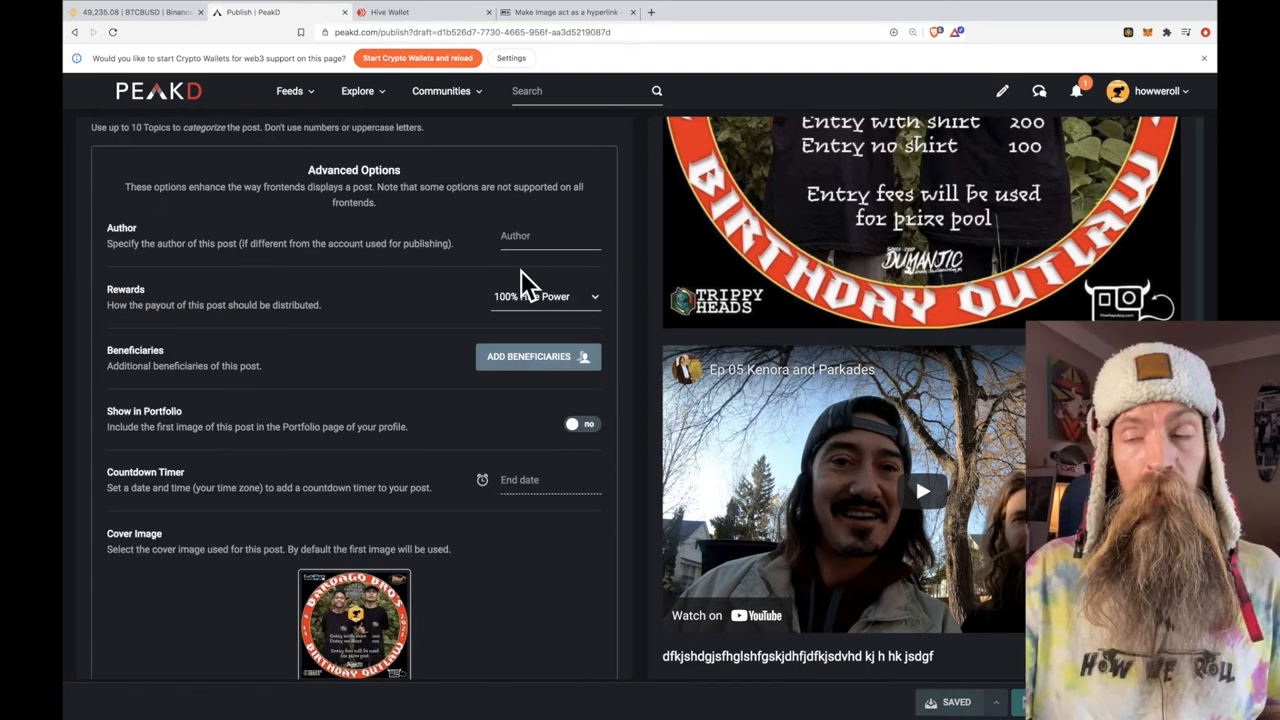
pyautogui.click(550, 236)
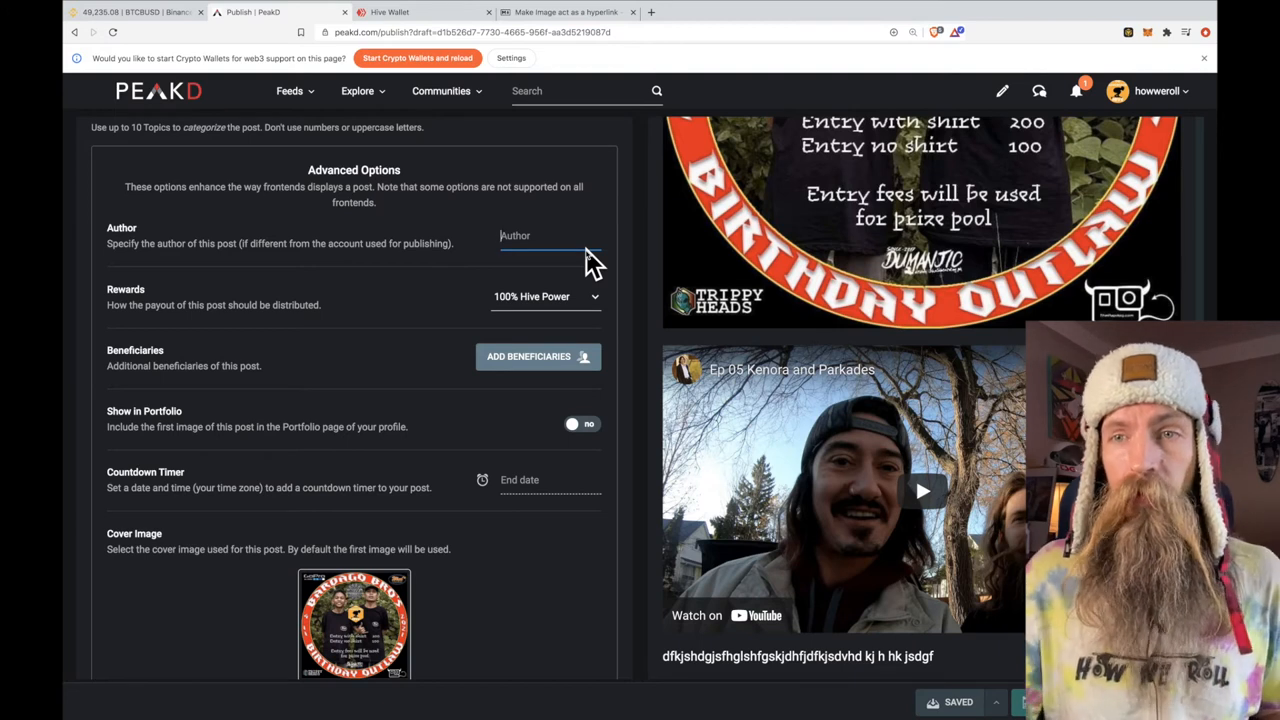
pyautogui.moveTo(592, 270)
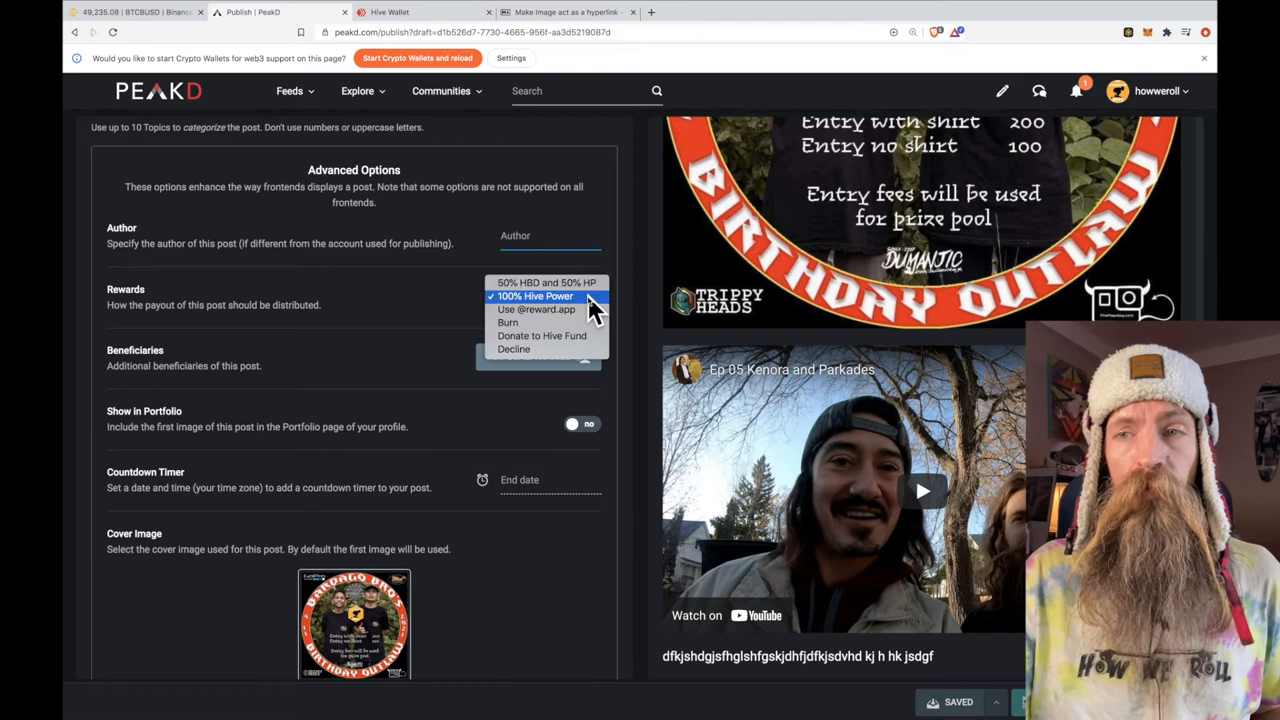
pyautogui.moveTo(544, 308)
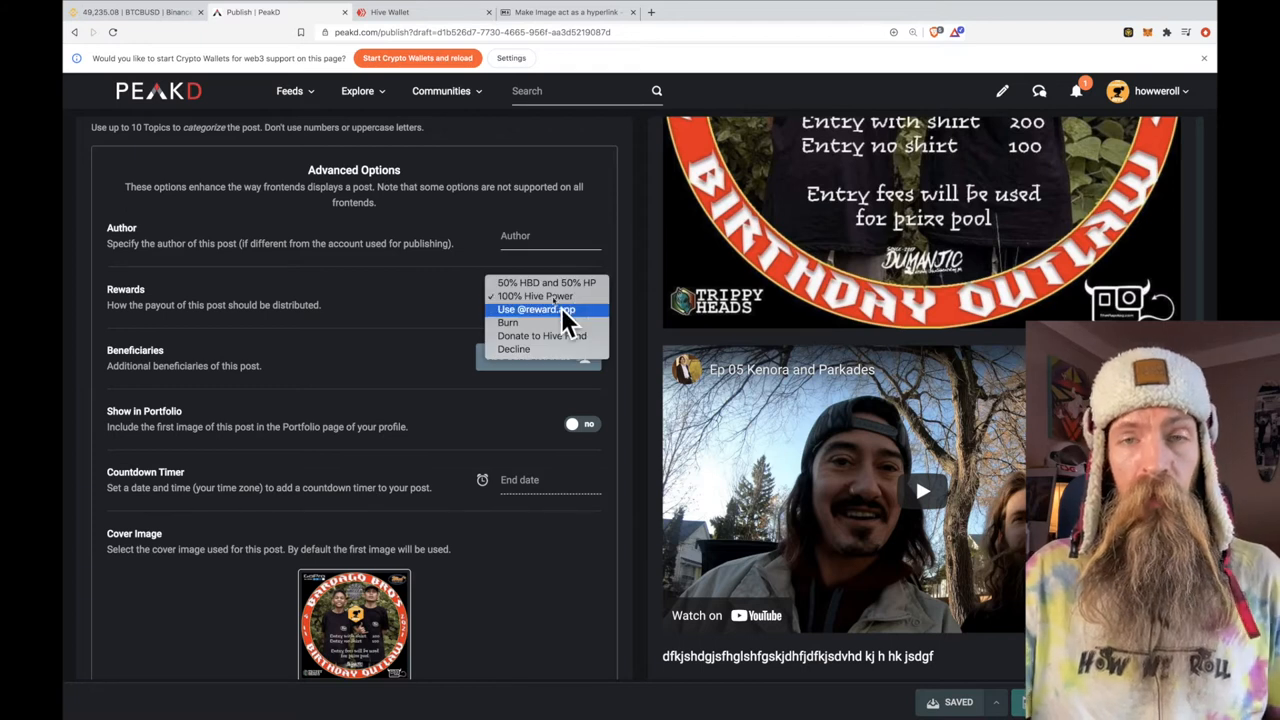
pyautogui.moveTo(536, 296)
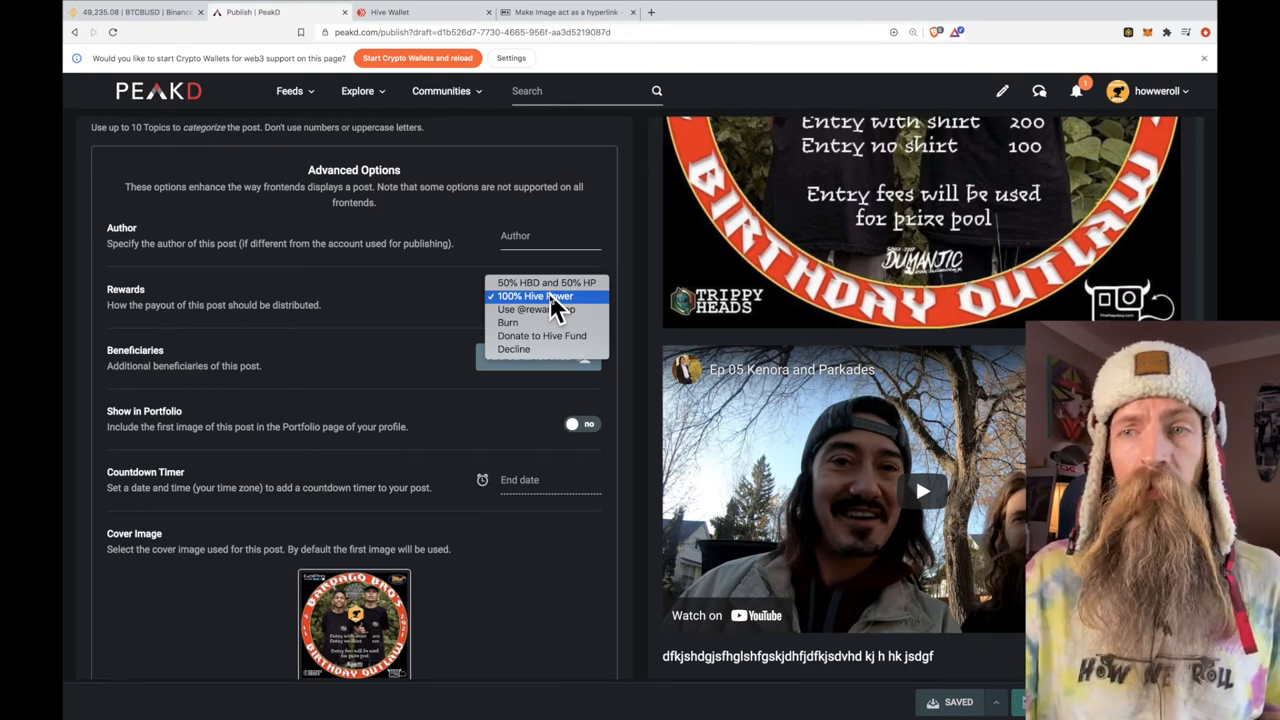
pyautogui.moveTo(548, 282)
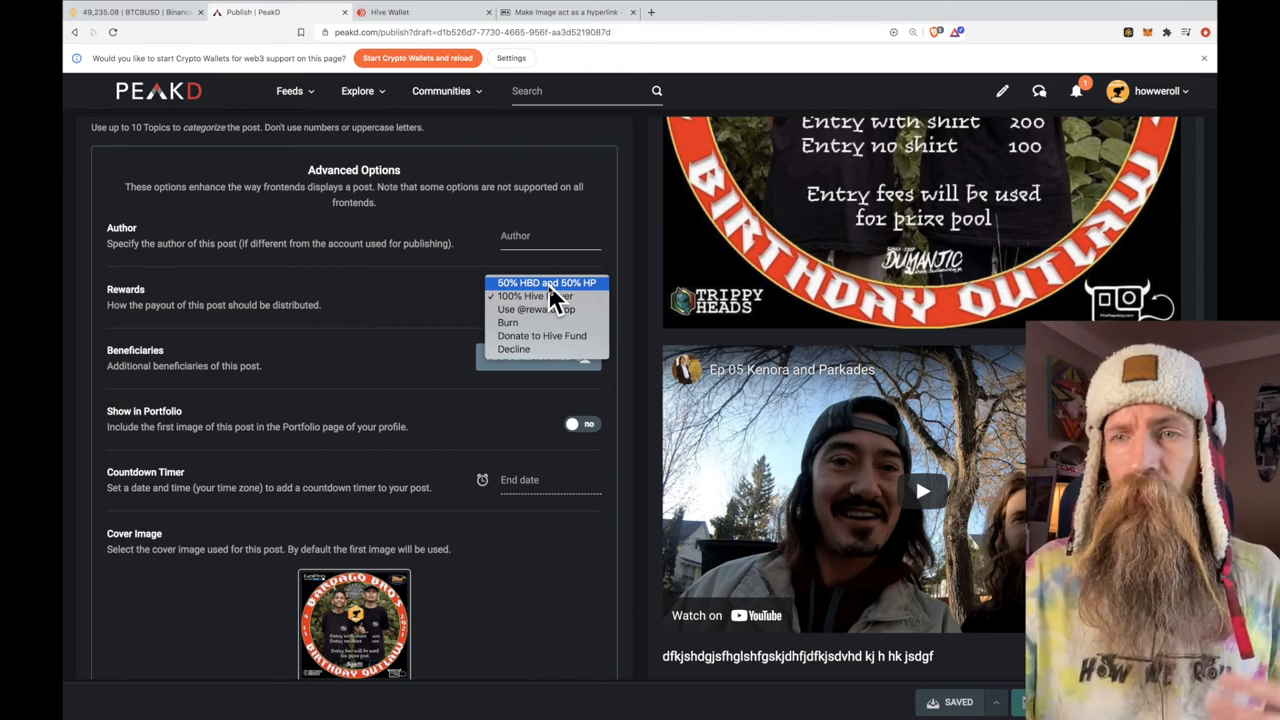
pyautogui.moveTo(548, 308)
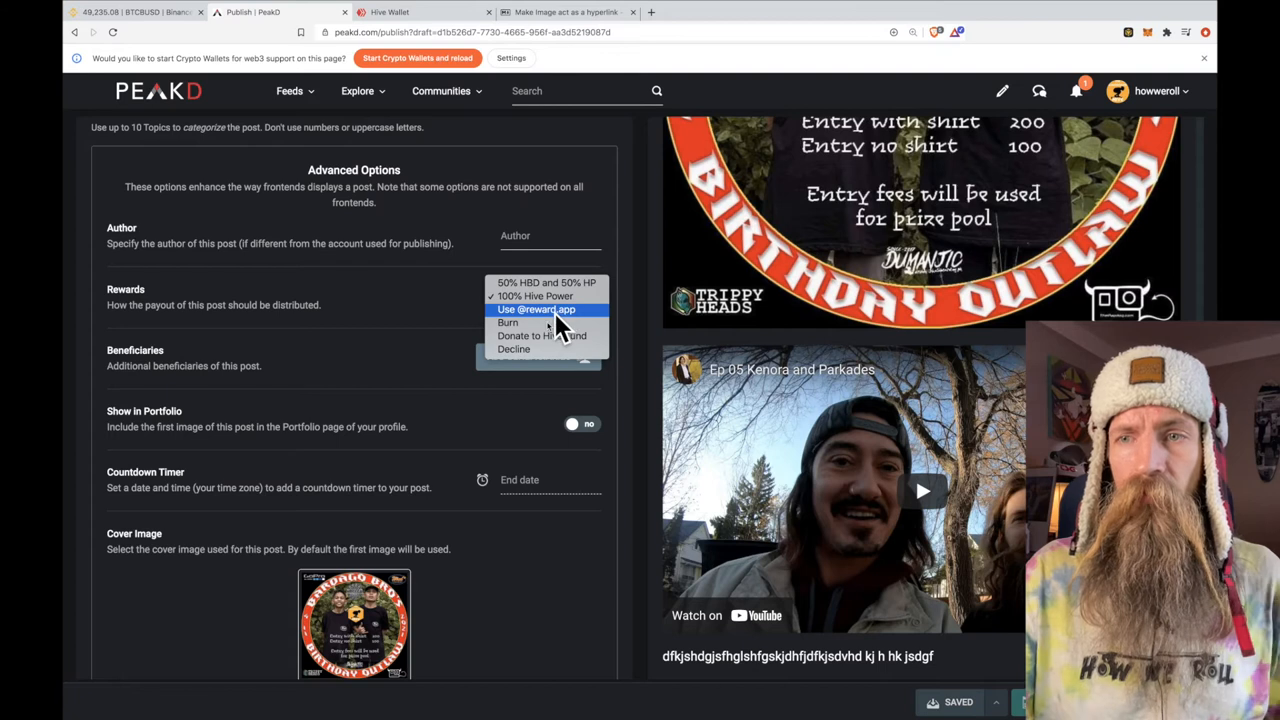
pyautogui.moveTo(542, 336)
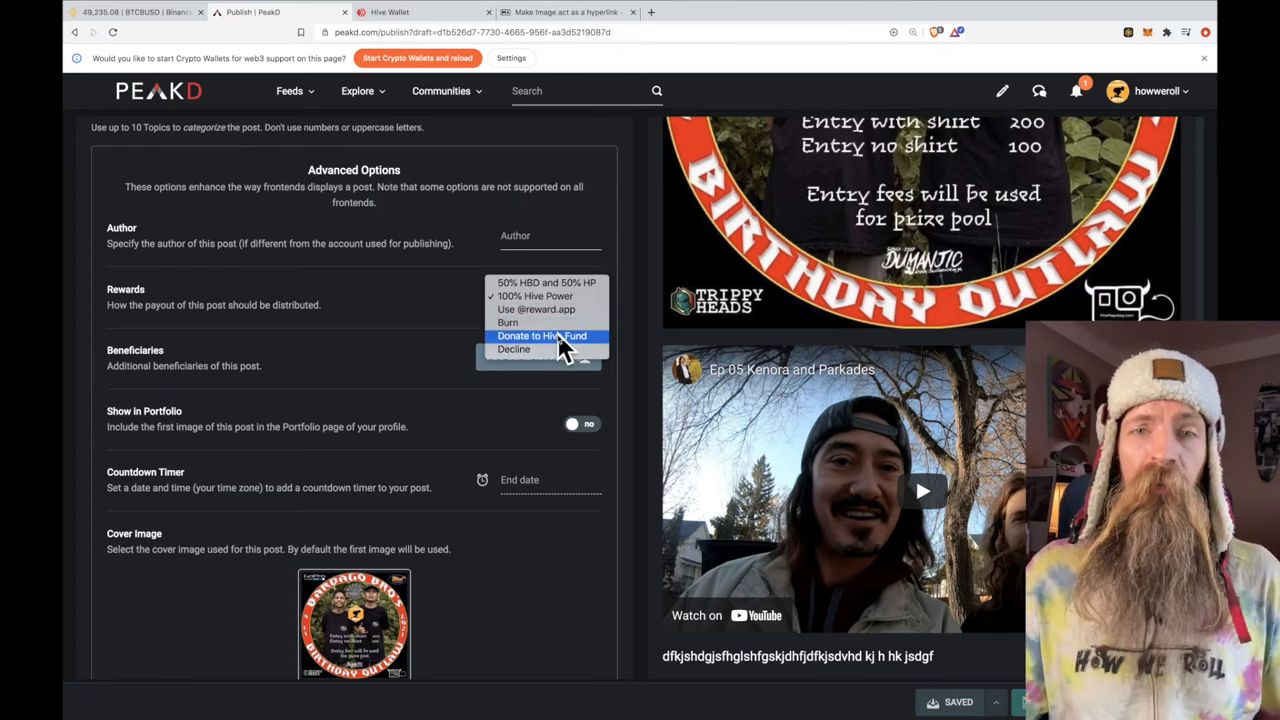
pyautogui.moveTo(556, 384)
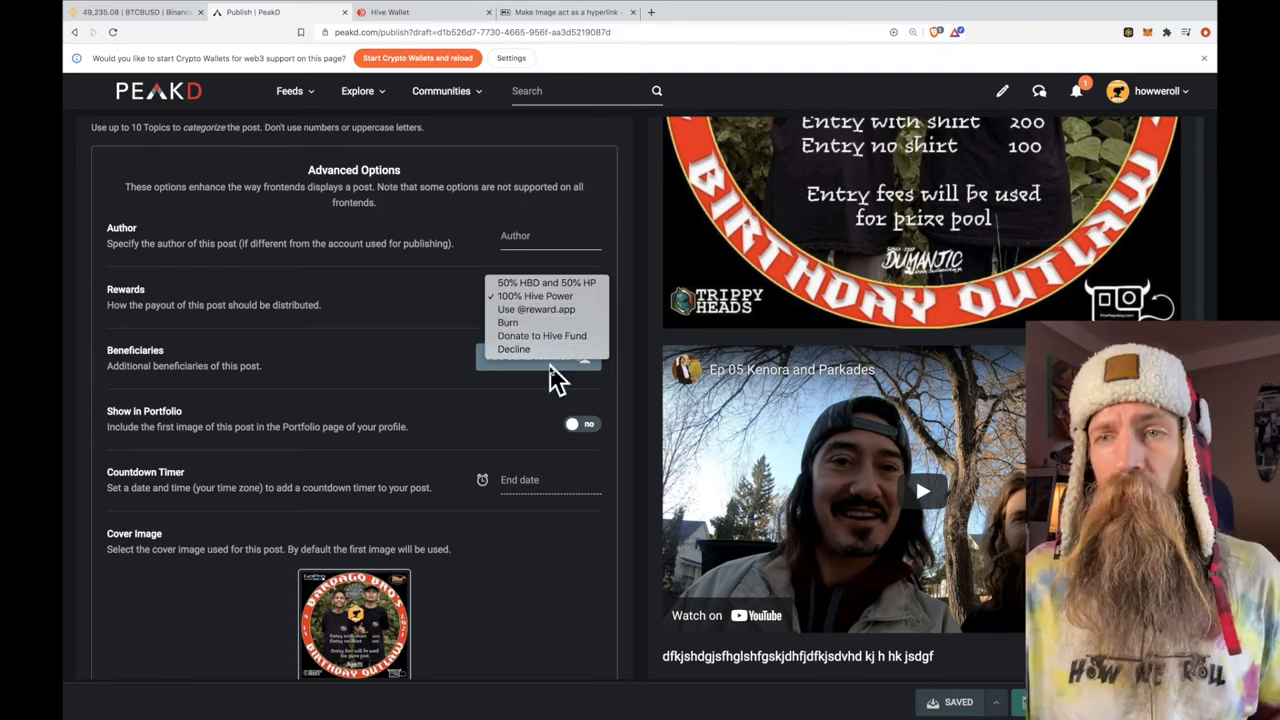
pyautogui.moveTo(540, 348)
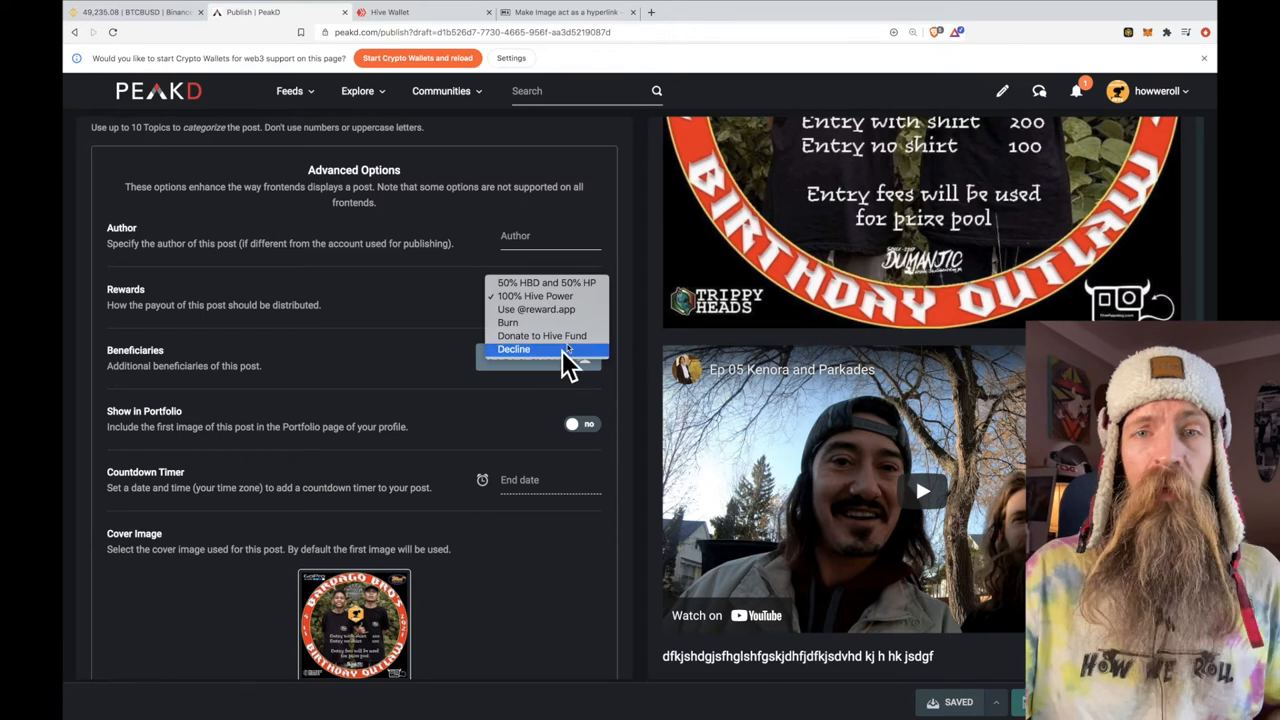
pyautogui.moveTo(536, 296)
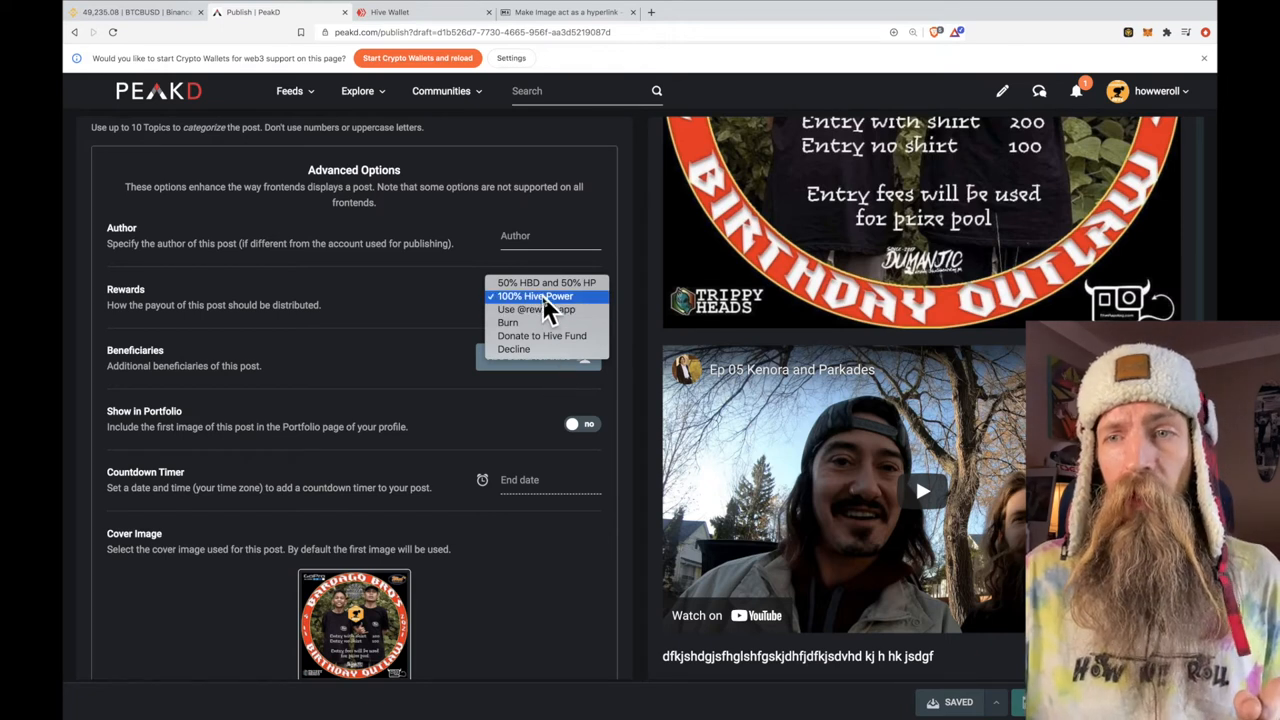
pyautogui.click(534, 296)
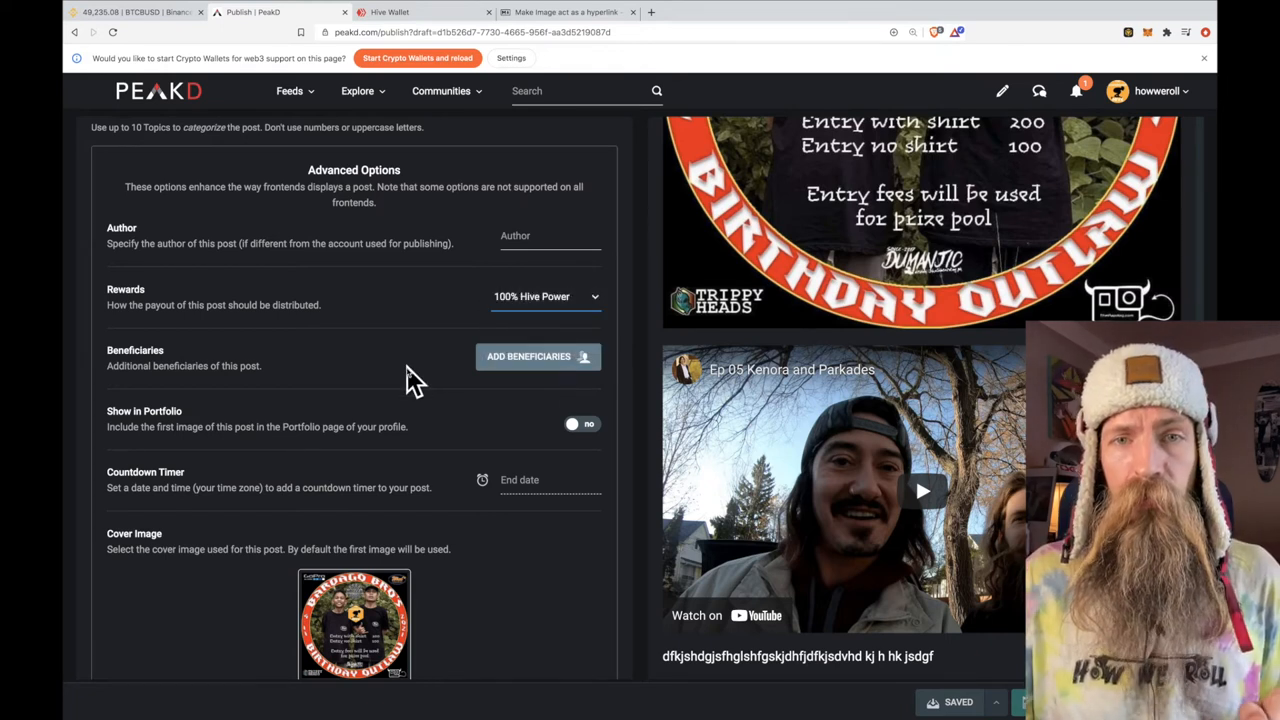
pyautogui.moveTo(576, 414)
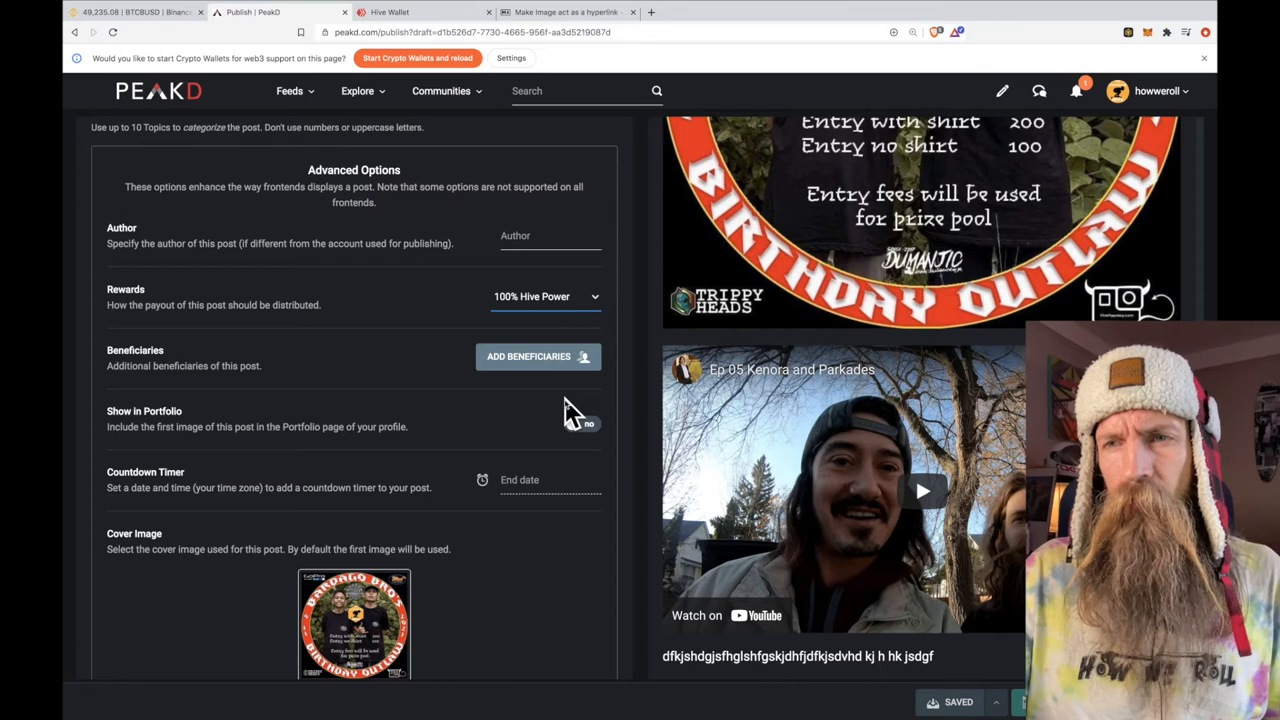
pyautogui.moveTo(580, 376)
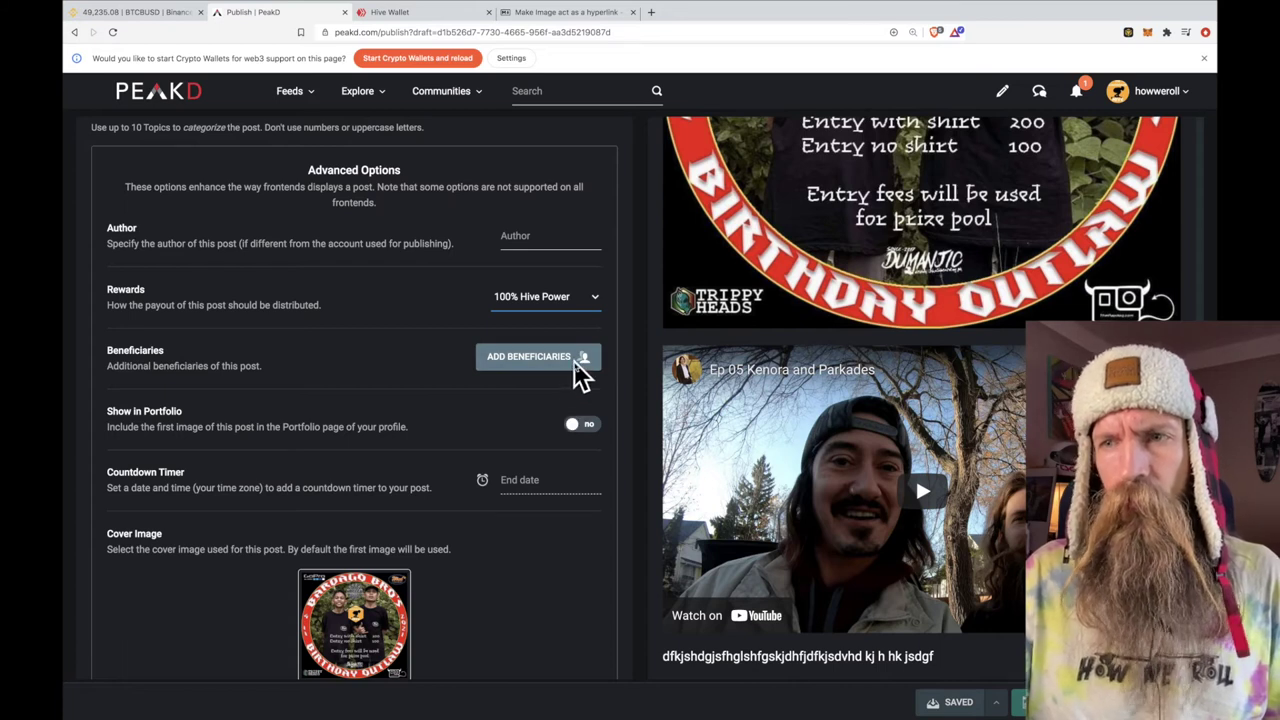
pyautogui.click(528, 356)
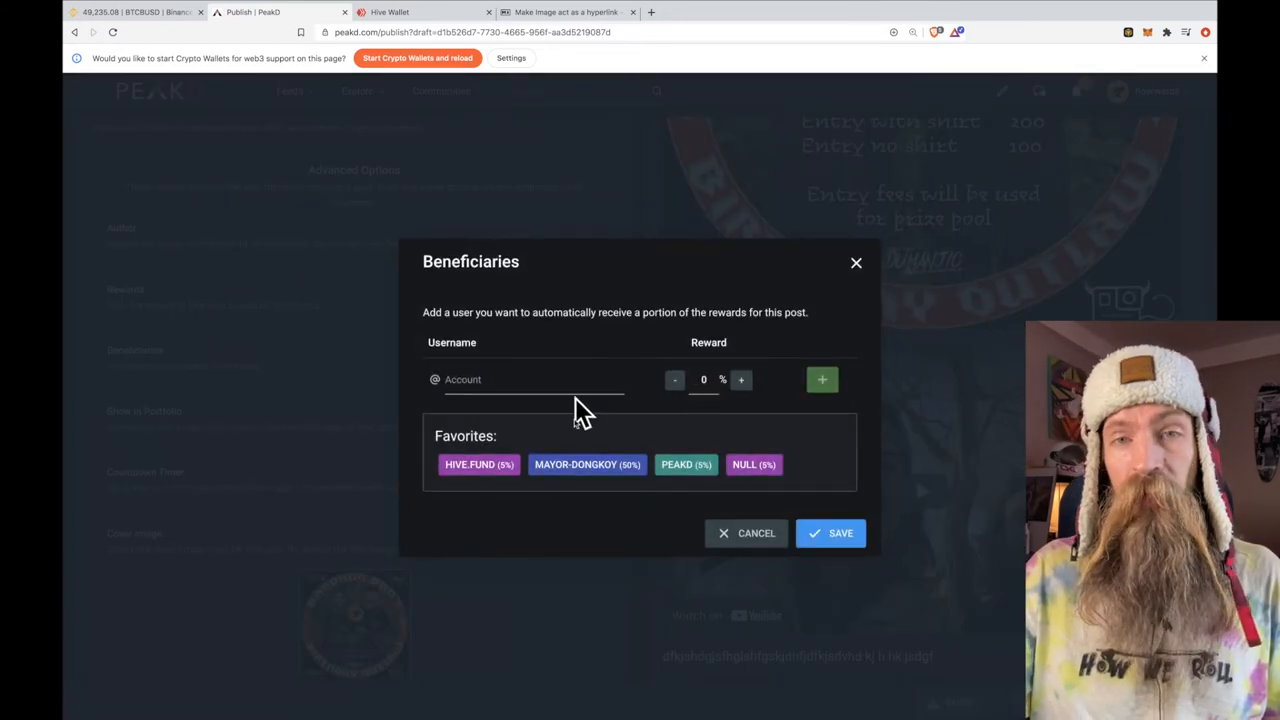
pyautogui.moveTo(620, 478)
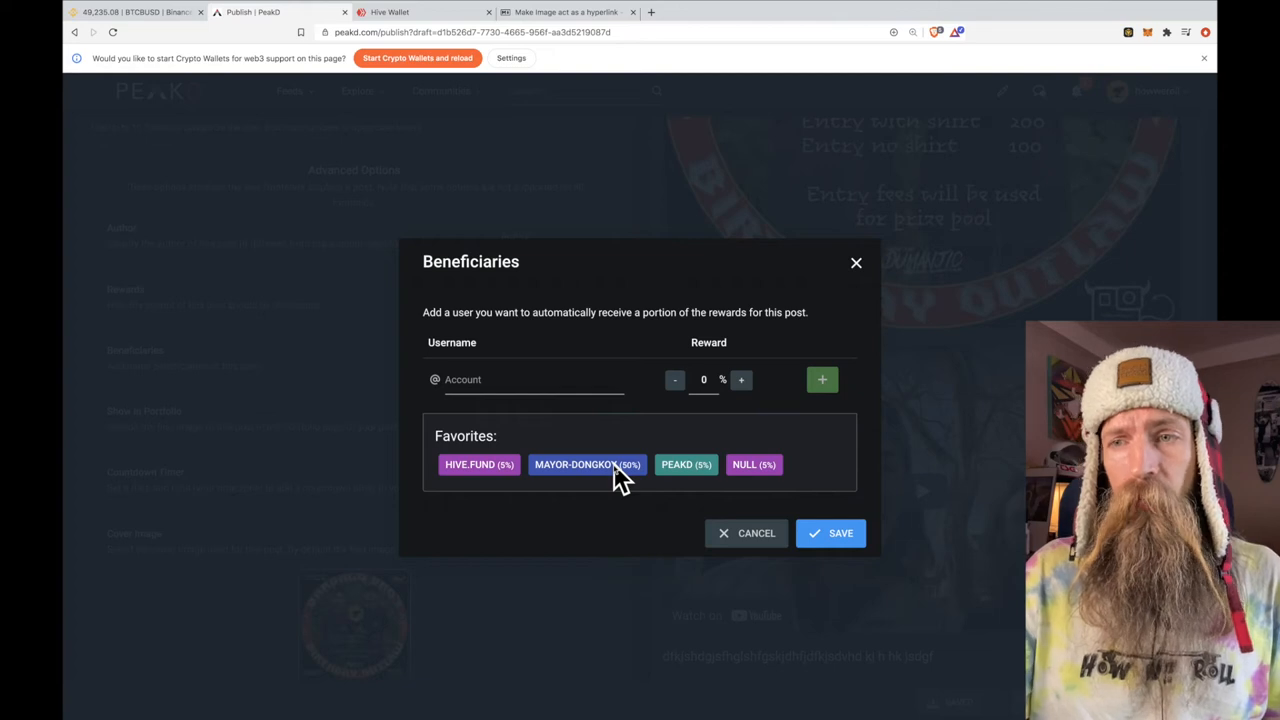
pyautogui.moveTo(724, 486)
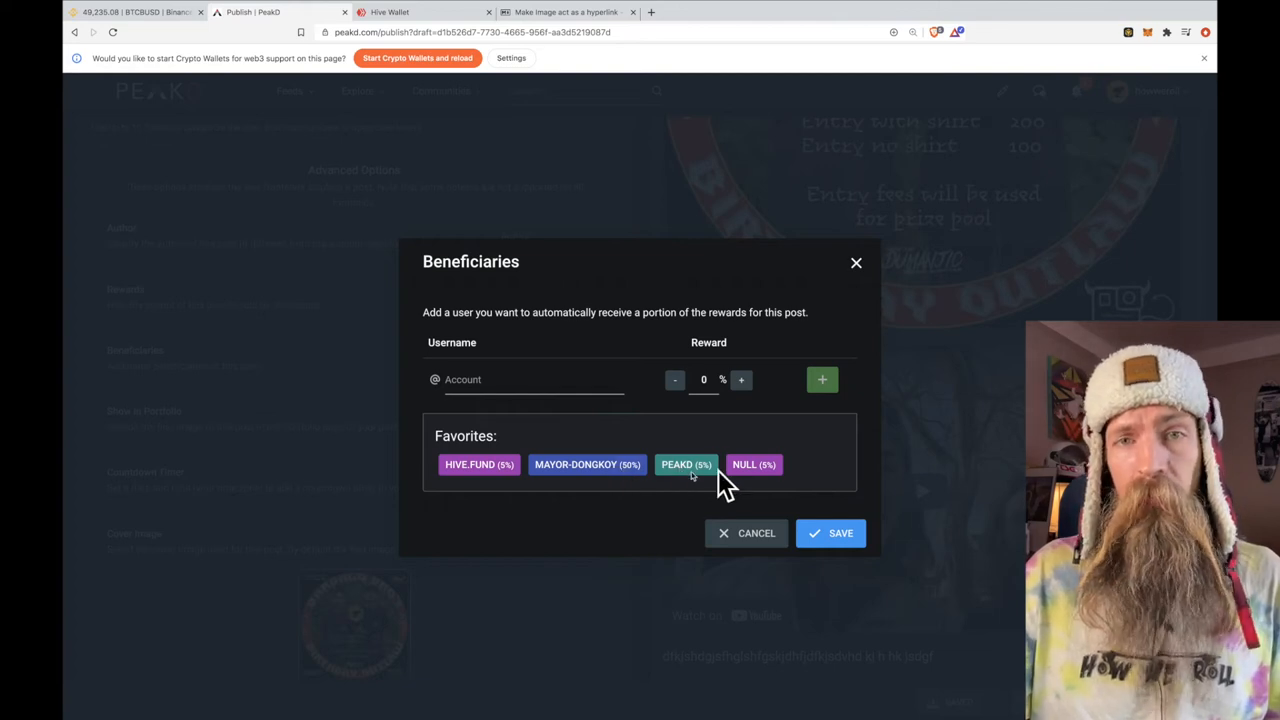
pyautogui.moveTo(700, 480)
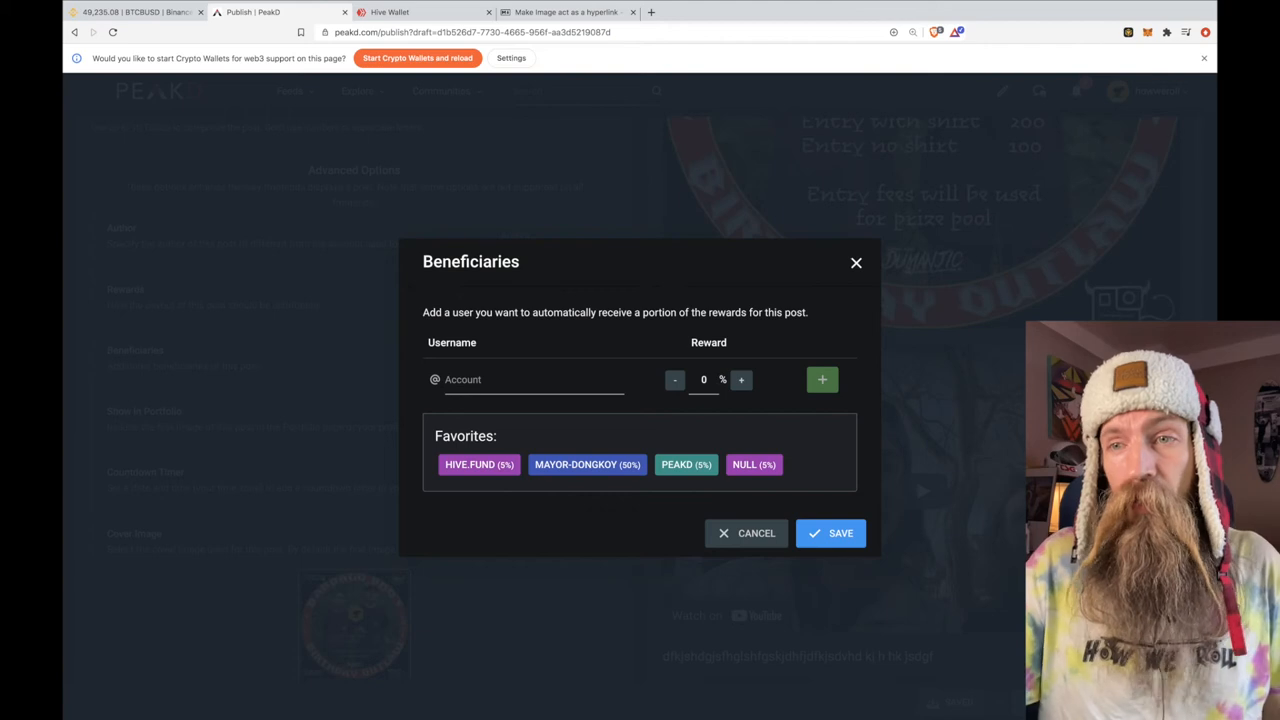
pyautogui.moveTo(628, 374)
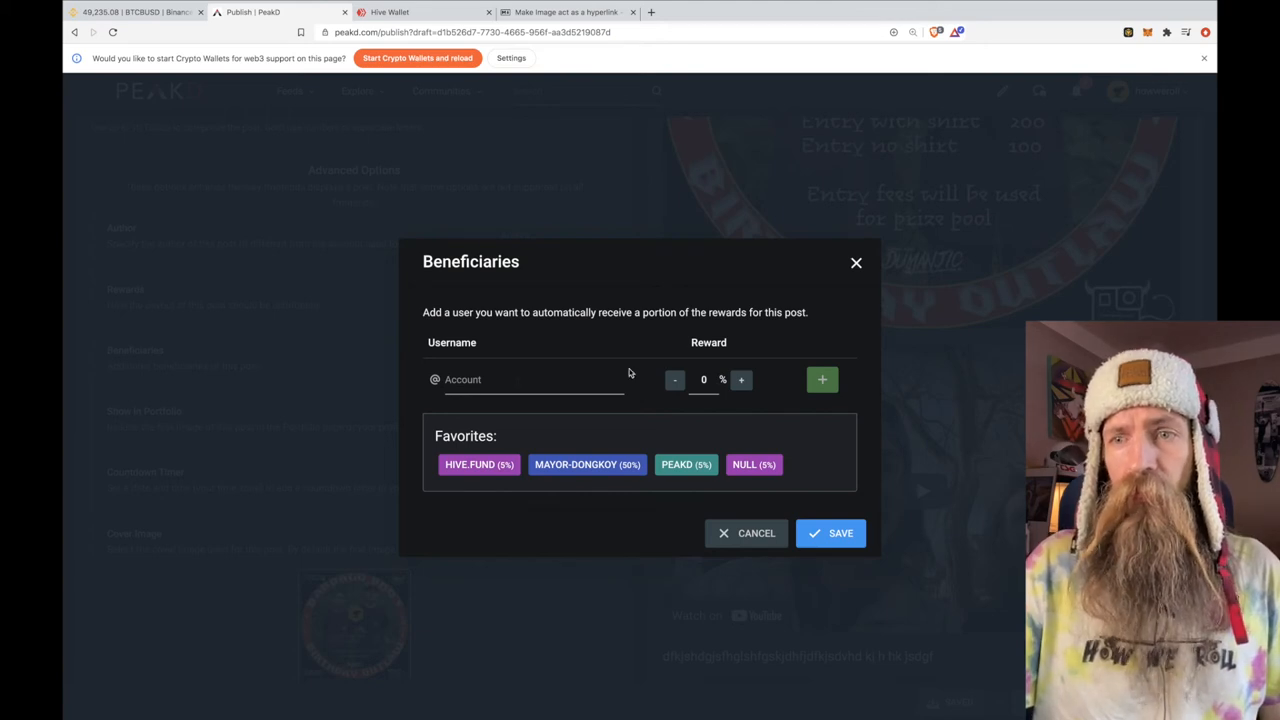
pyautogui.moveTo(600, 504)
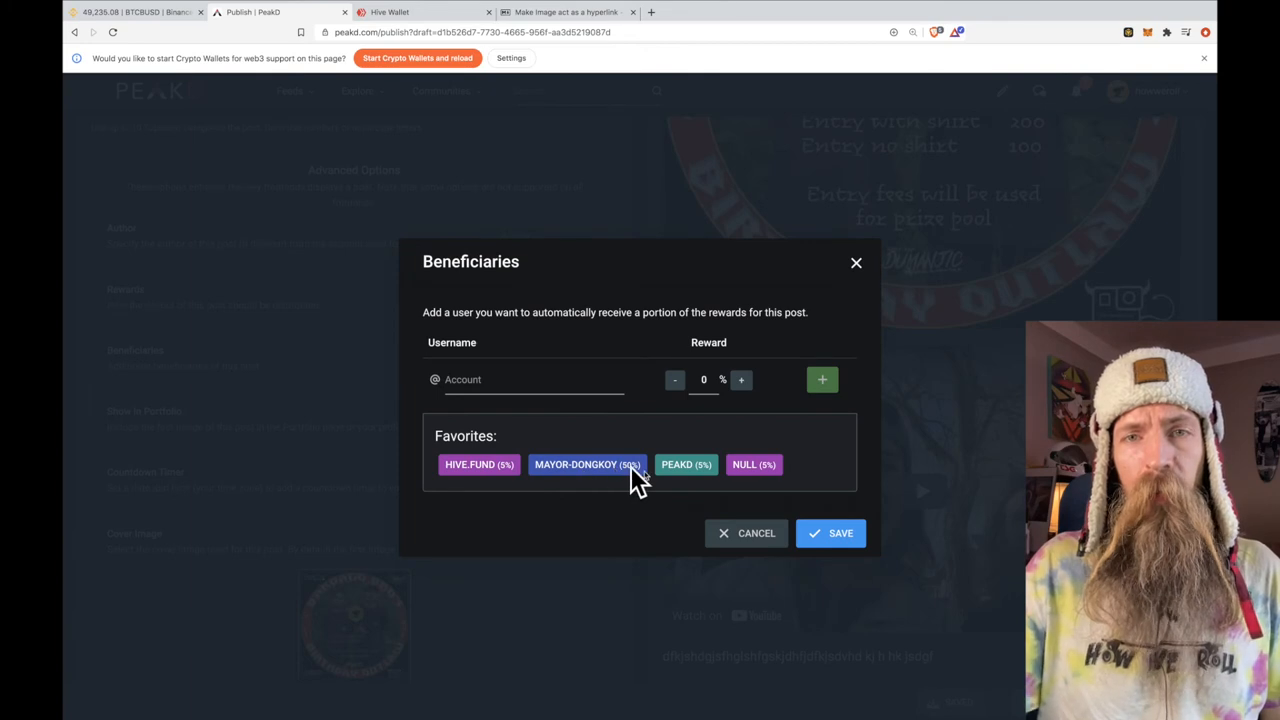
pyautogui.moveTo(624, 476)
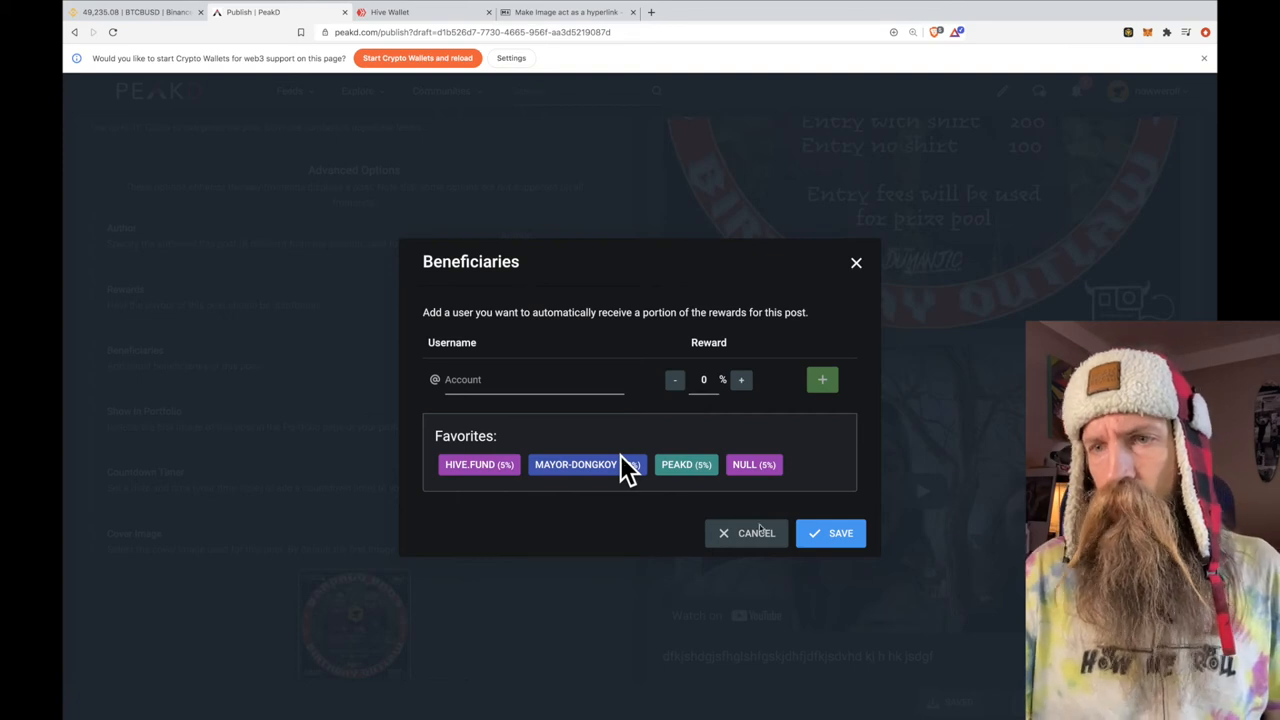
pyautogui.click(756, 532)
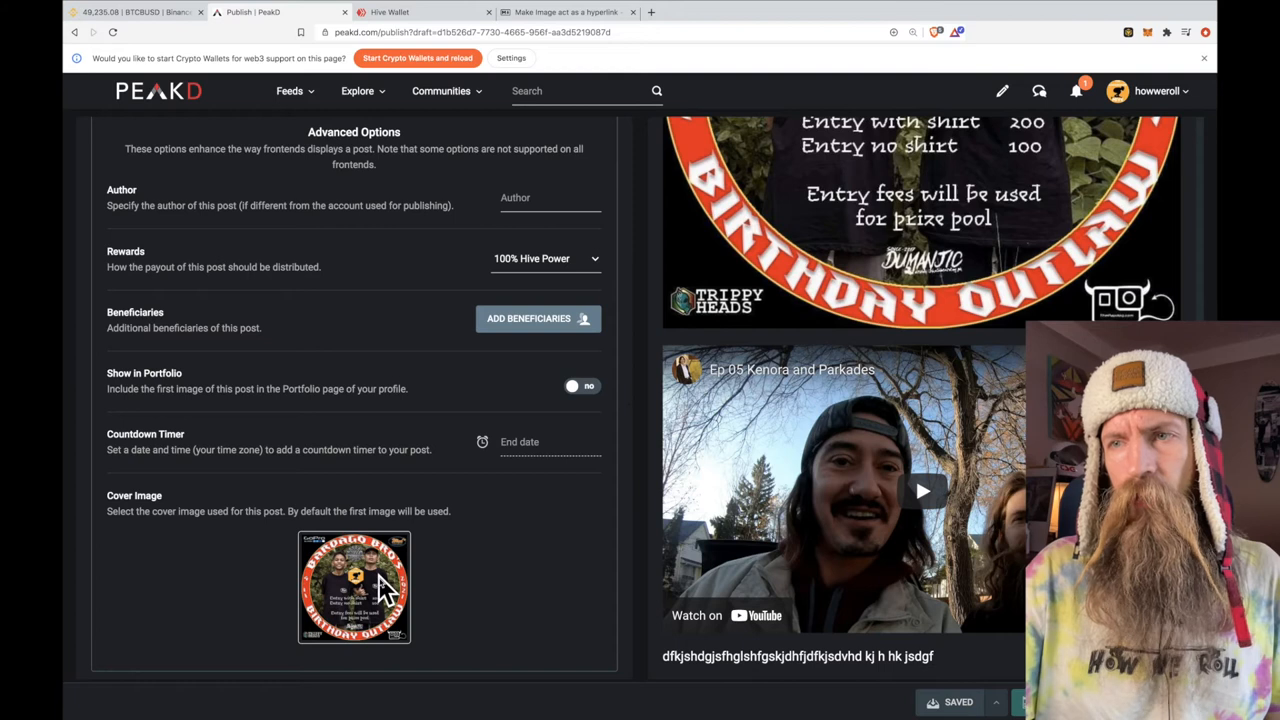
pyautogui.moveTo(840, 330)
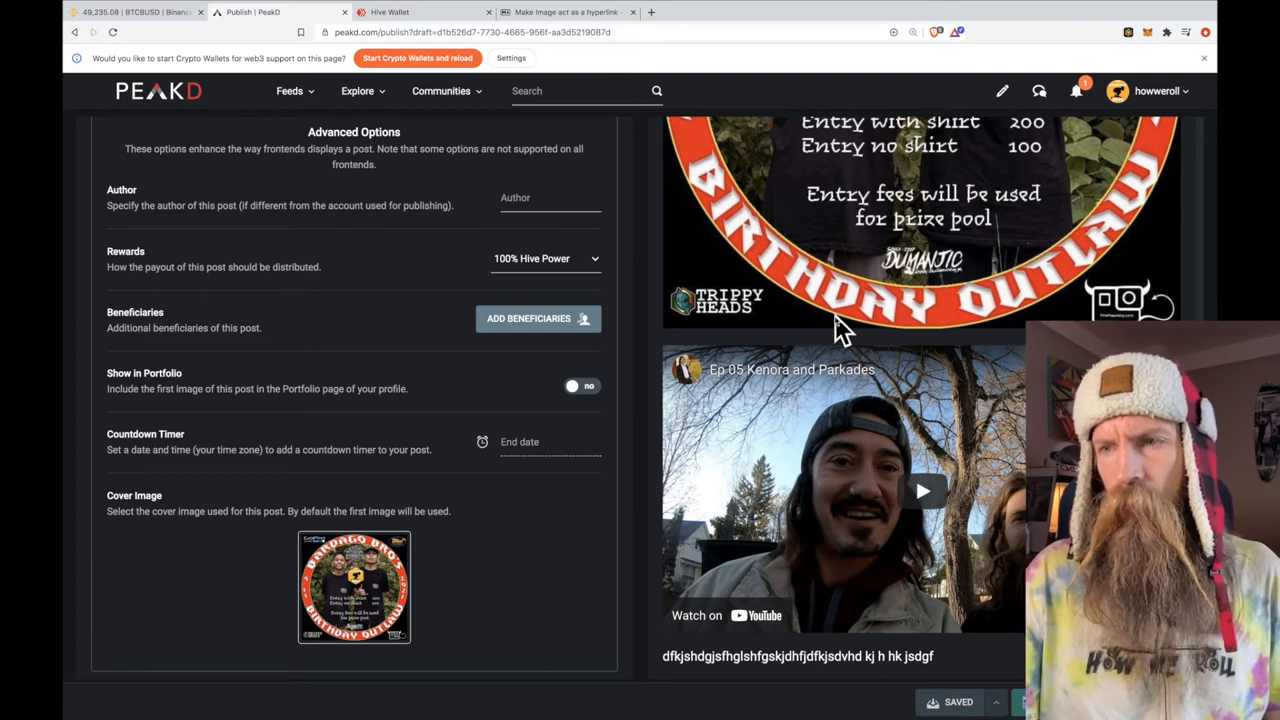
pyautogui.moveTo(976, 670)
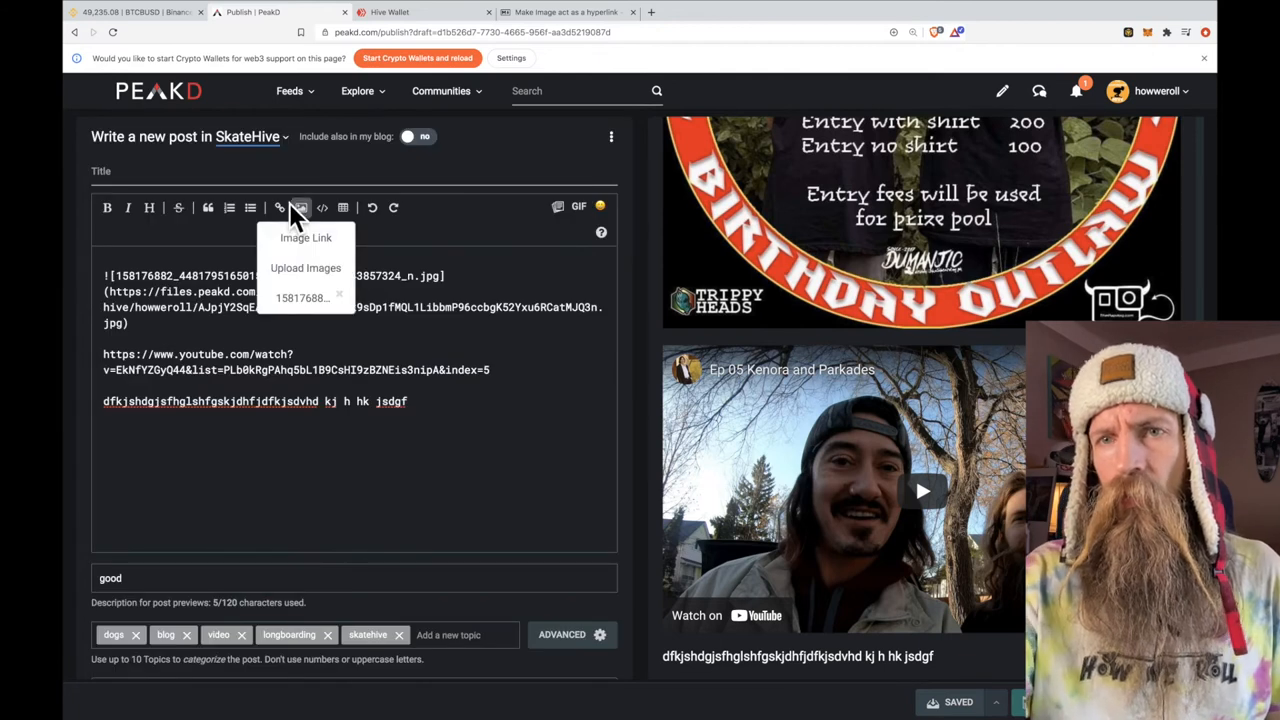
pyautogui.write('ghfgfg')
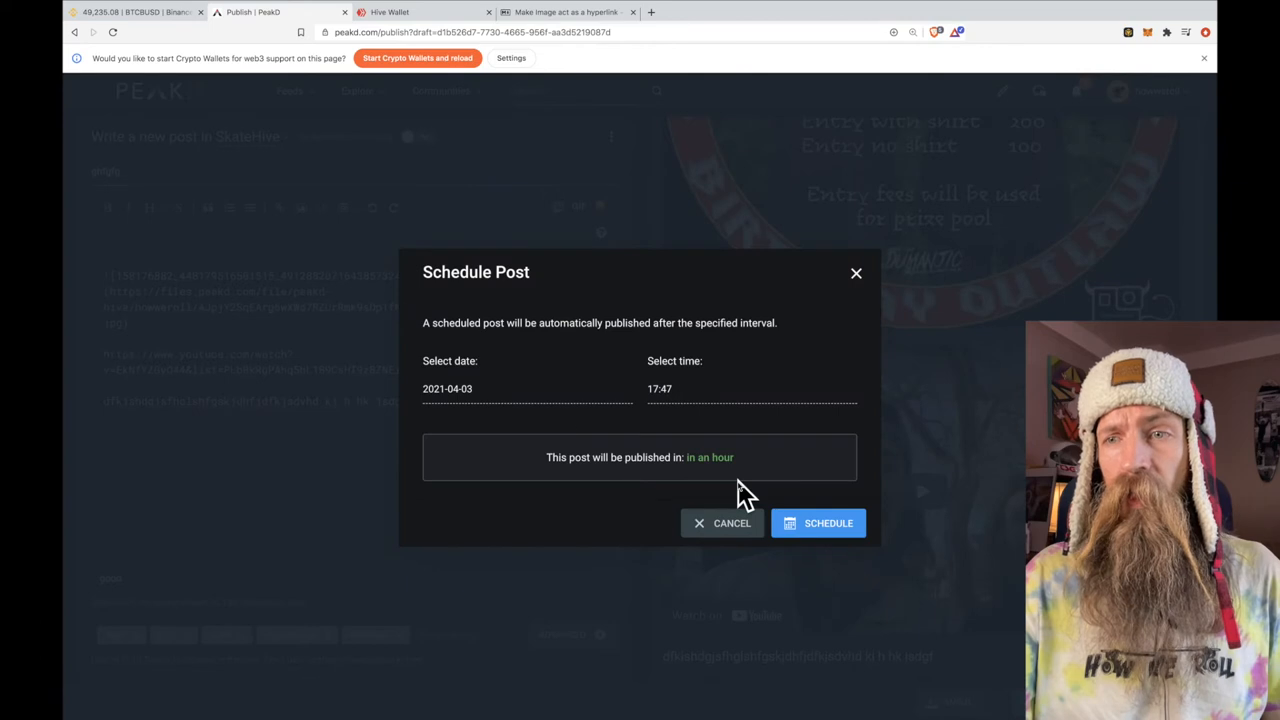
pyautogui.moveTo(716, 410)
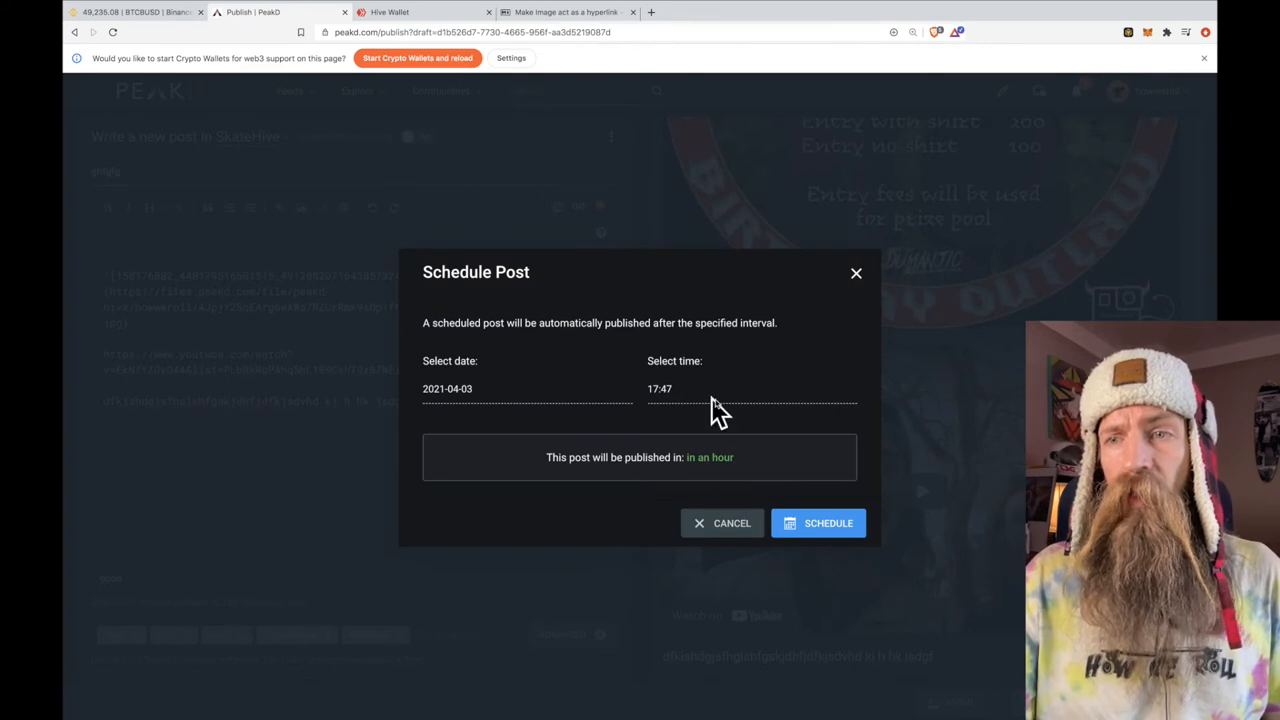
pyautogui.moveTo(812, 472)
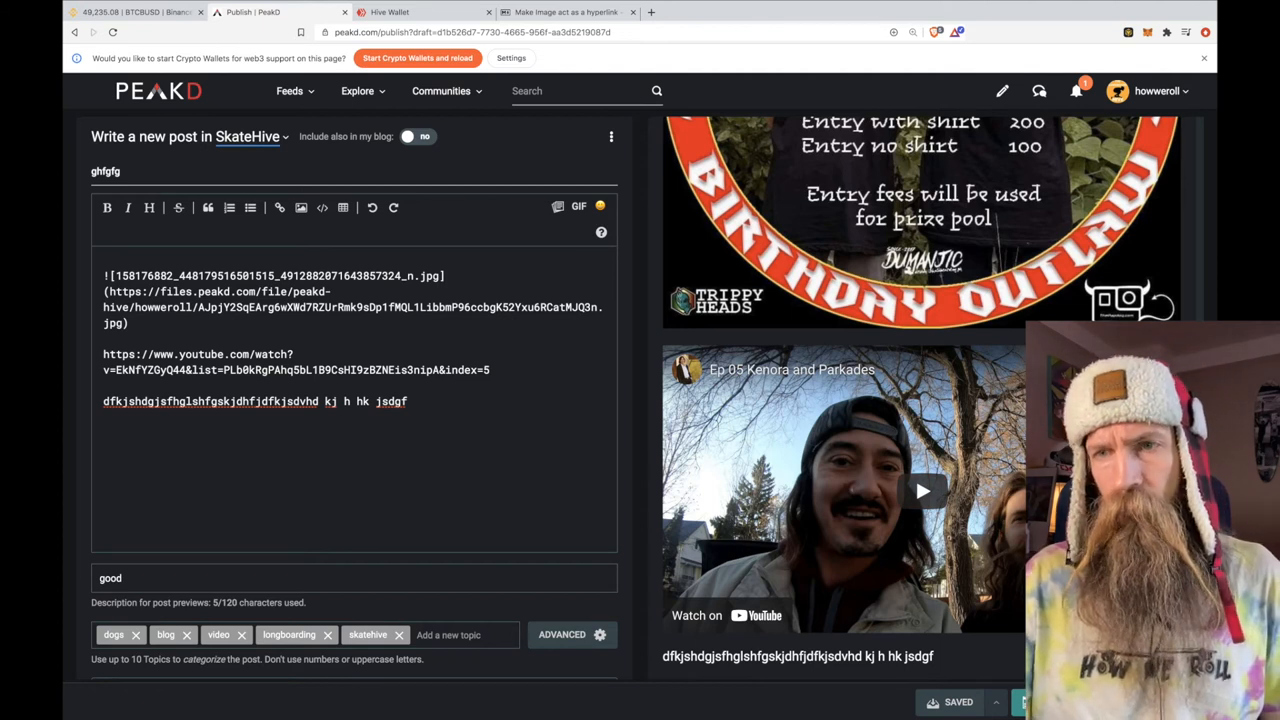
# - Leave the auto-saved draft and return to The Longboard Hive profile blog
pyautogui.click(562, 634)
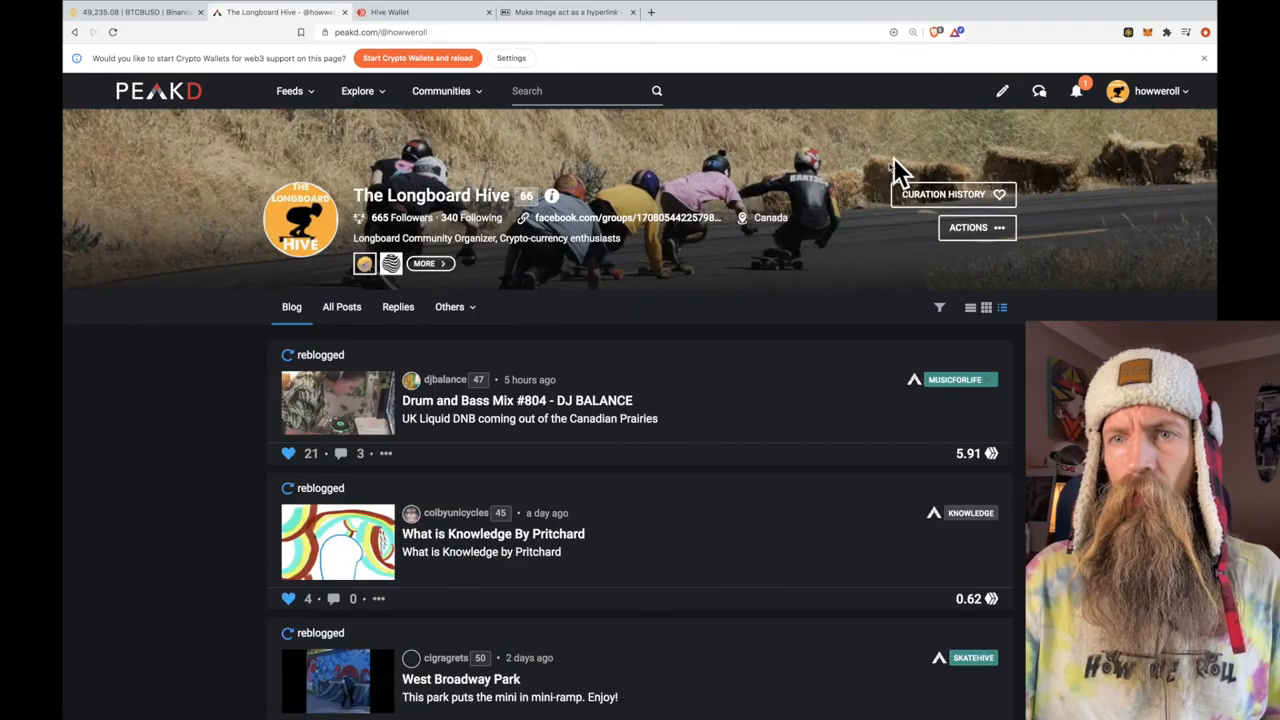
# - Reblog Velocity Skateboarding - Episode 5 from All Posts to the blog and open it for reading
pyautogui.click(340, 308)
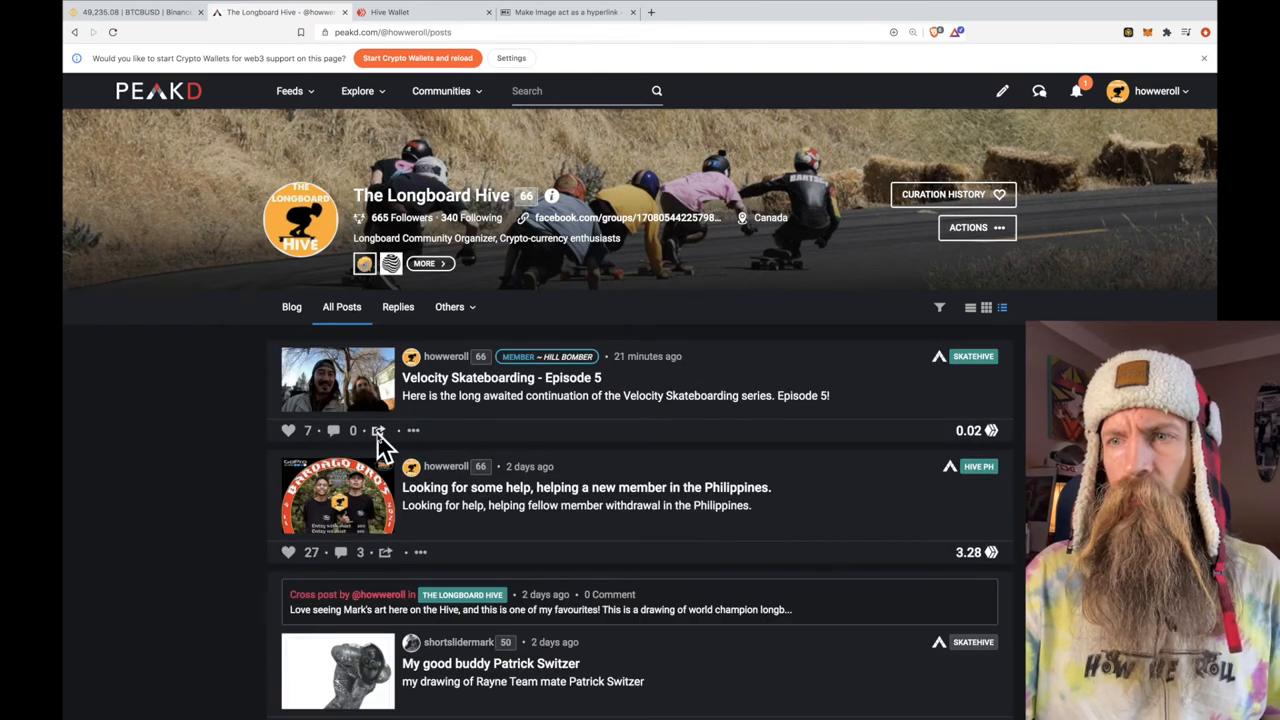
pyautogui.click(378, 430)
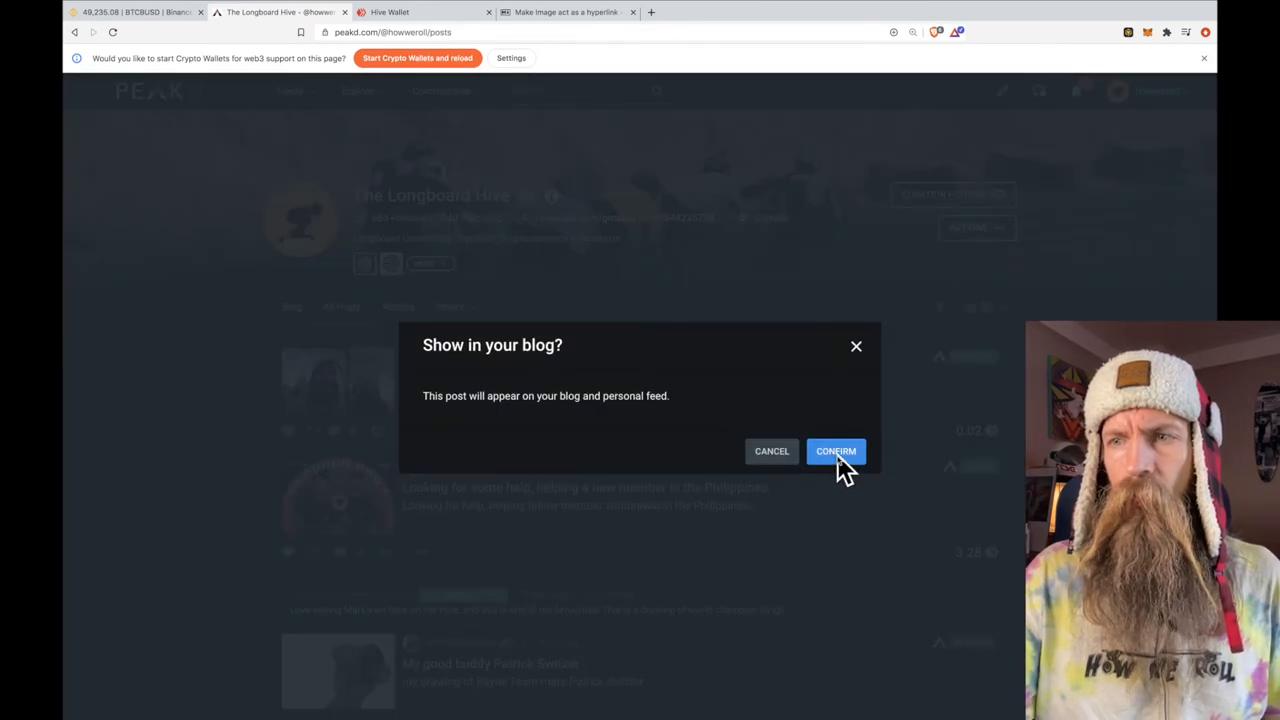
pyautogui.click(836, 452)
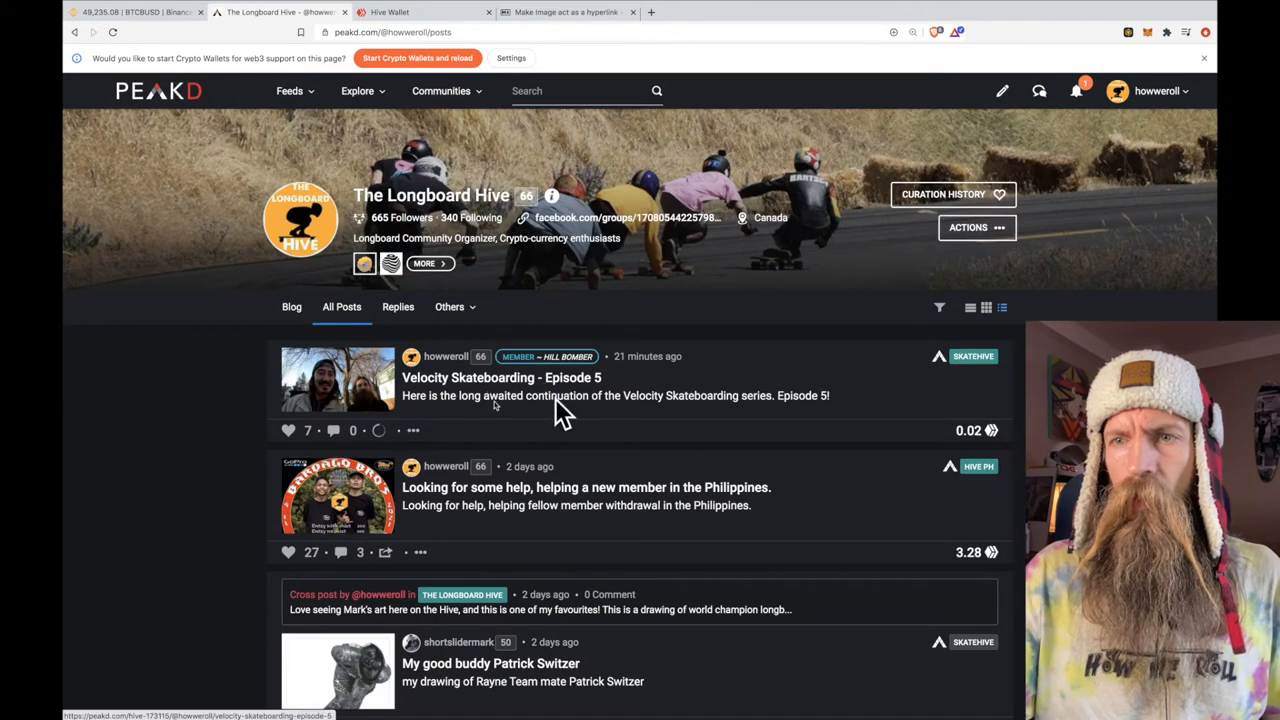
pyautogui.click(378, 430)
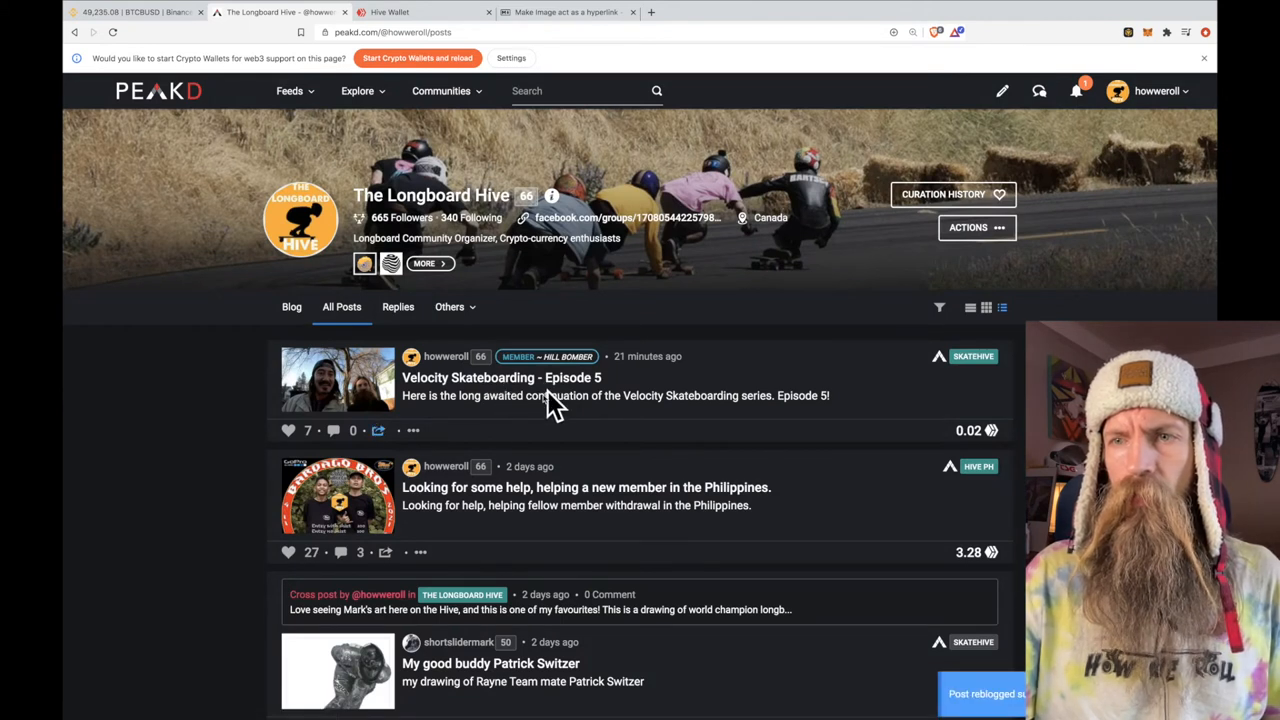
pyautogui.click(500, 376)
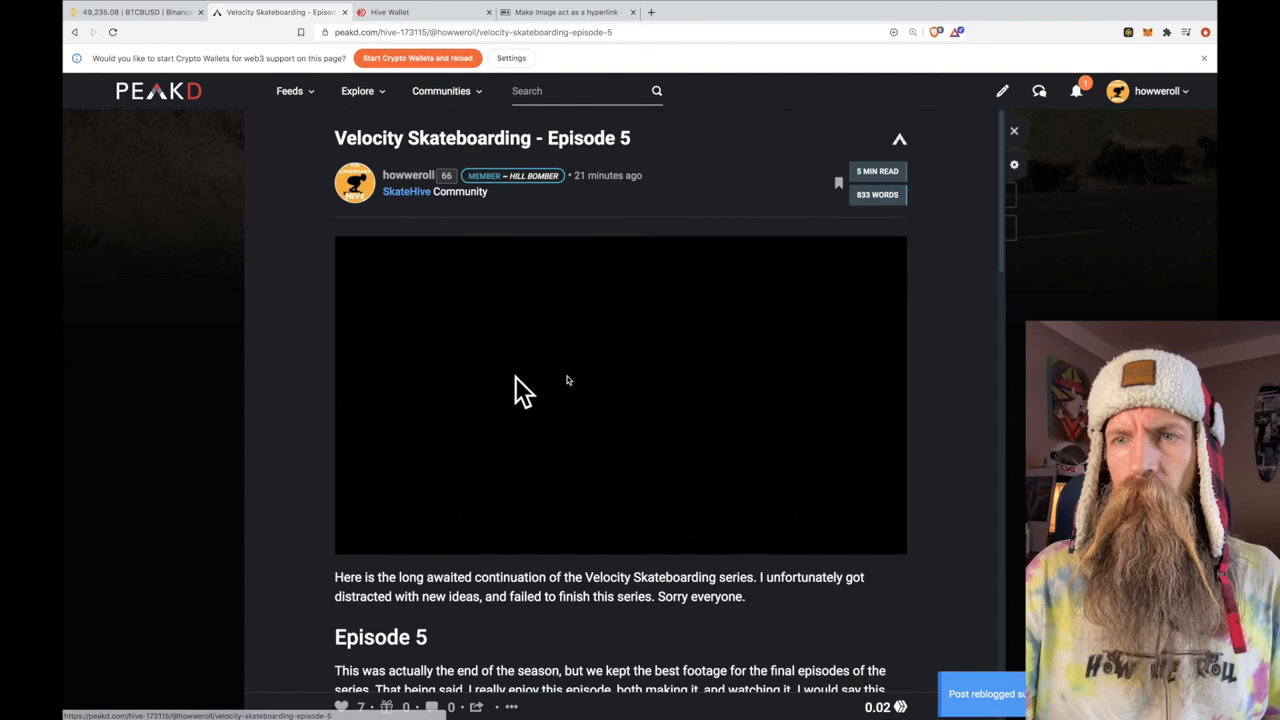
# - Scroll through the Episode 5 post to see its embedded video and episode text
pyautogui.scroll(-3)
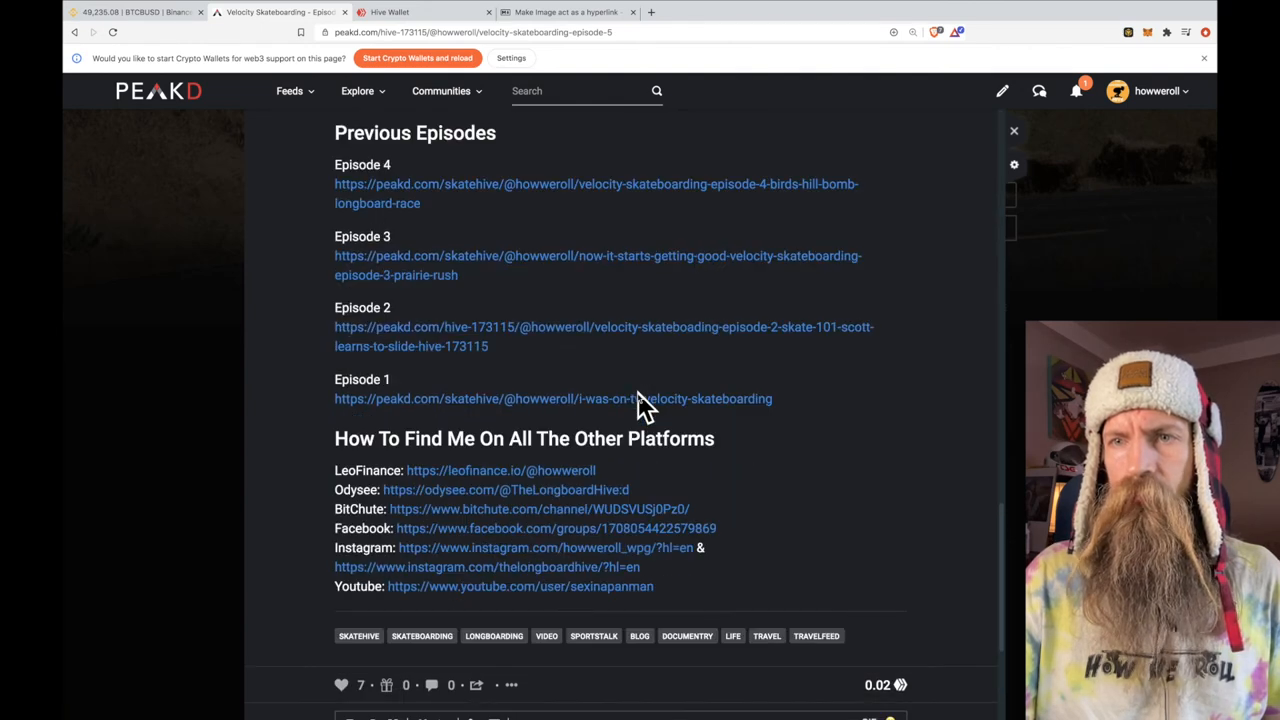
pyautogui.scroll(3)
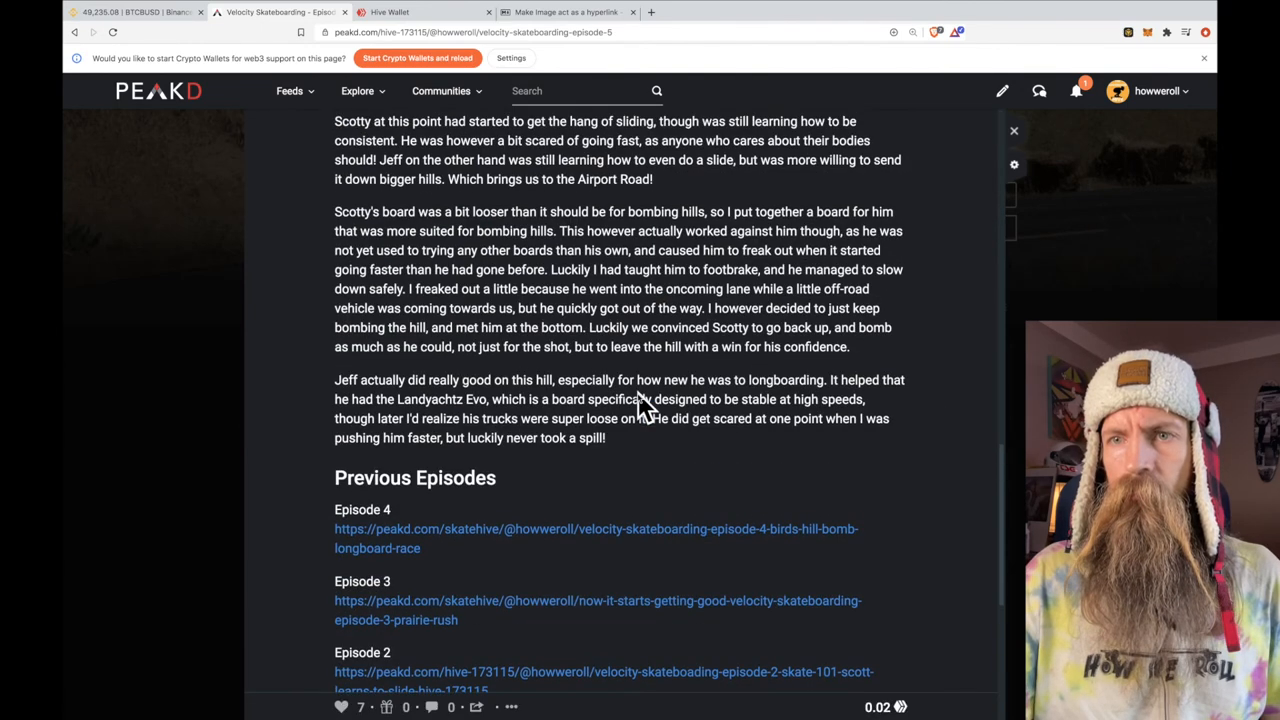
pyautogui.scroll(3)
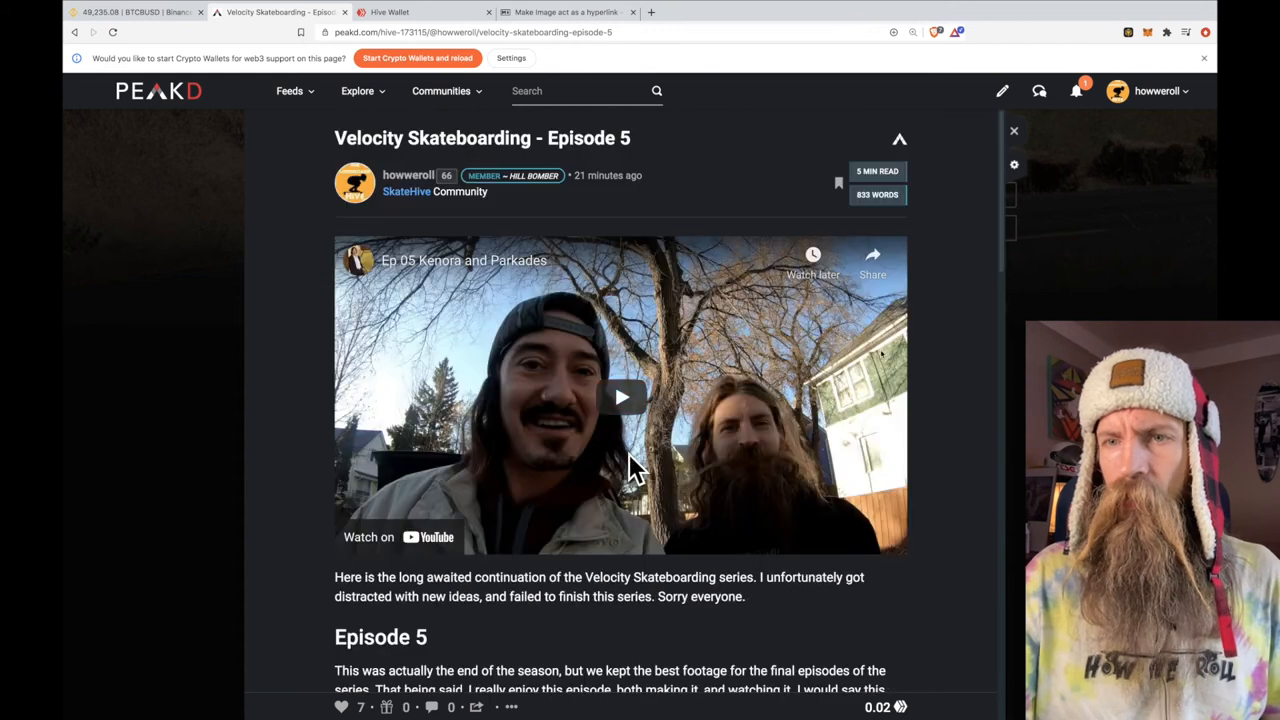
pyautogui.scroll(-3)
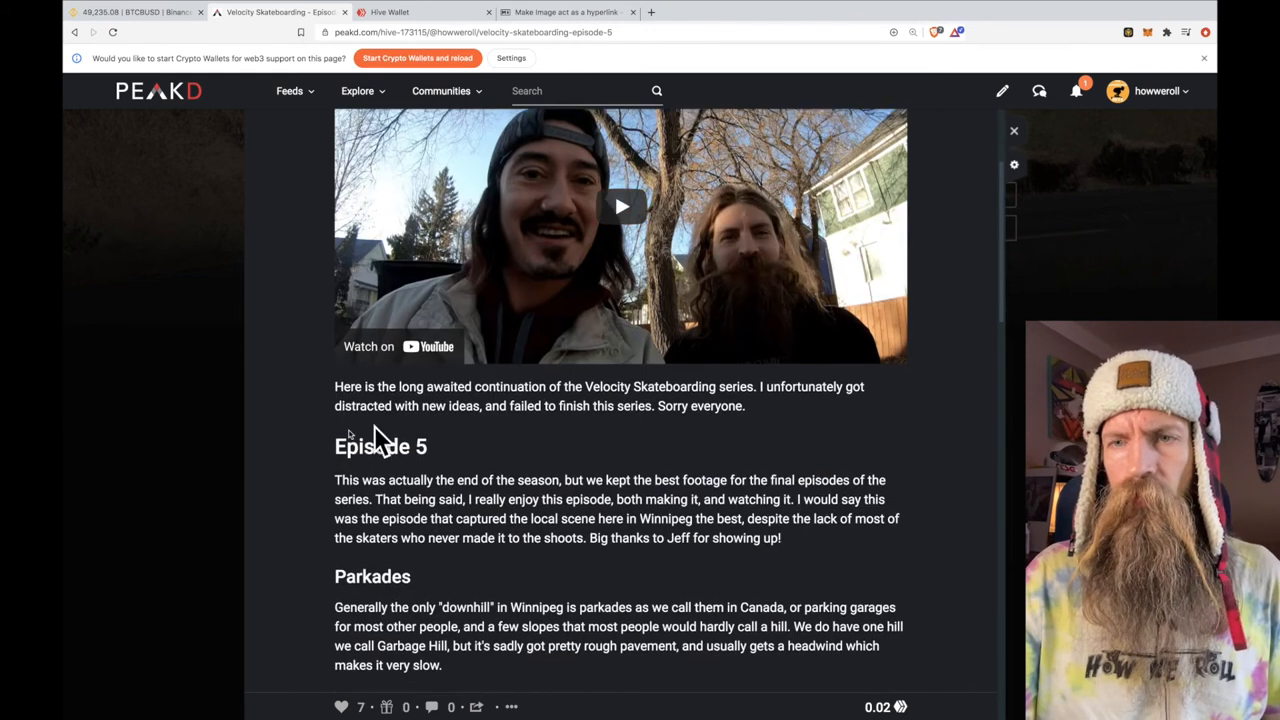
pyautogui.moveTo(370, 444)
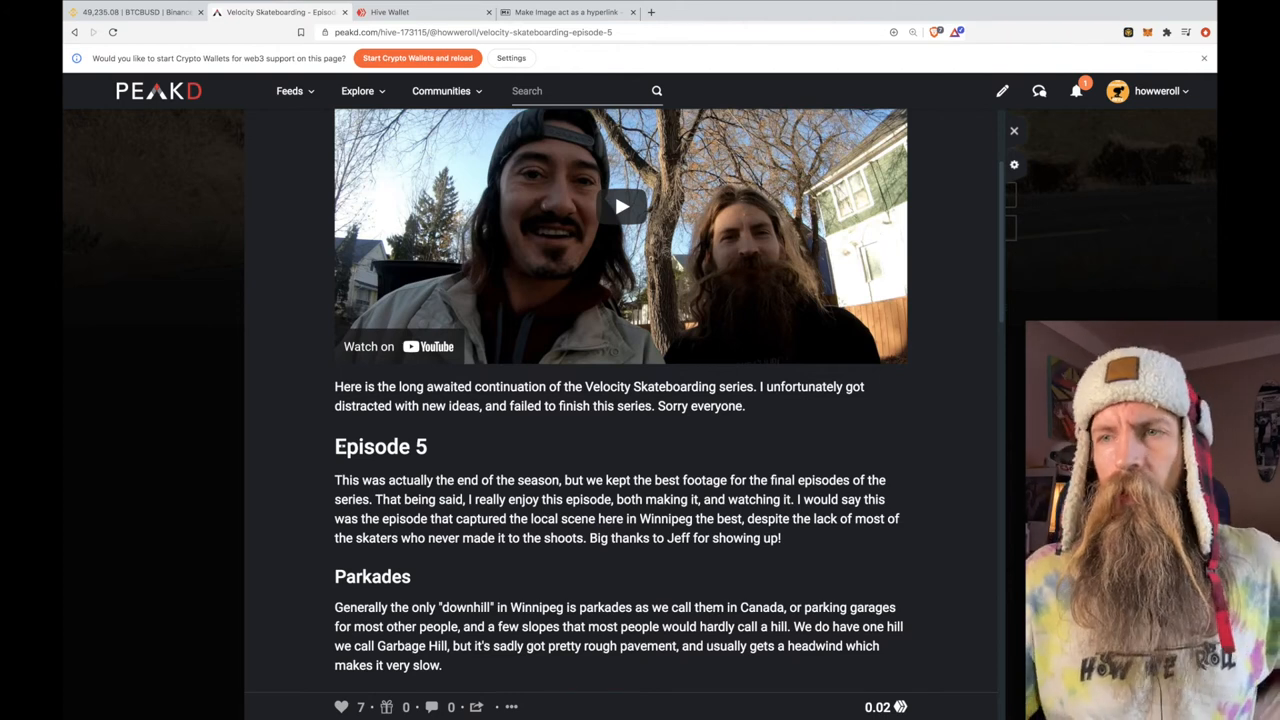
pyautogui.moveTo(780, 376)
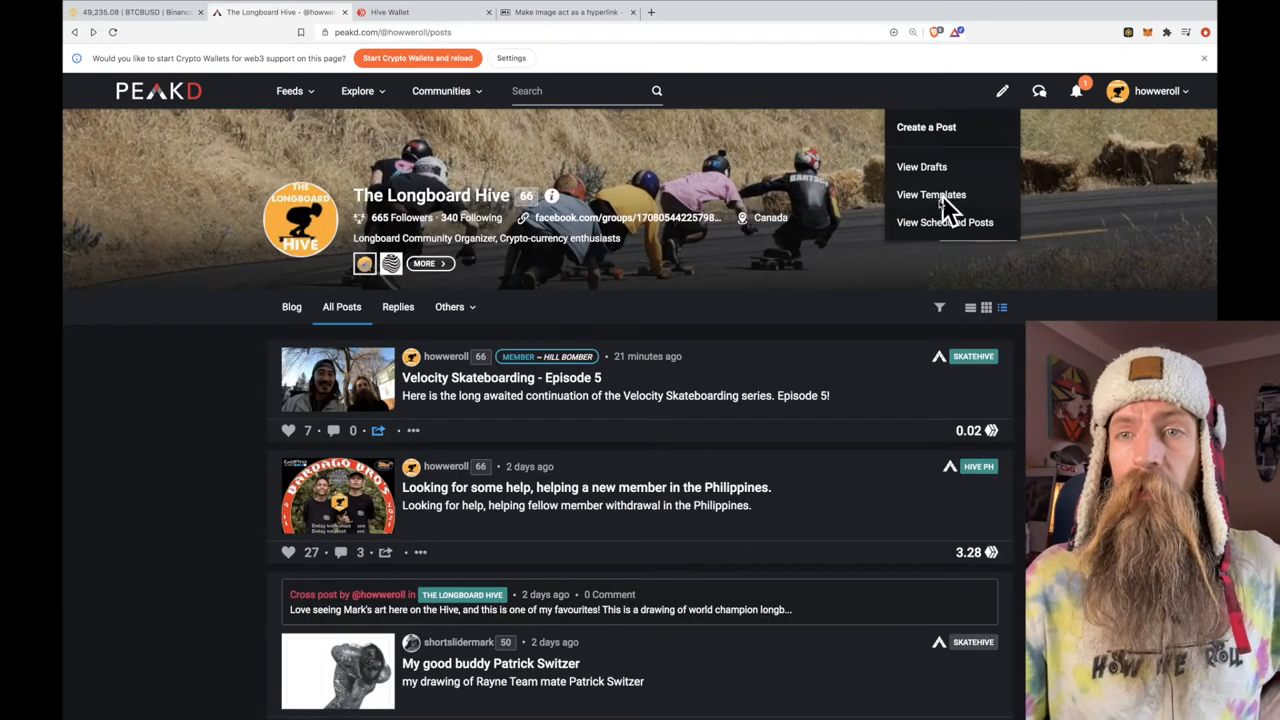
# - Go to the Templates page listing the saved post templates
pyautogui.click(932, 194)
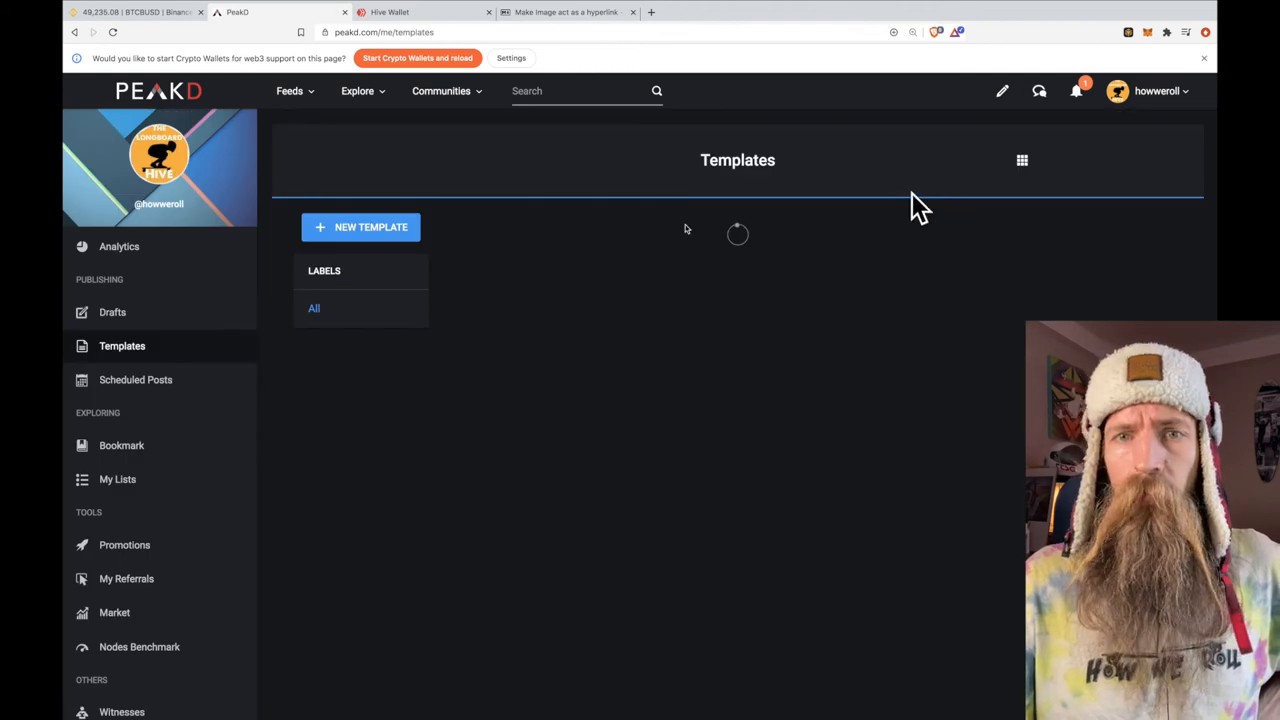
pyautogui.moveTo(752, 376)
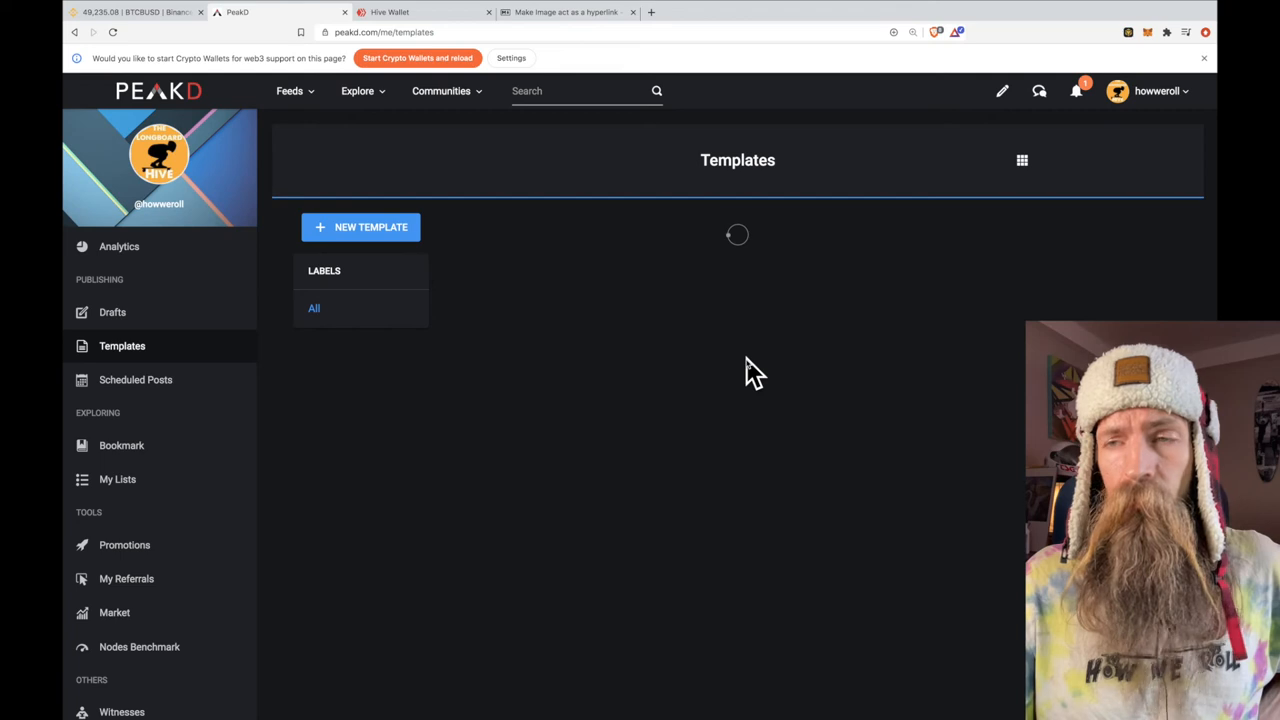
pyautogui.moveTo(730, 384)
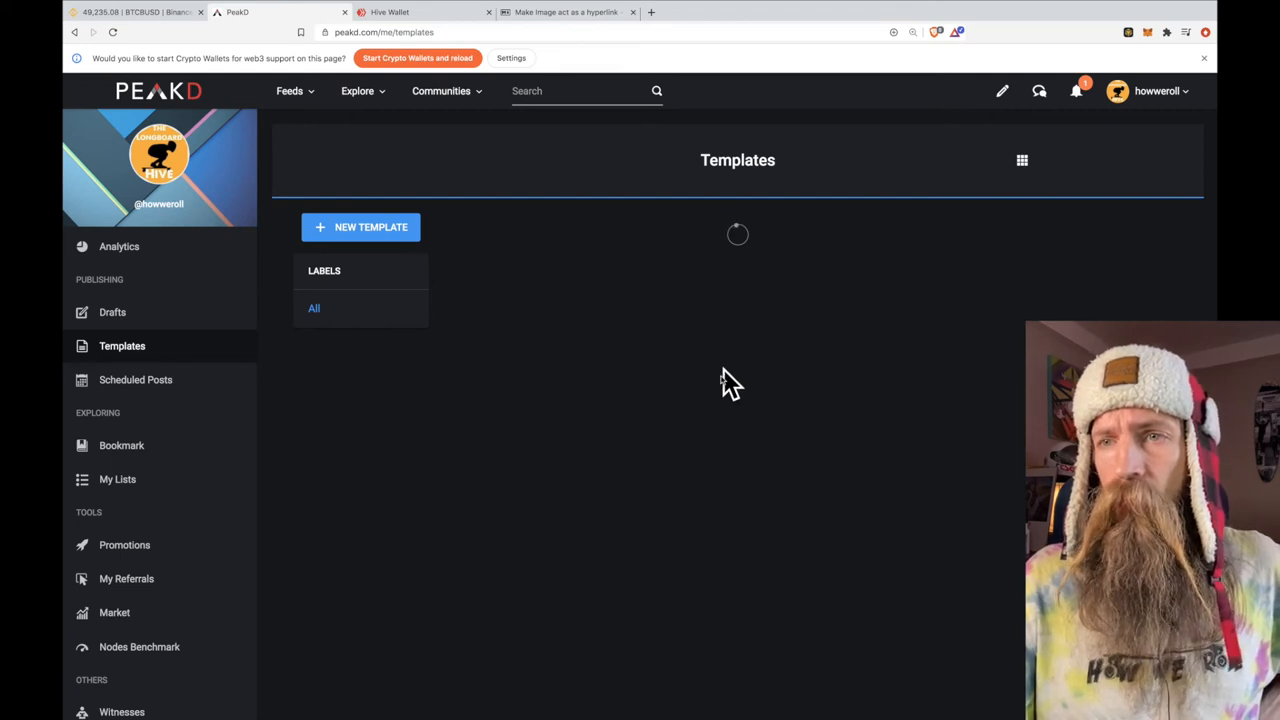
pyautogui.moveTo(728, 356)
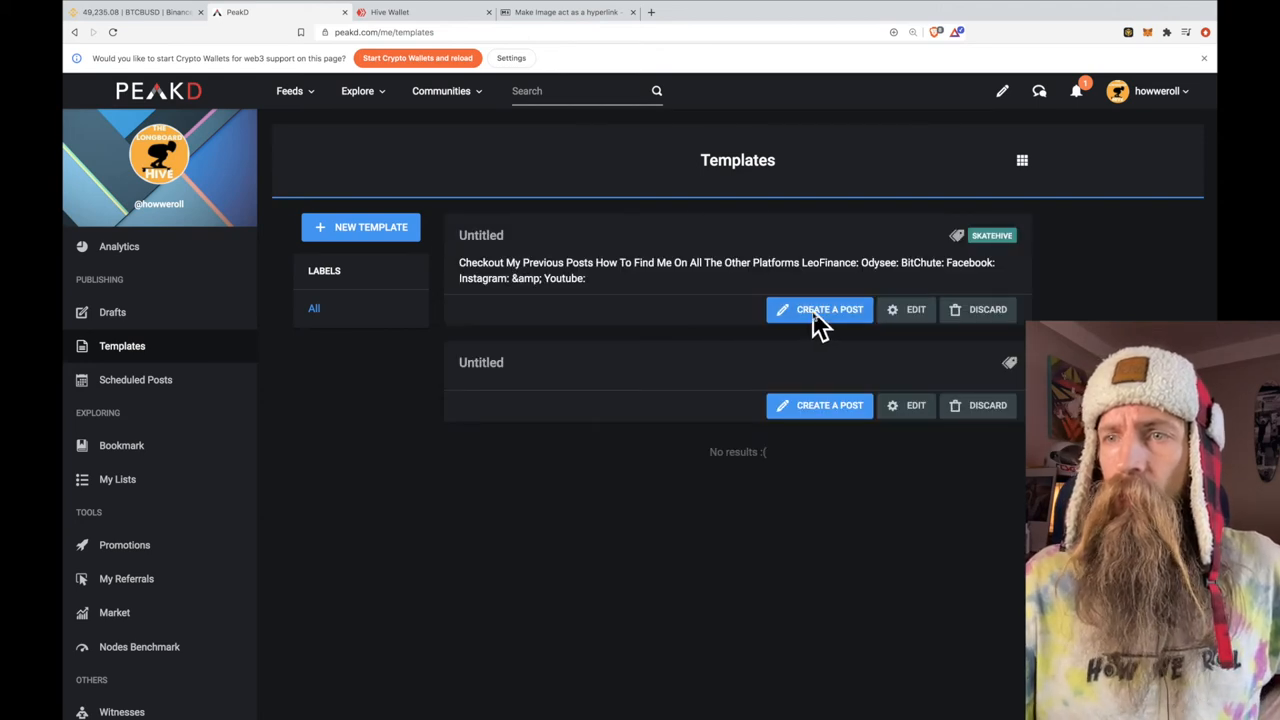
pyautogui.moveTo(896, 290)
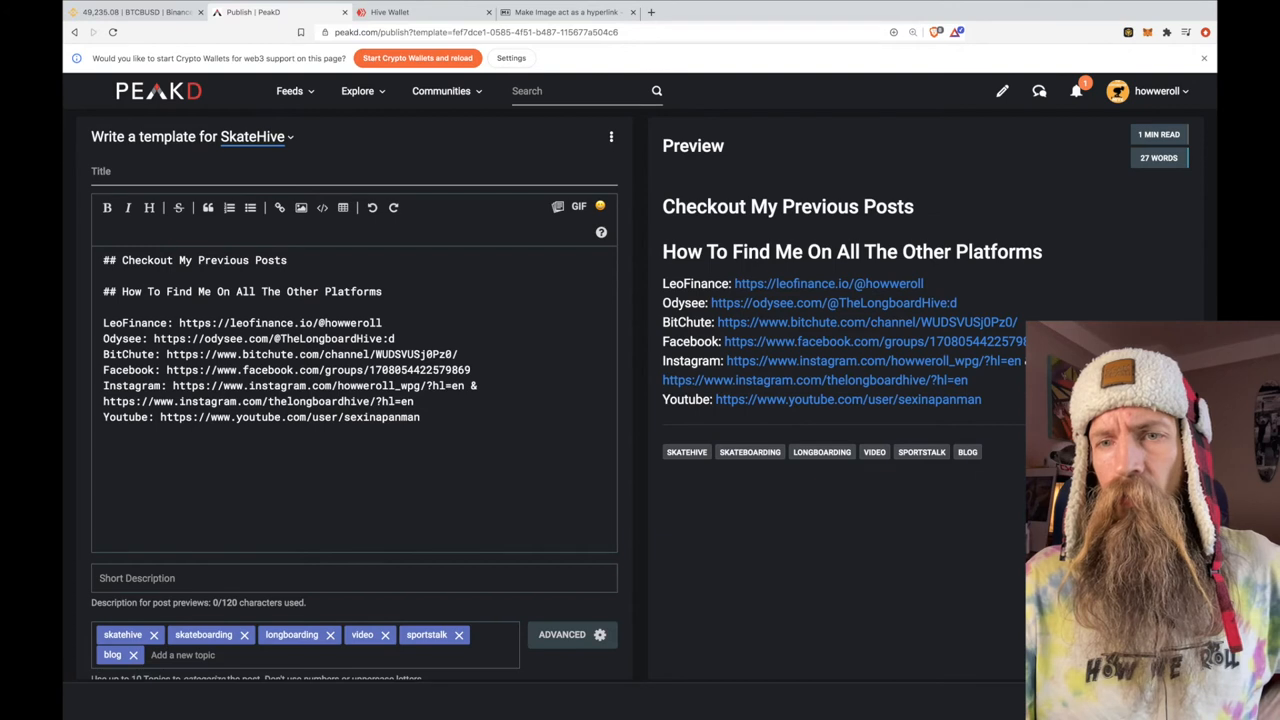
pyautogui.moveTo(168, 648)
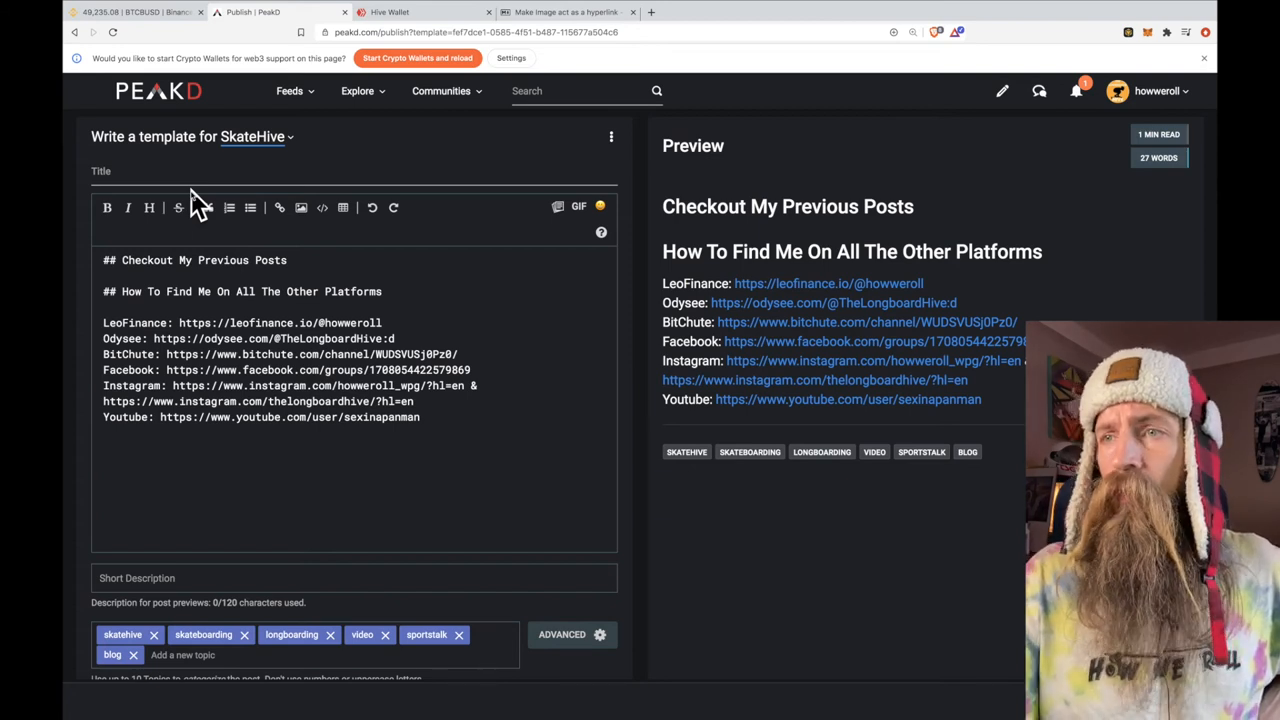
pyautogui.moveTo(1078, 108)
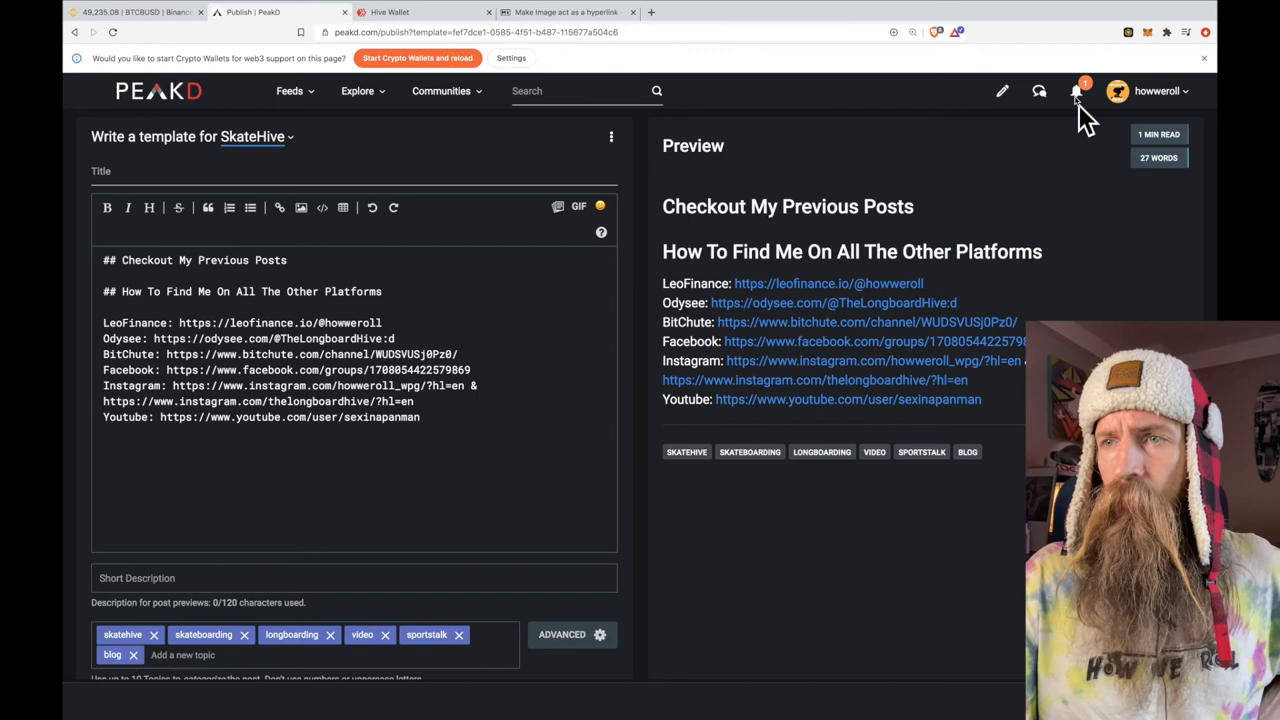
# - Leave the SkateHive template unsaved and go to the Longboard Hive wallet via the account menu
pyautogui.click(1076, 92)
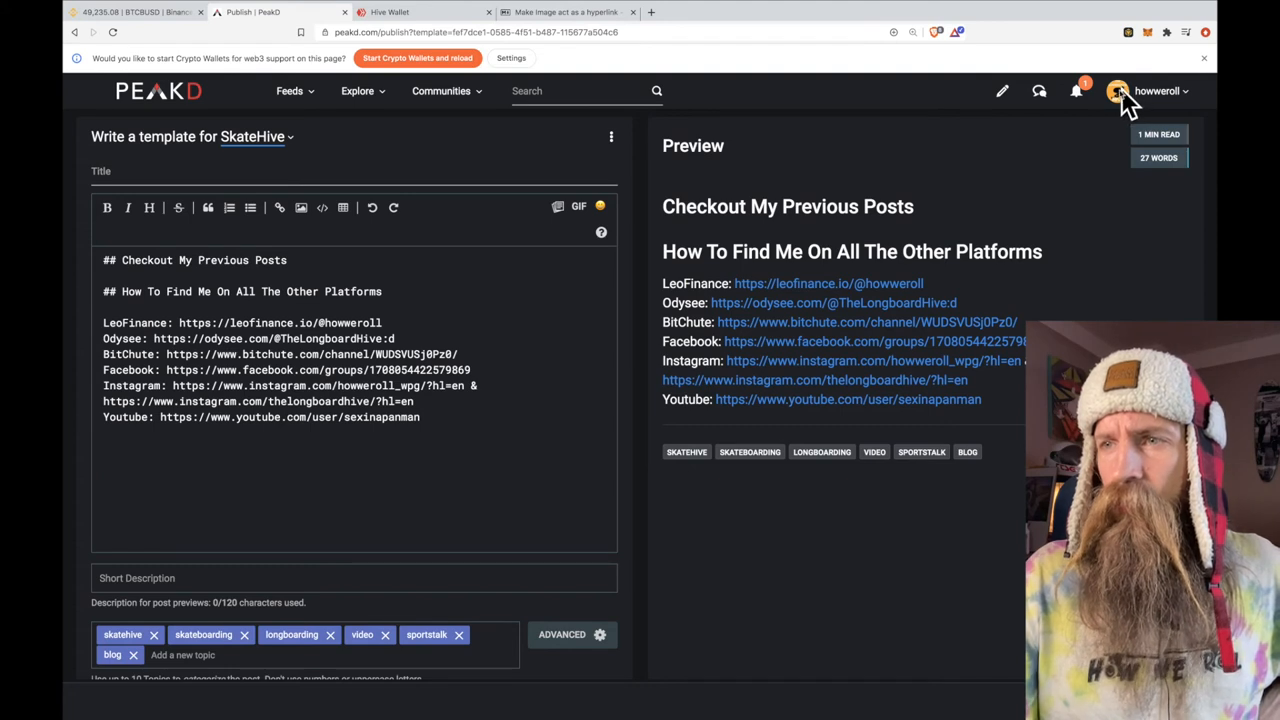
pyautogui.click(1116, 92)
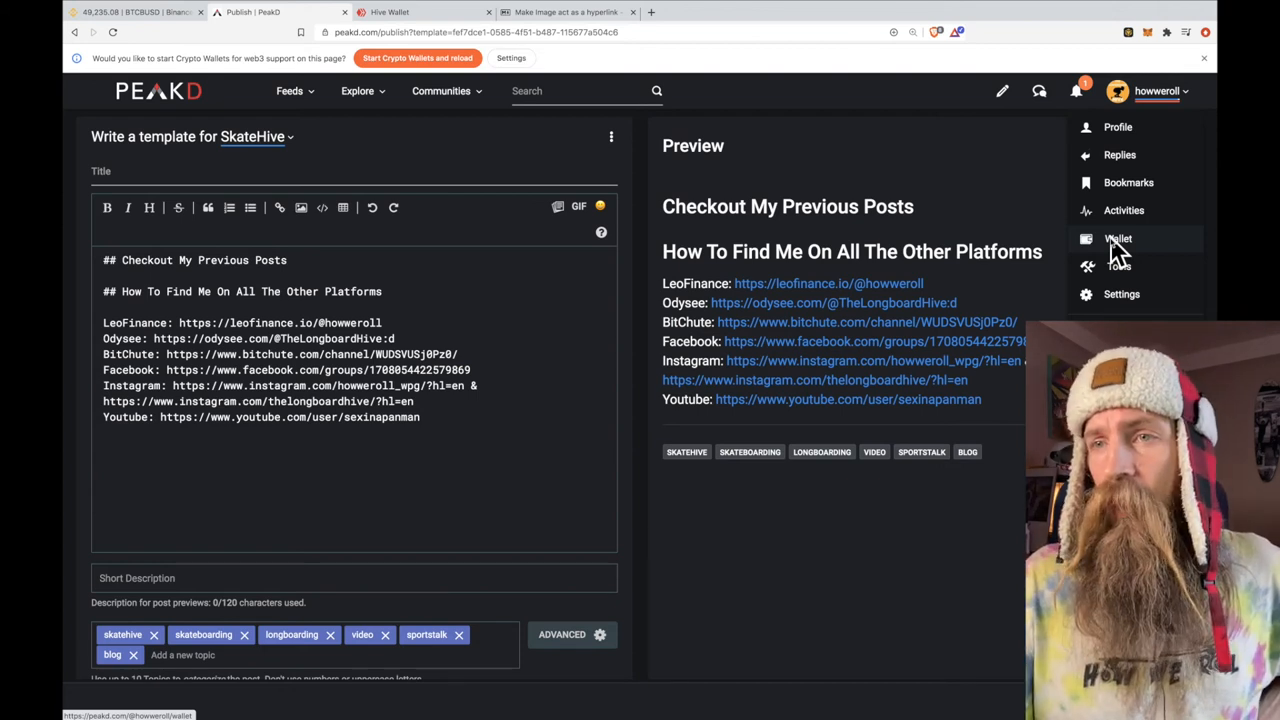
pyautogui.click(1118, 238)
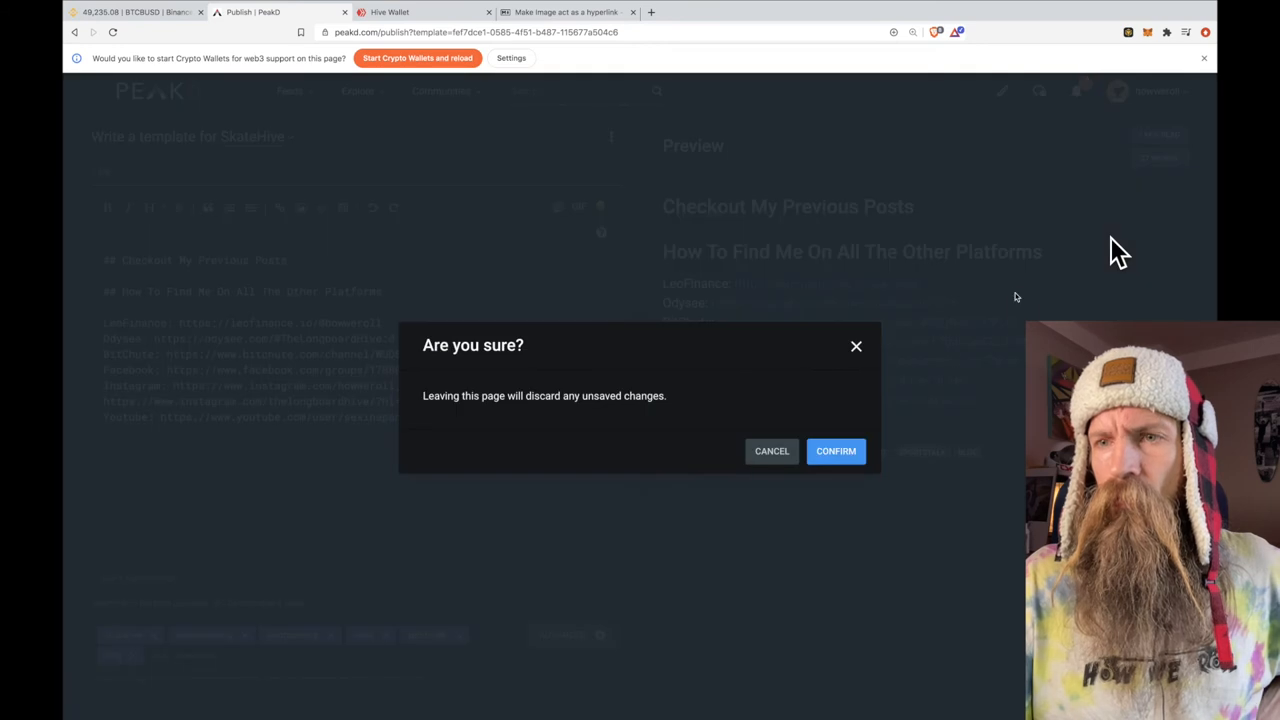
pyautogui.moveTo(772, 452)
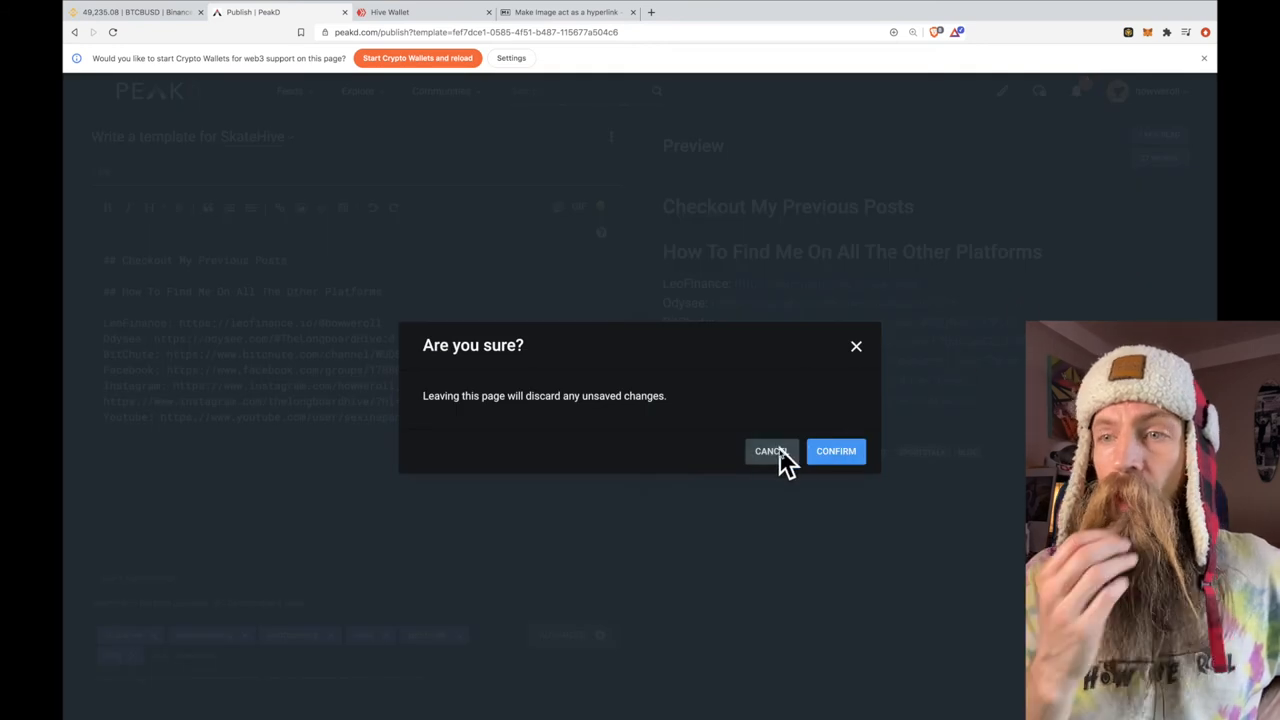
pyautogui.click(836, 452)
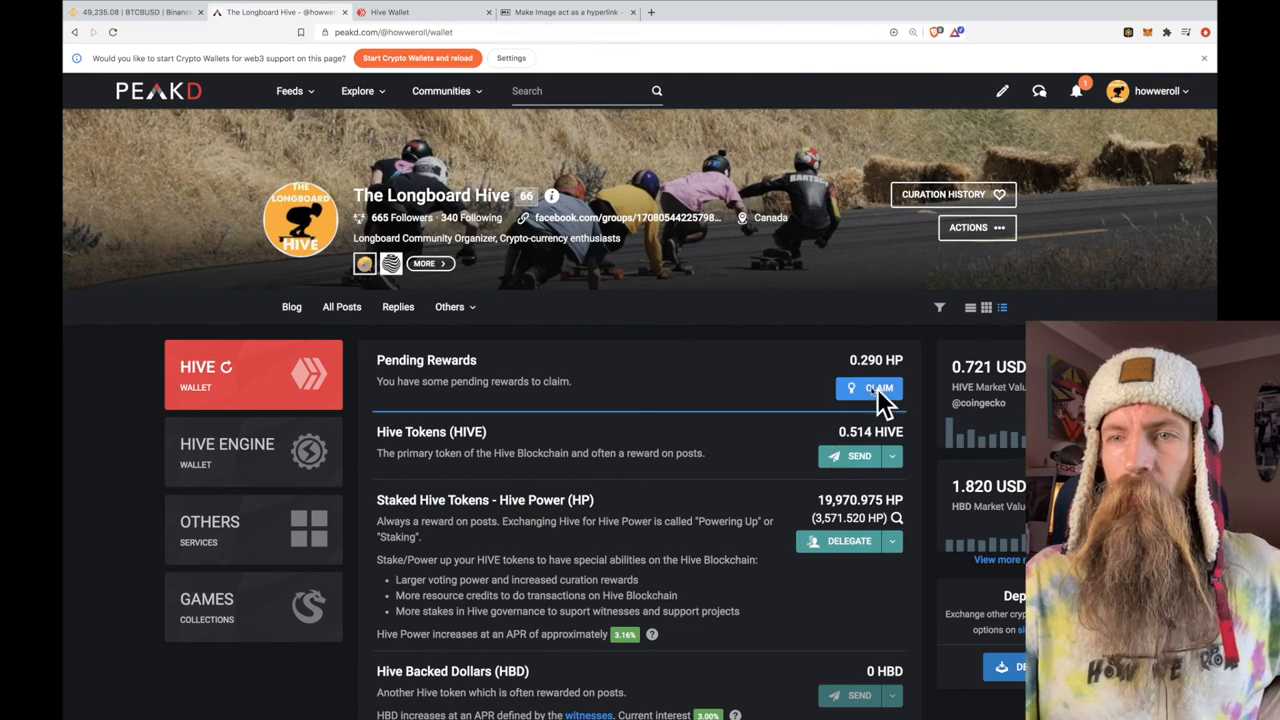
pyautogui.moveTo(556, 410)
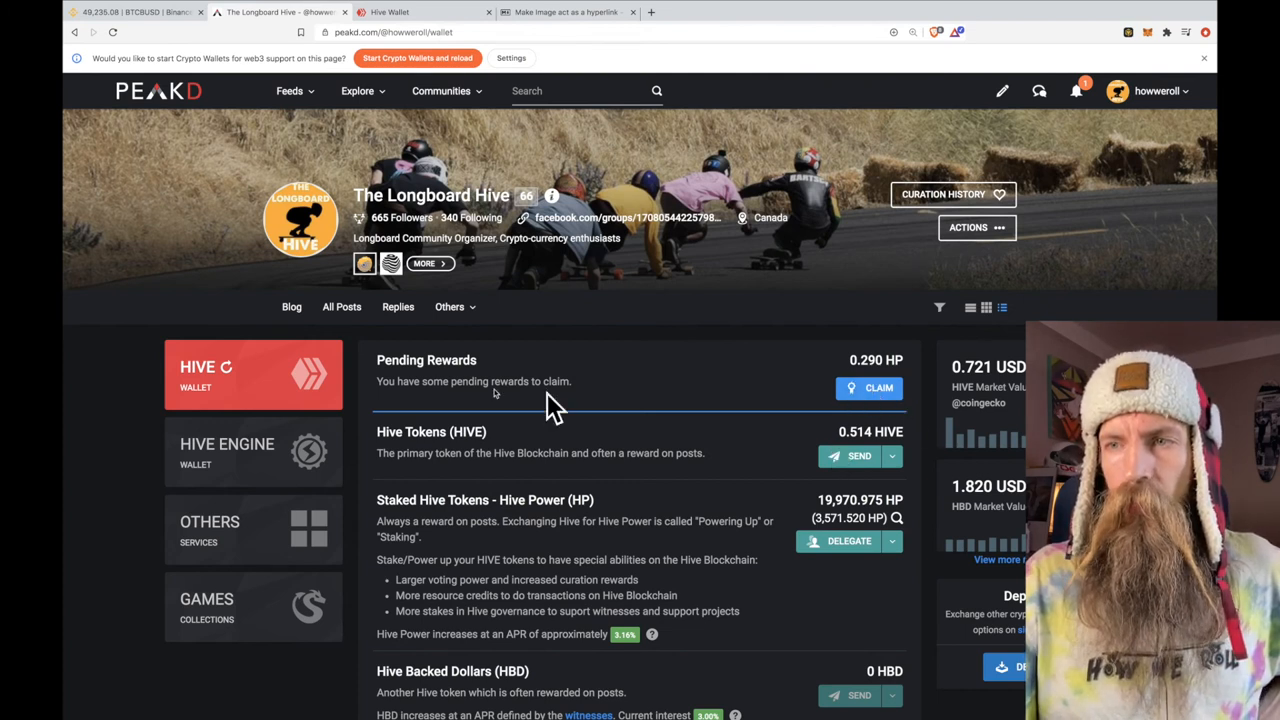
pyautogui.moveTo(552, 410)
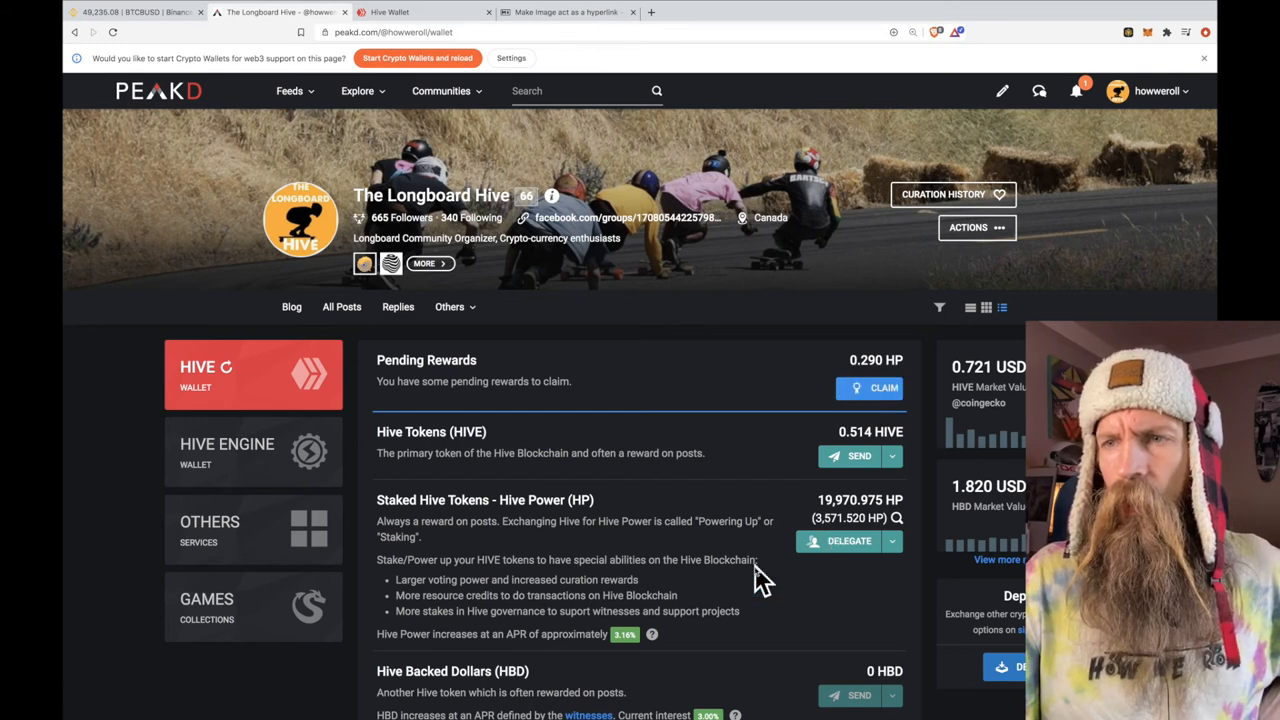
# - Scroll the wallet to check staked Hive Power now reads 19,971.265 HP after the claim
pyautogui.scroll(-3)
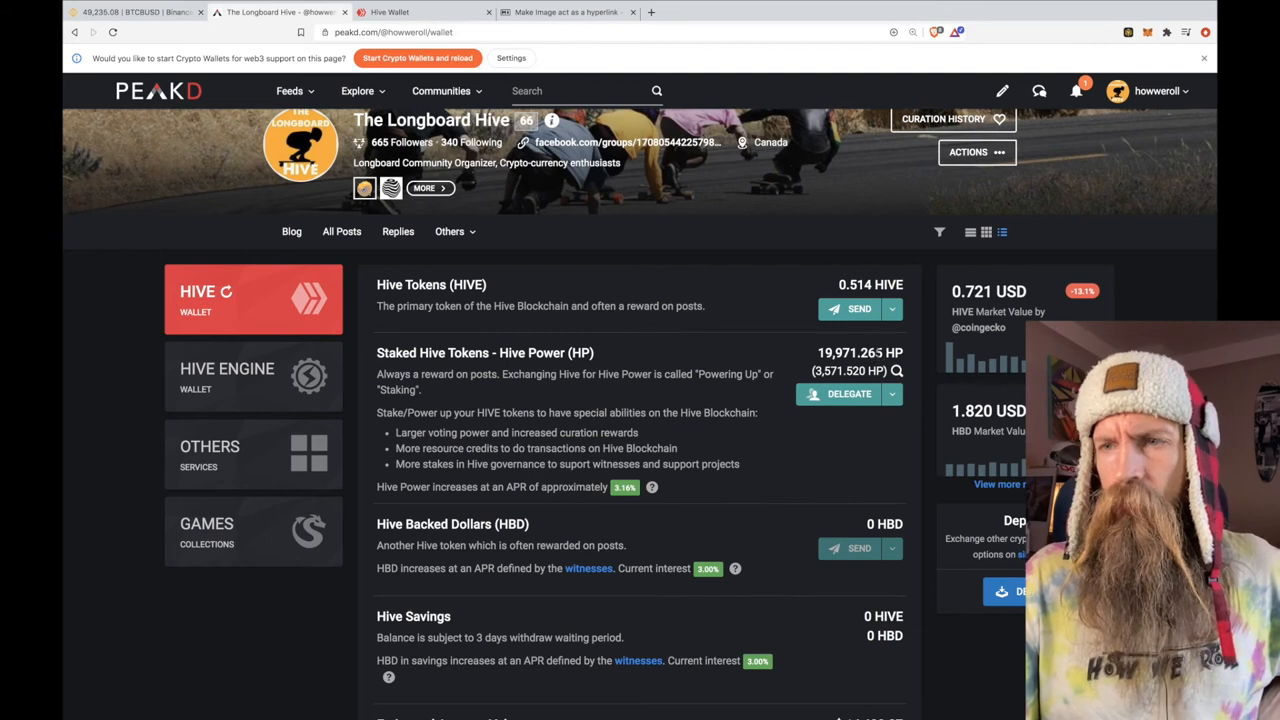
pyautogui.scroll(-3)
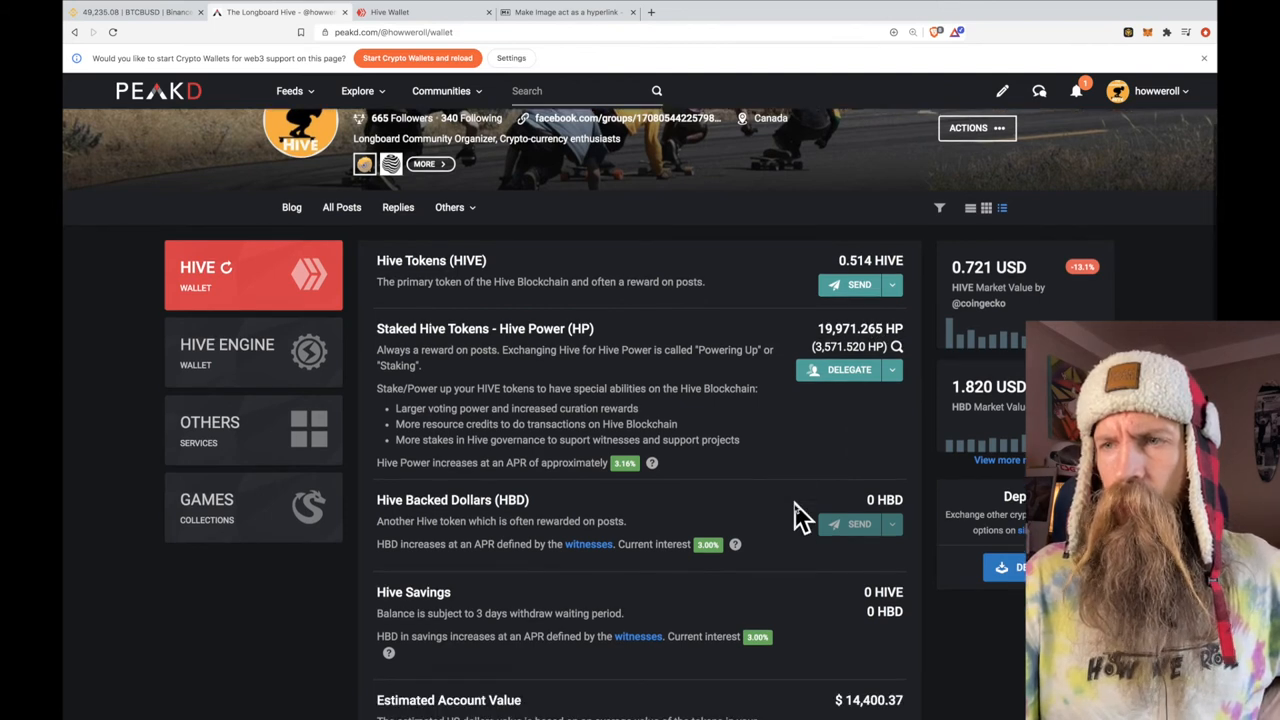
pyautogui.scroll(3)
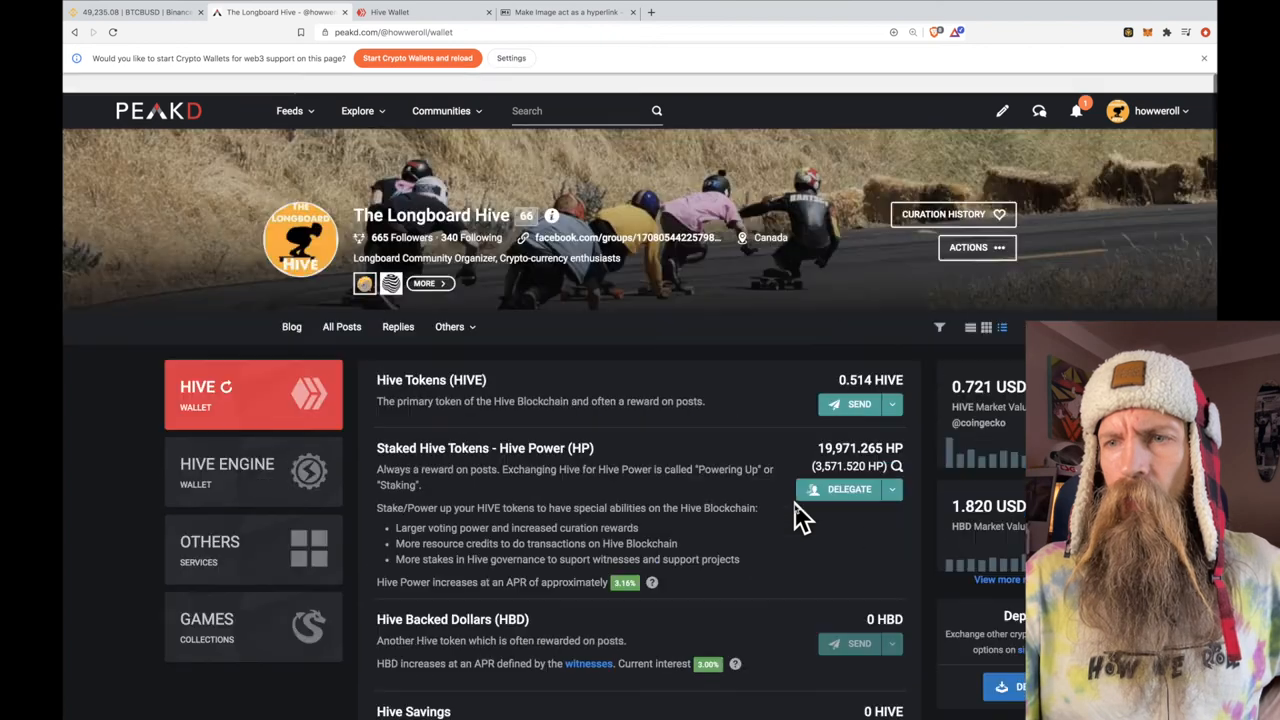
pyautogui.scroll(-3)
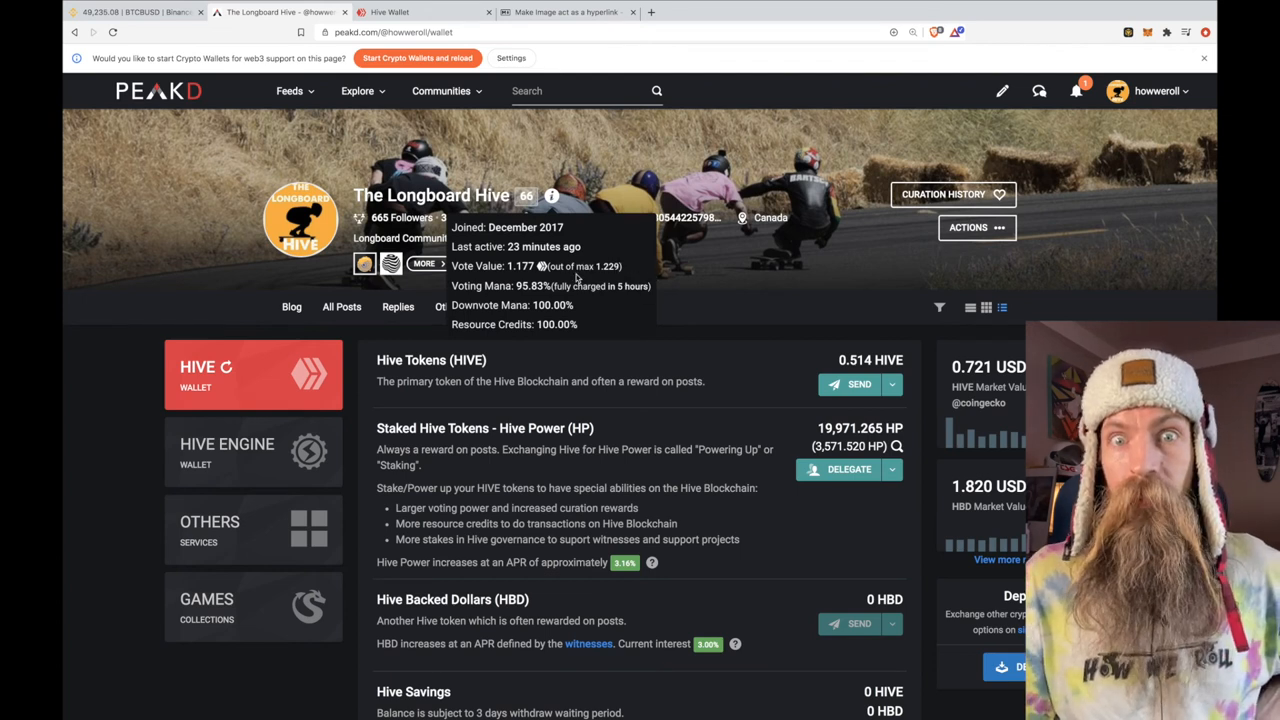
pyautogui.moveTo(580, 290)
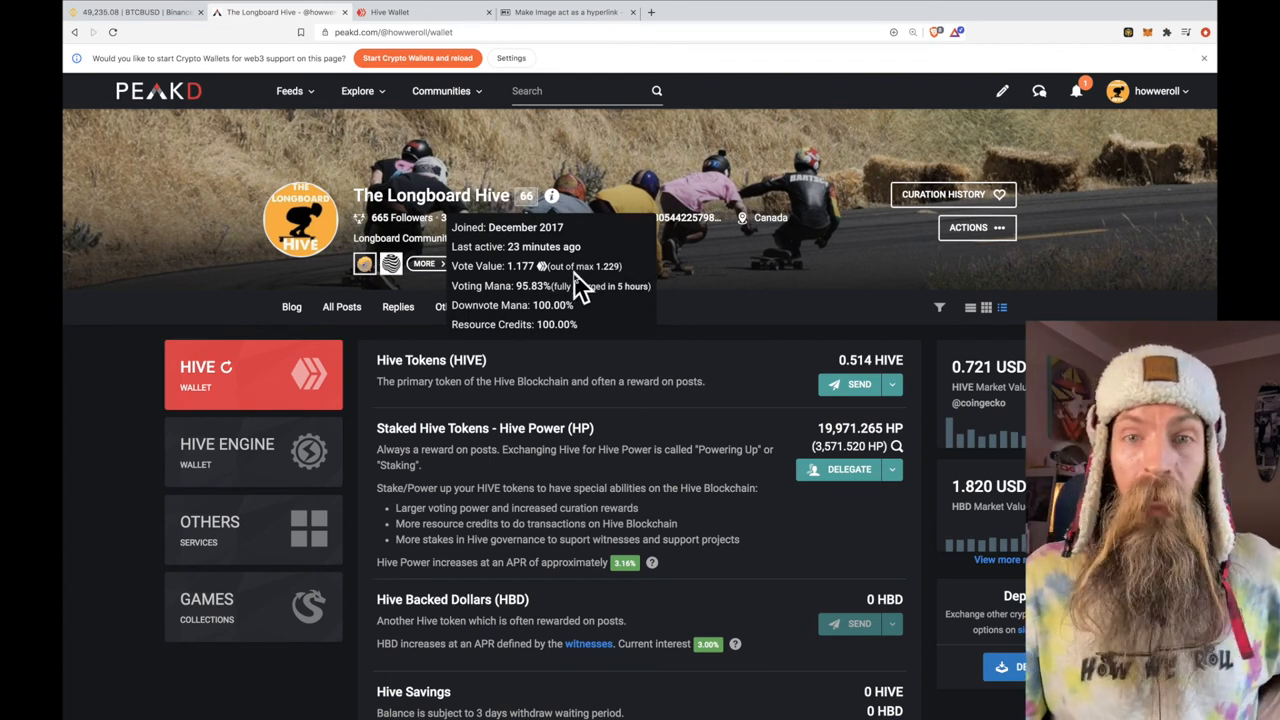